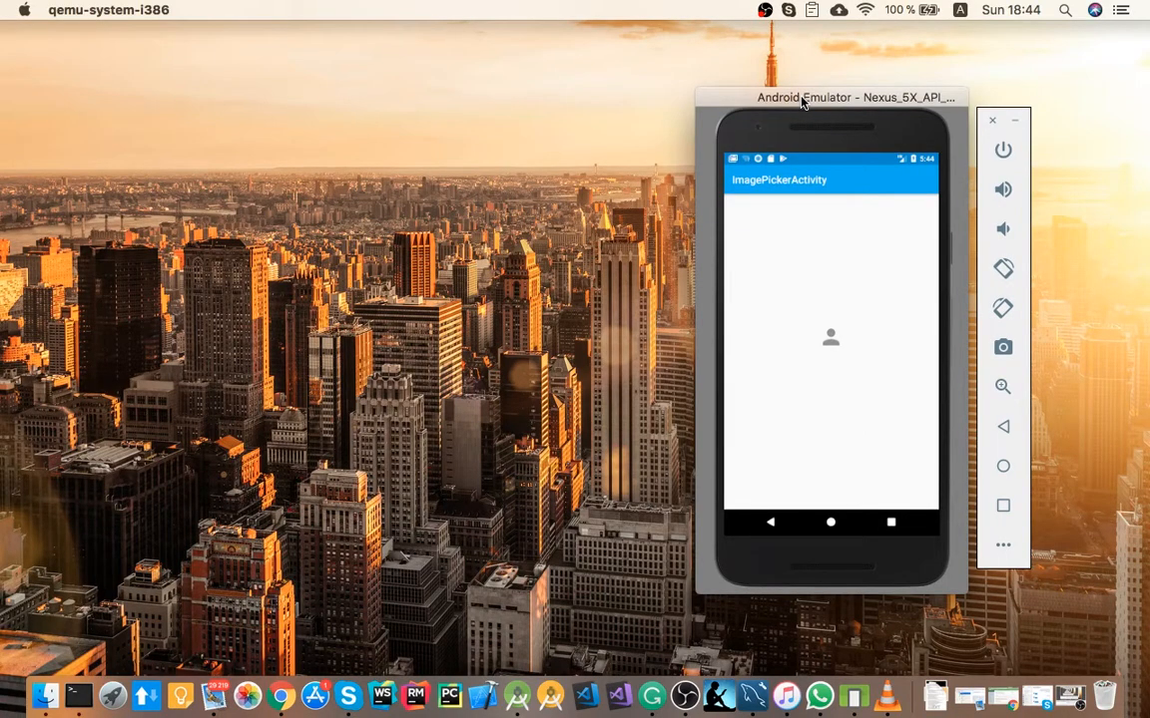
pyautogui.moveTo(823, 245)
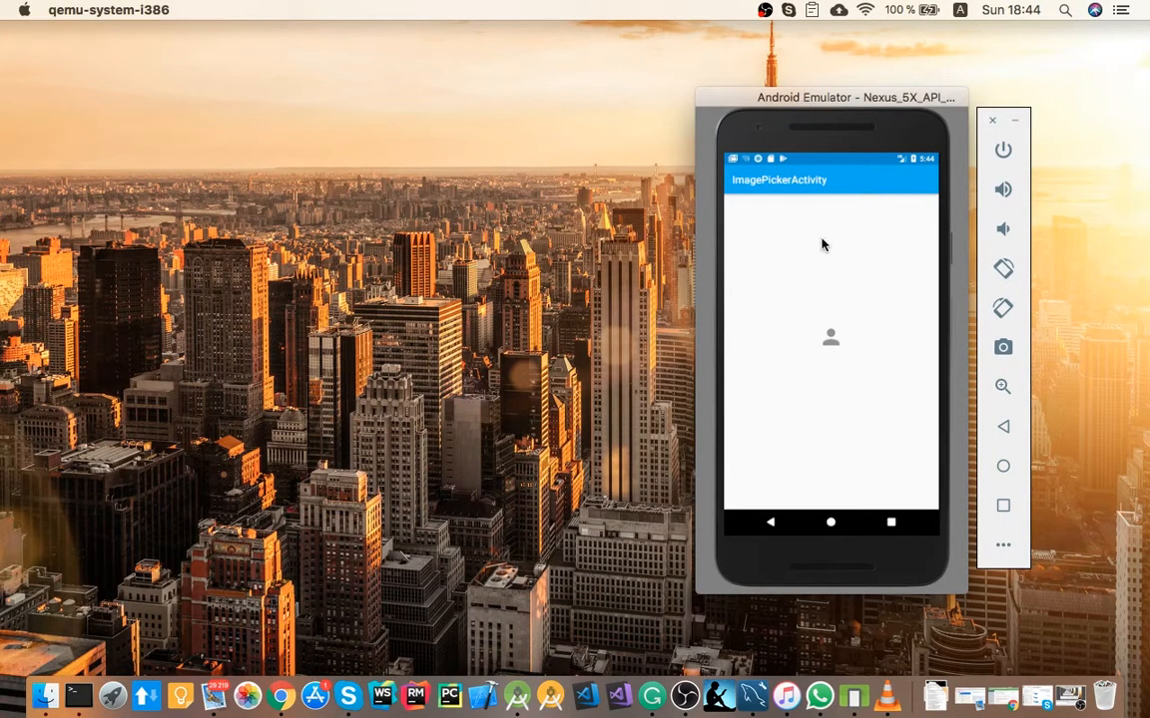
pyautogui.moveTo(832, 297)
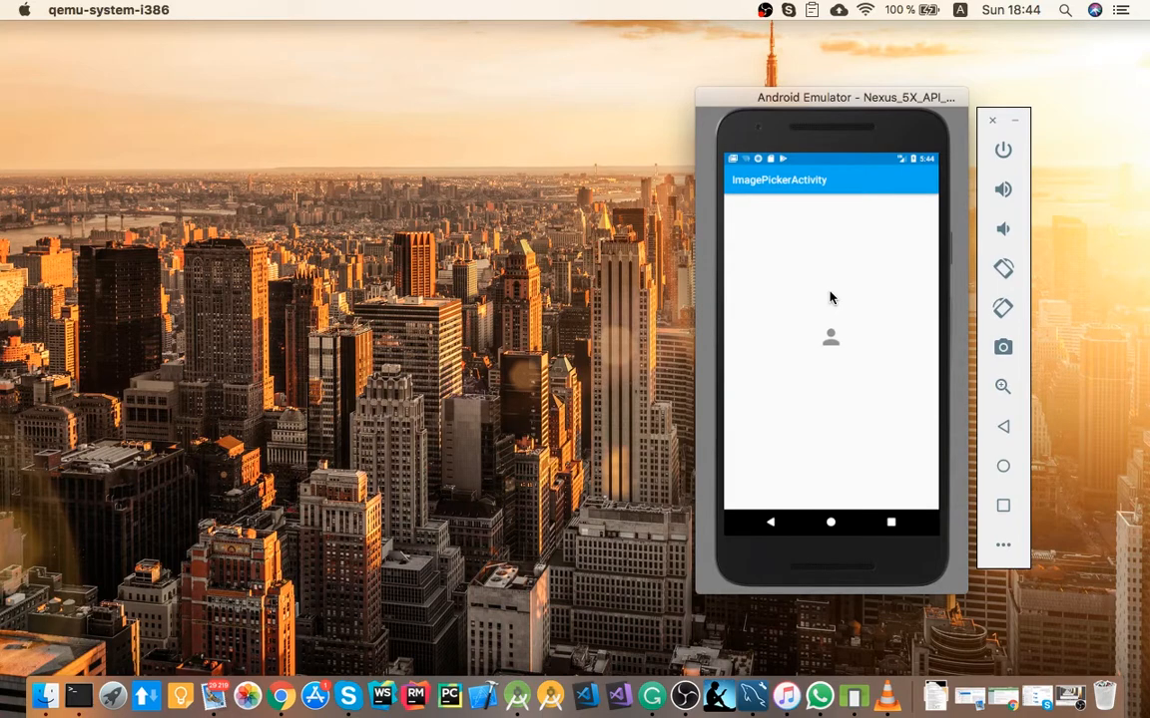
pyautogui.moveTo(863, 322)
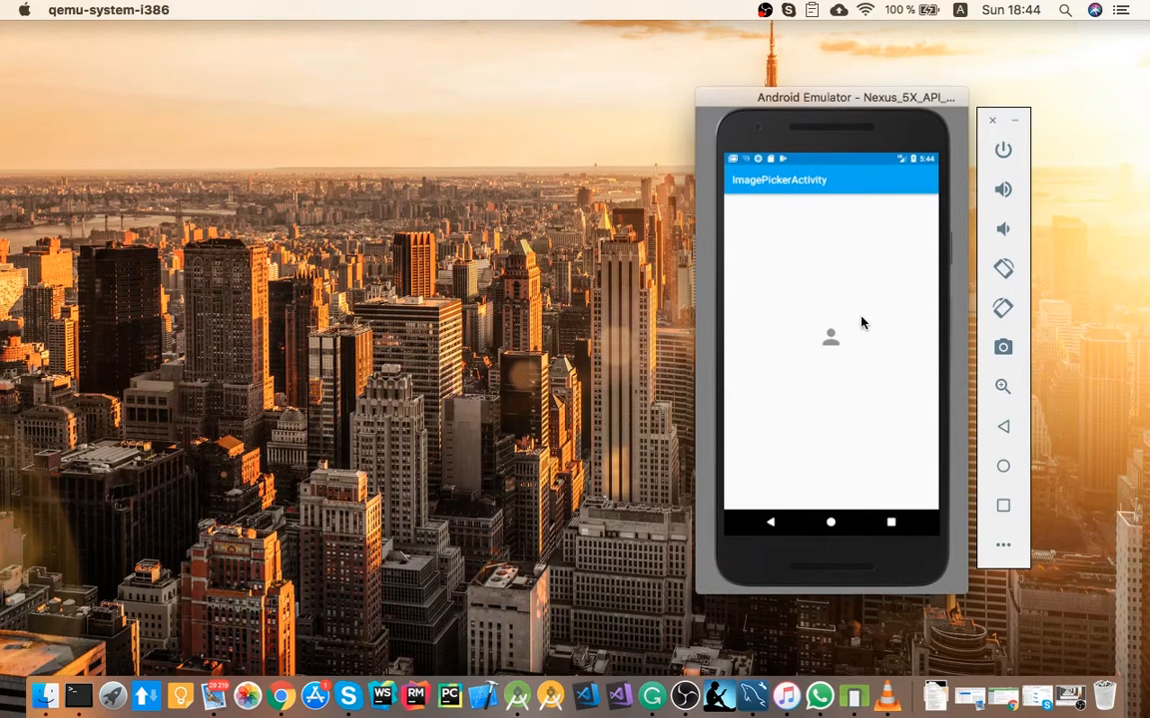
pyautogui.moveTo(834, 331)
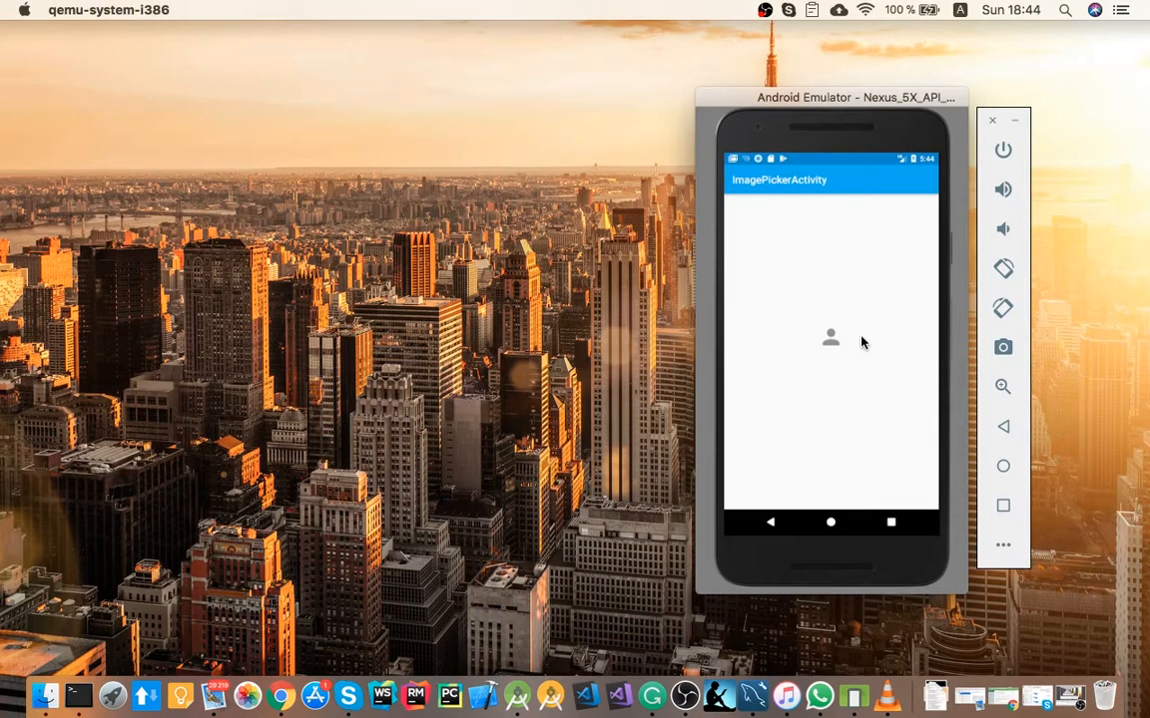
pyautogui.moveTo(836, 338)
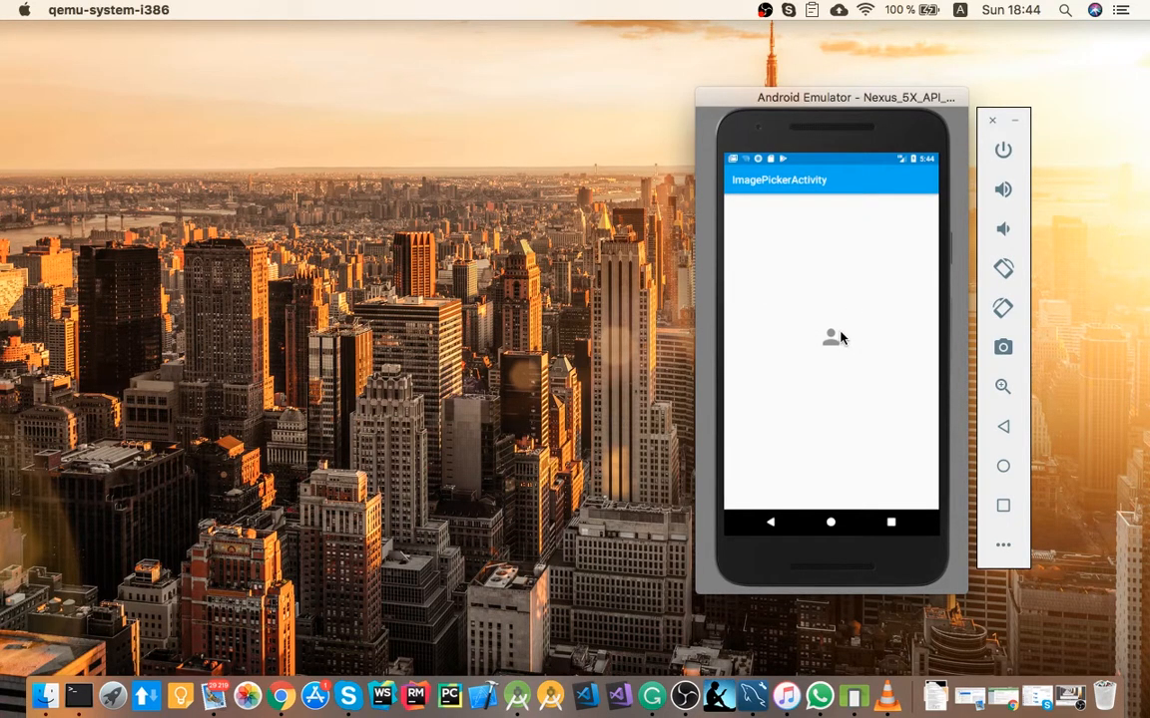
pyautogui.moveTo(842, 330)
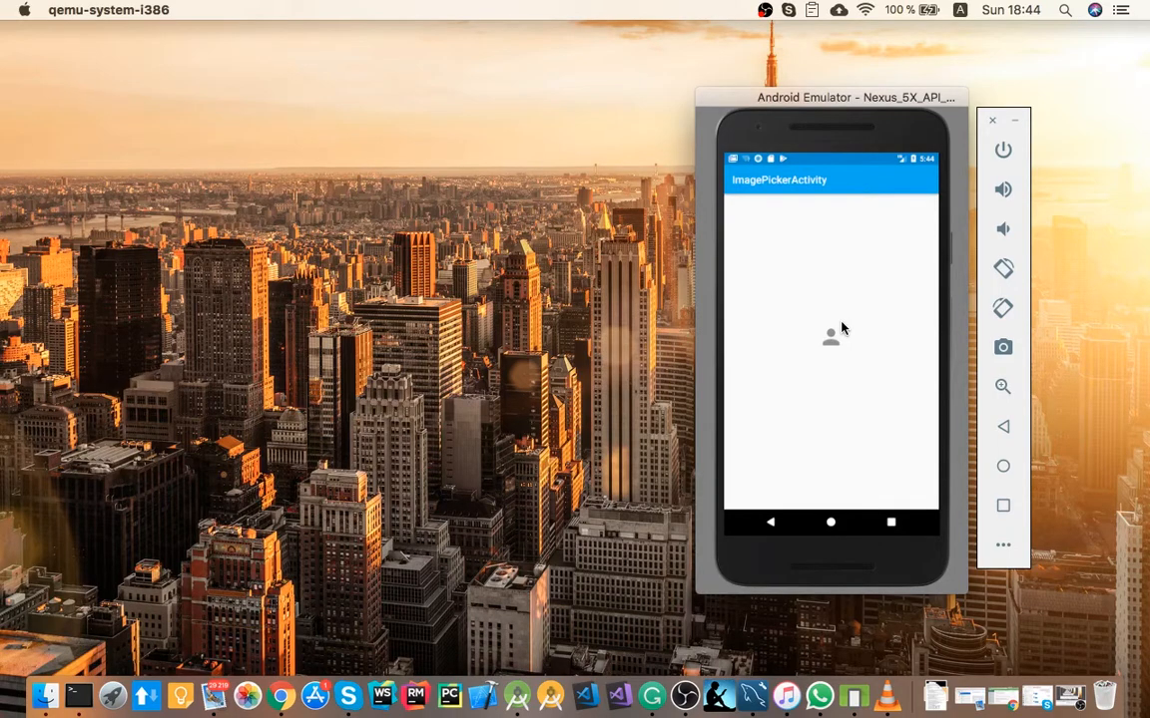
pyautogui.moveTo(836, 336)
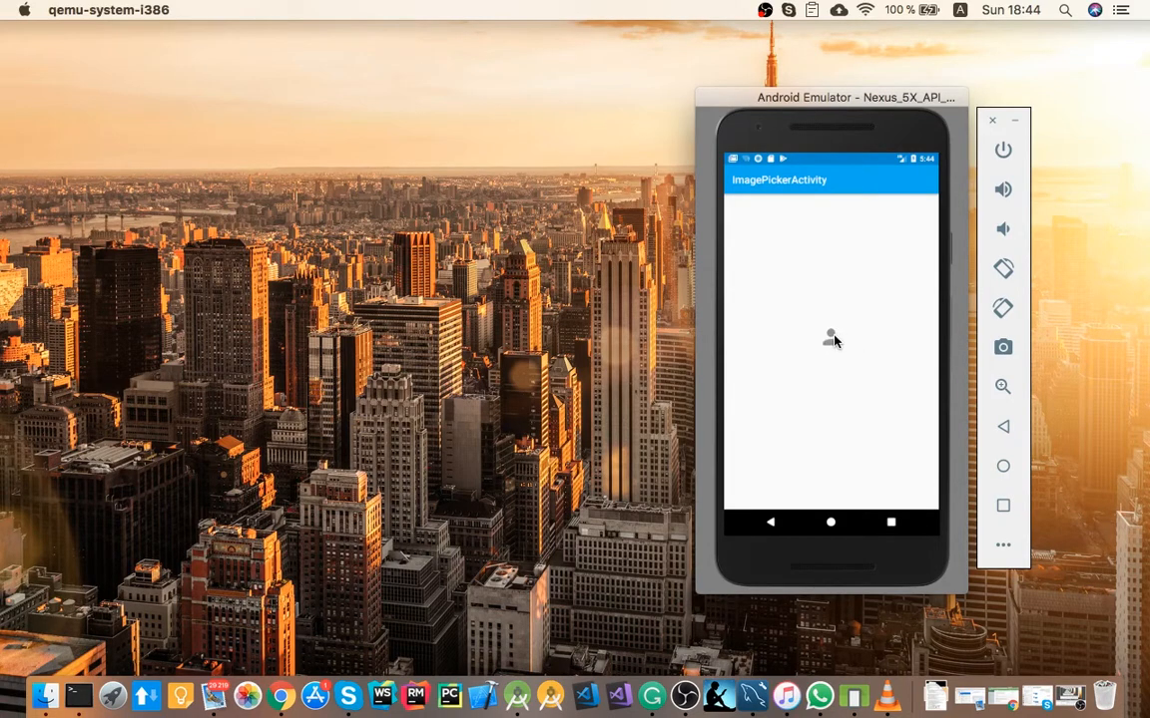
# Try the emulator image picker, then view Espresso-Intents' androidTestCompile dependency lines in Chrome.
pyautogui.click(831, 337)
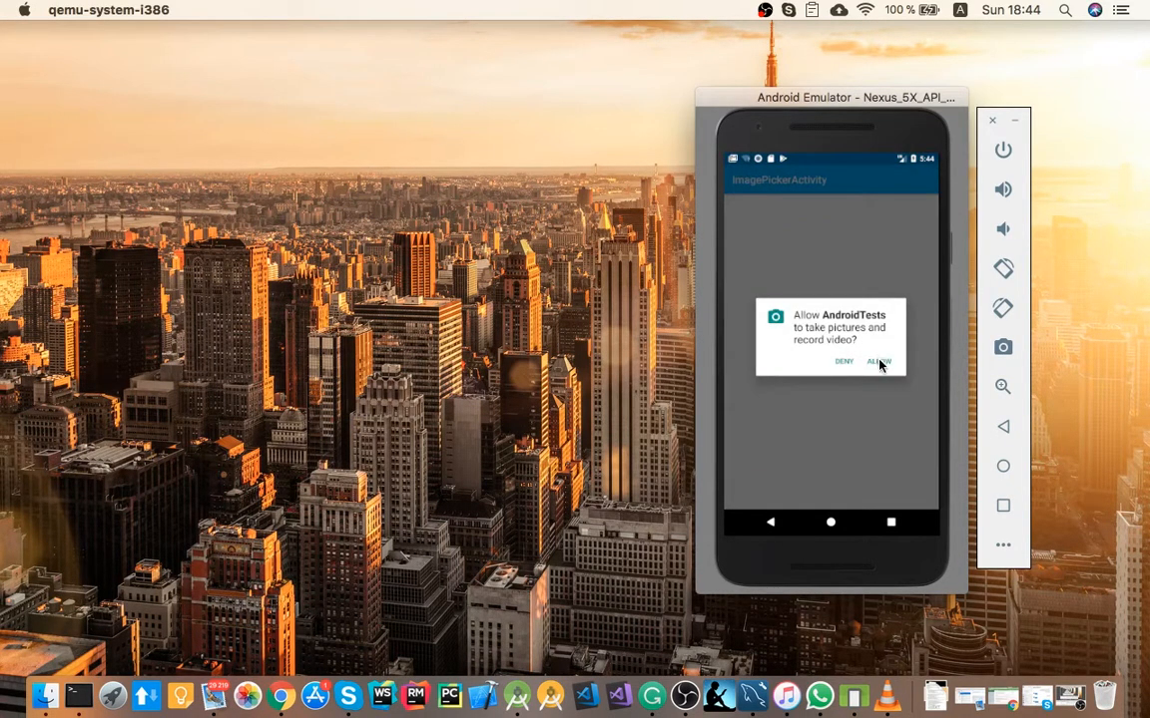
pyautogui.click(878, 361)
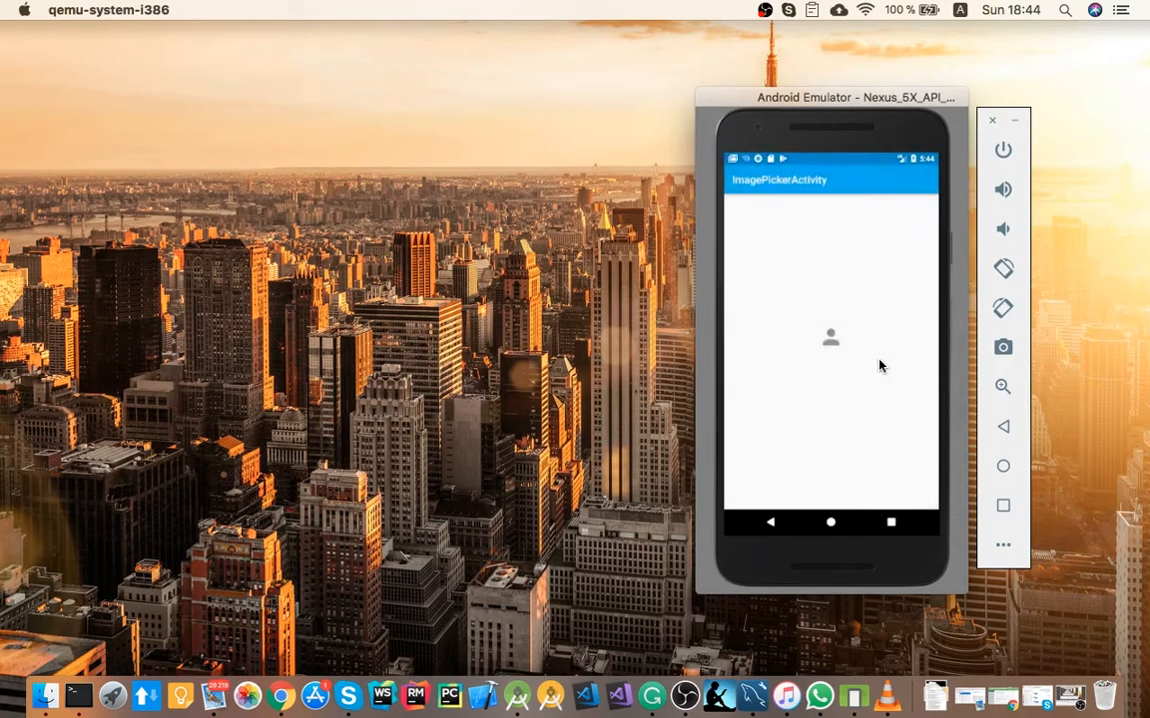
pyautogui.click(830, 336)
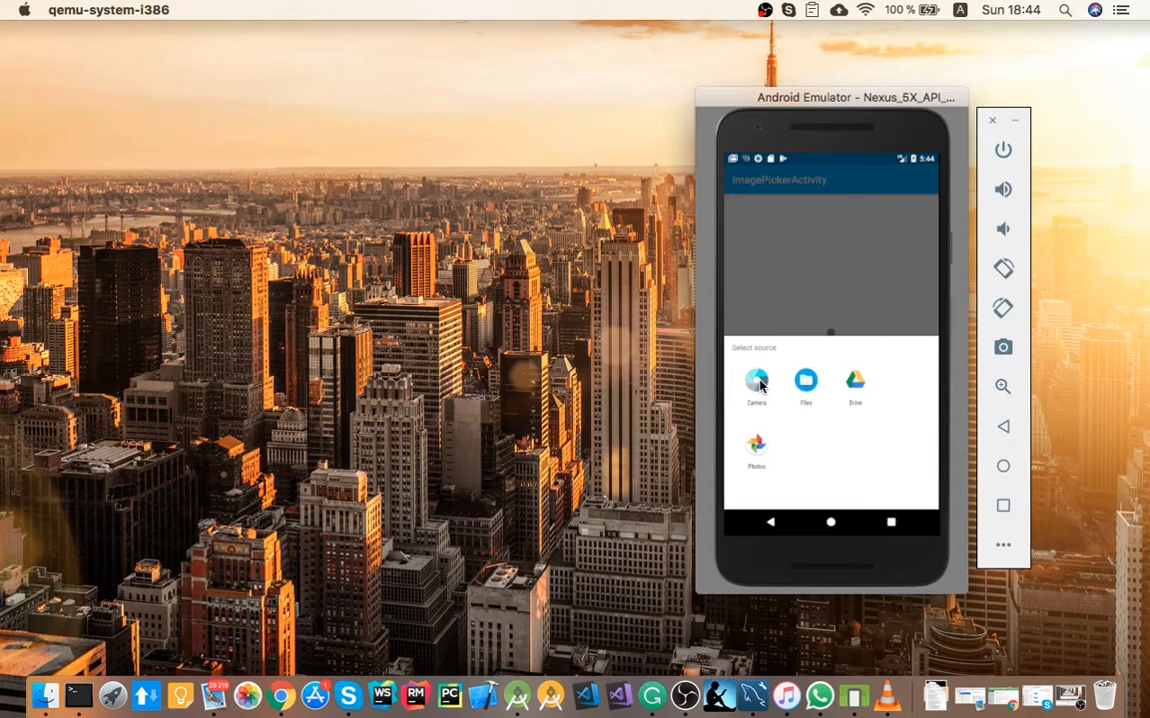
pyautogui.moveTo(853, 361)
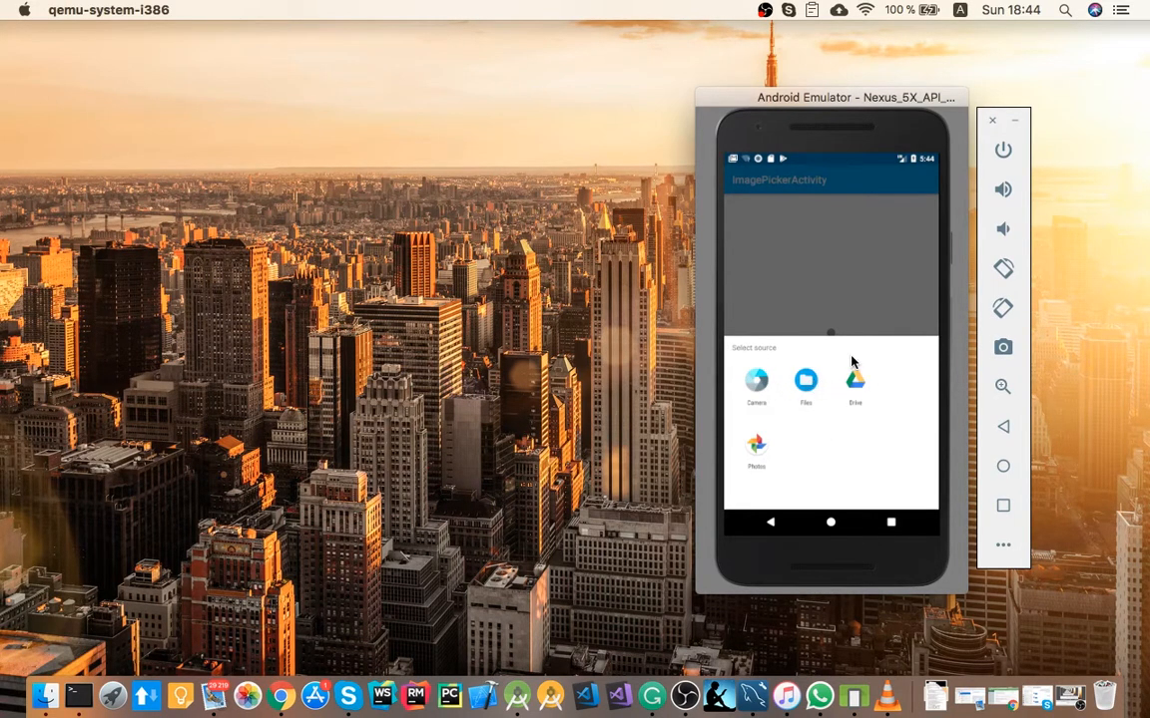
pyautogui.moveTo(788, 350)
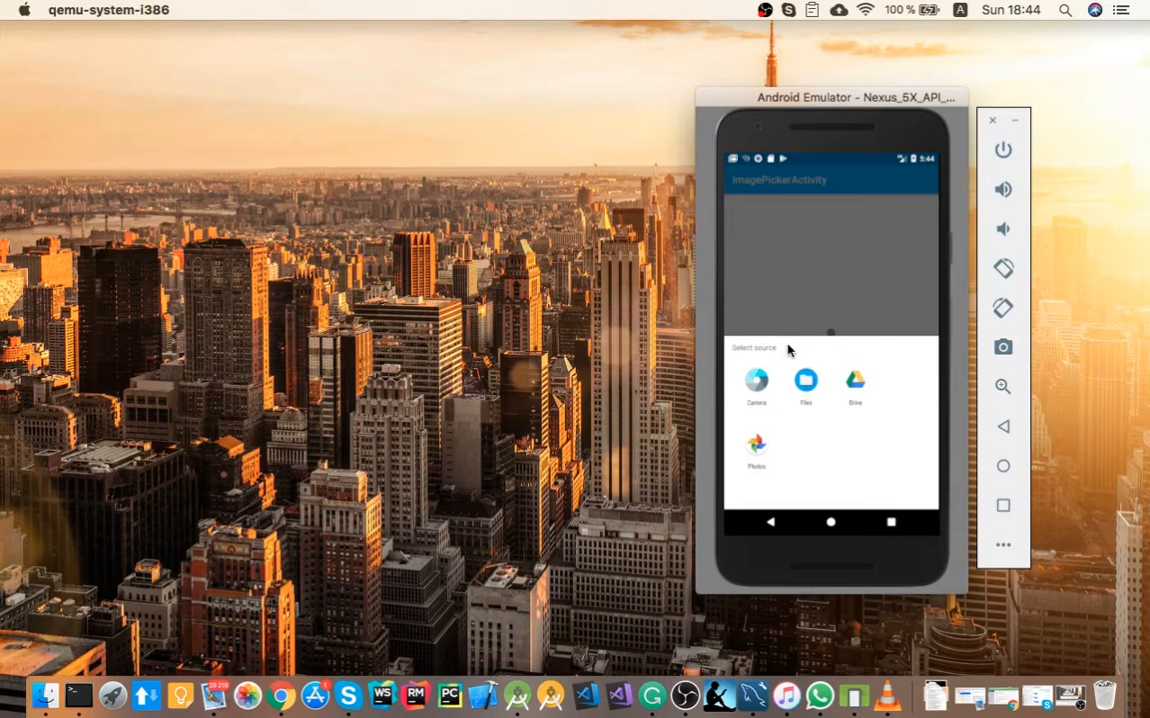
pyautogui.moveTo(851, 386)
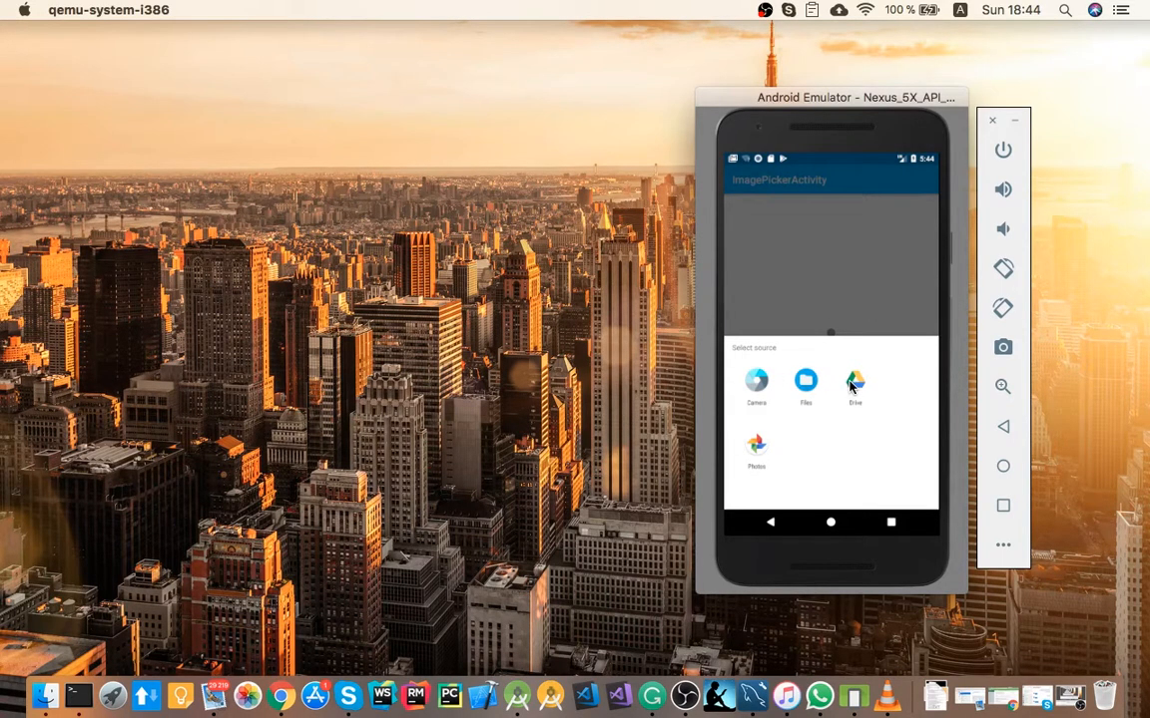
pyautogui.moveTo(853, 307)
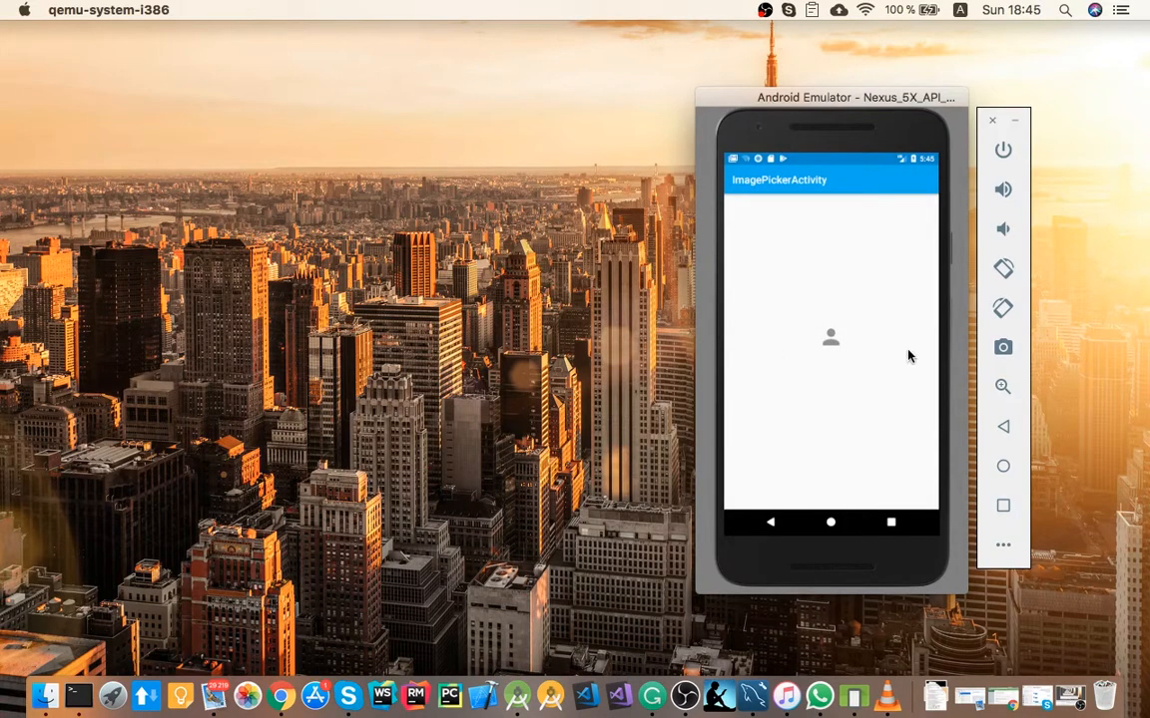
pyautogui.moveTo(881, 358)
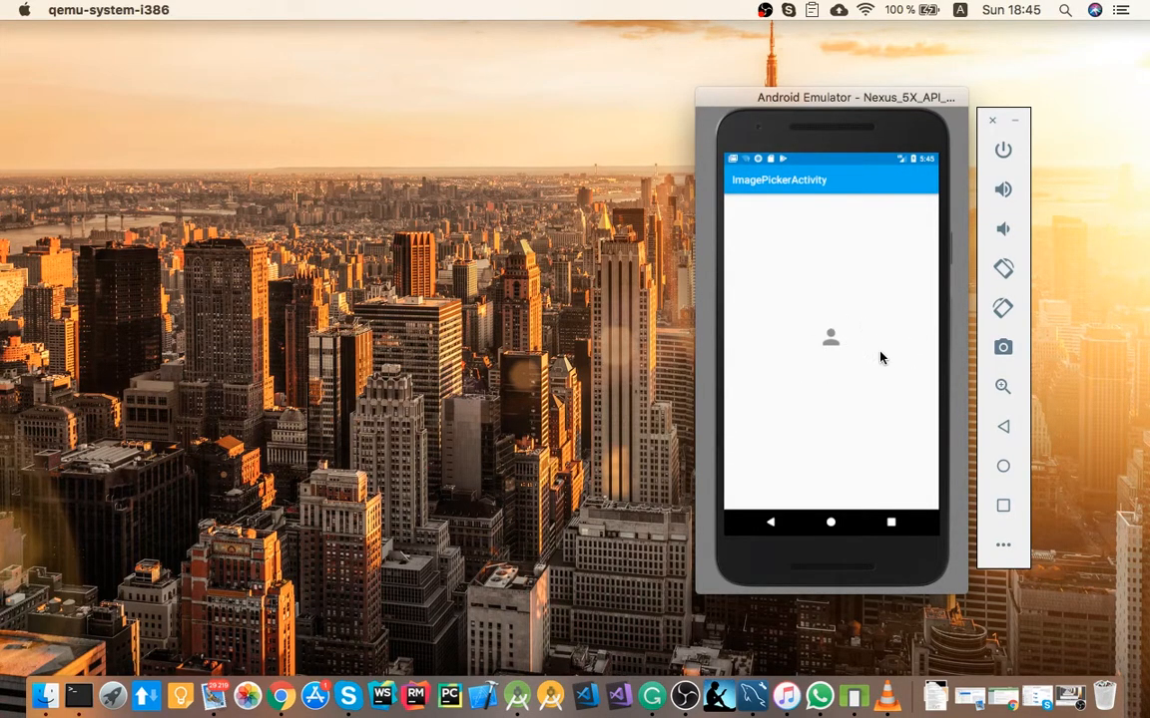
pyautogui.moveTo(866, 306)
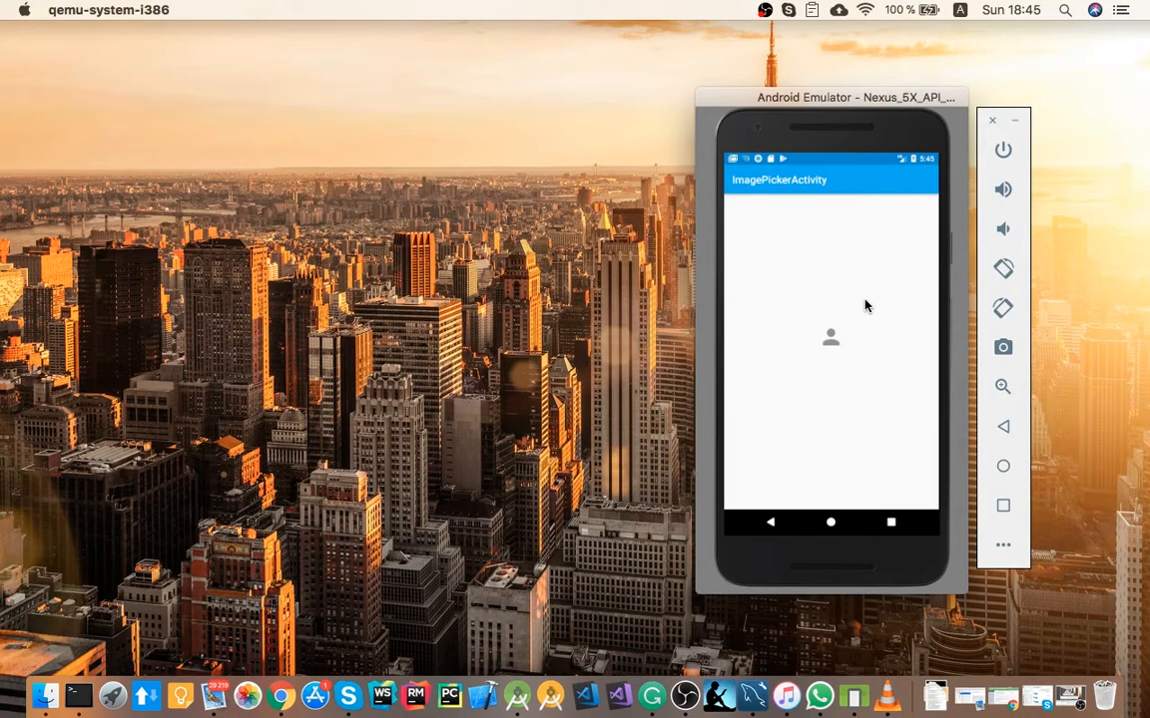
pyautogui.moveTo(850, 322)
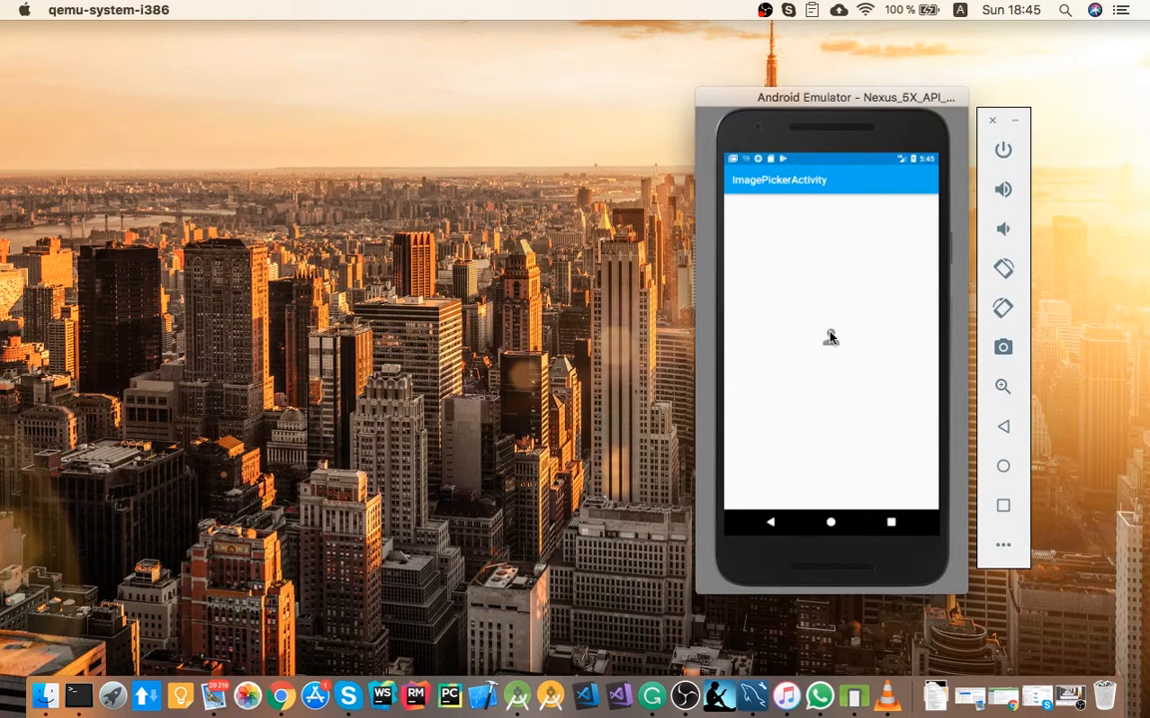
pyautogui.click(831, 337)
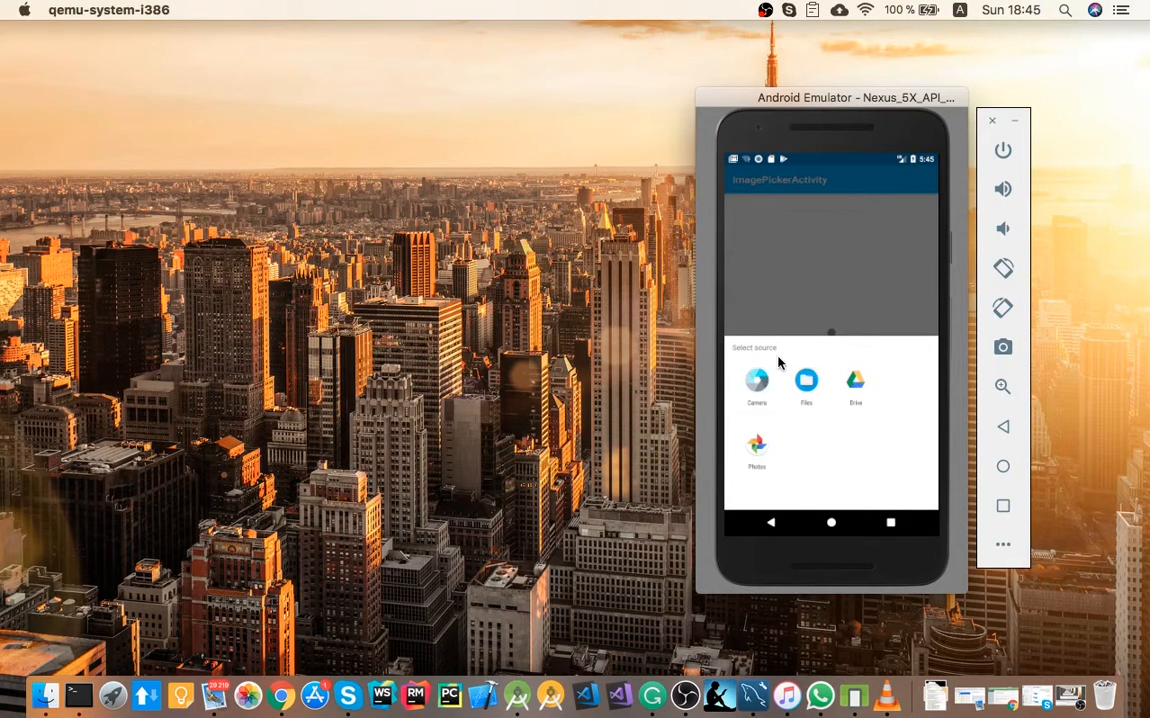
pyautogui.moveTo(777, 281)
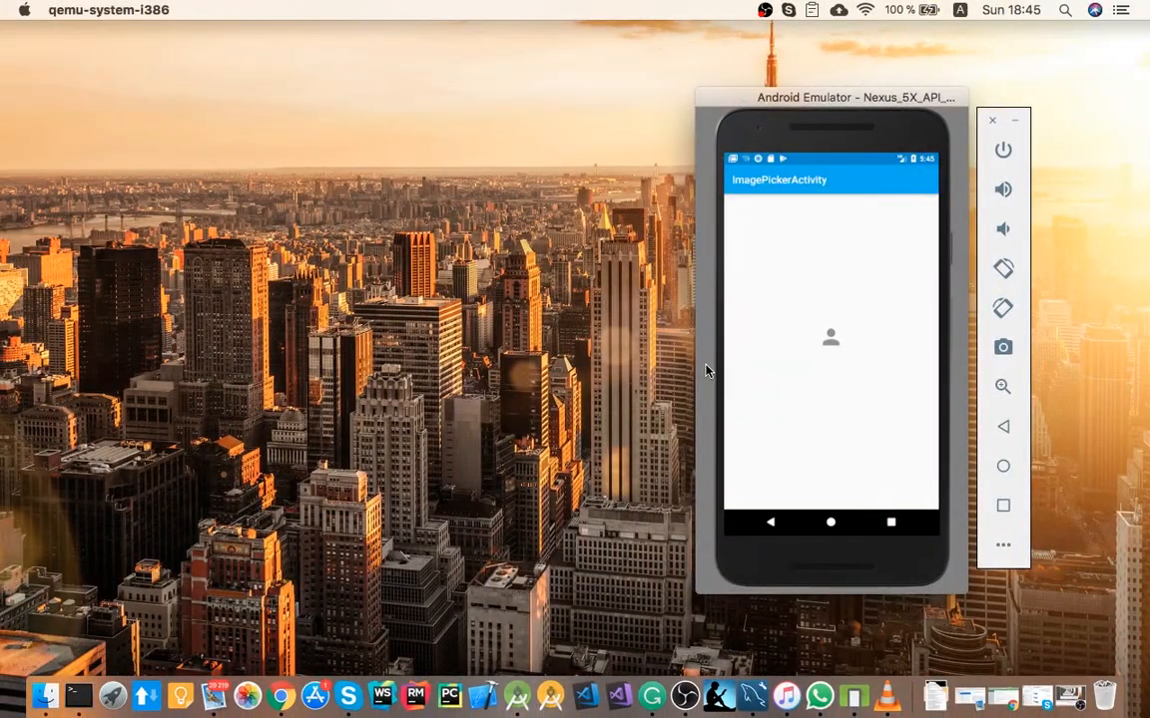
pyautogui.moveTo(362, 674)
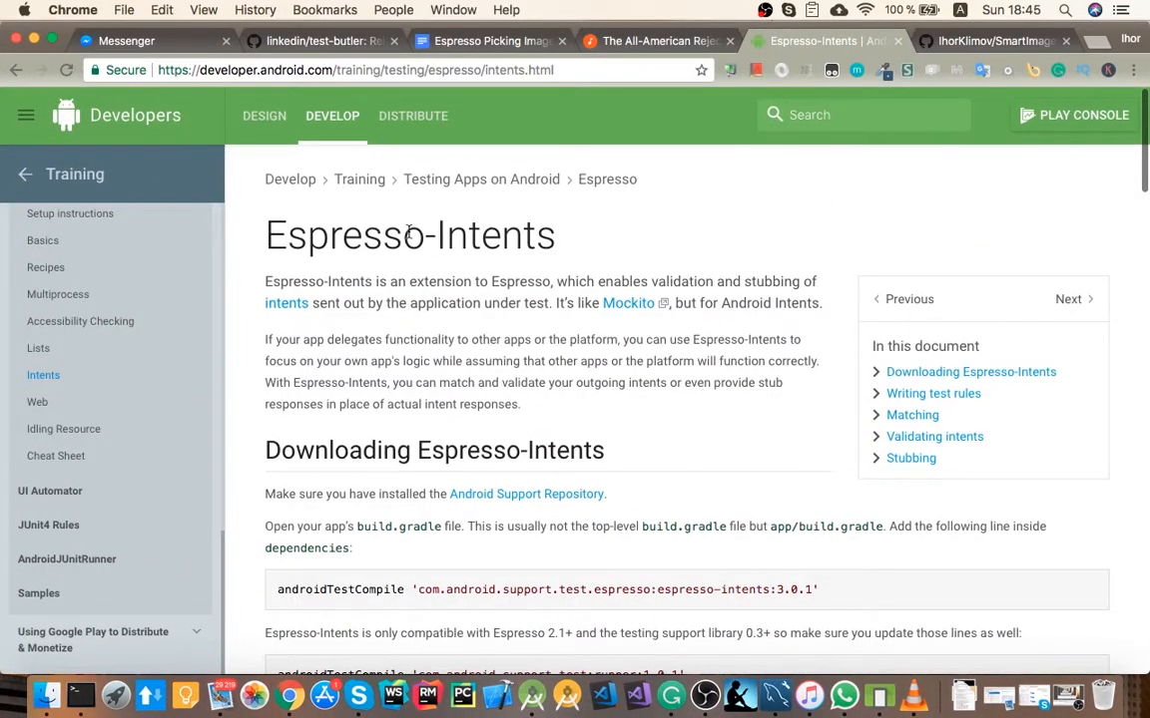
pyautogui.doubleClick(499, 235)
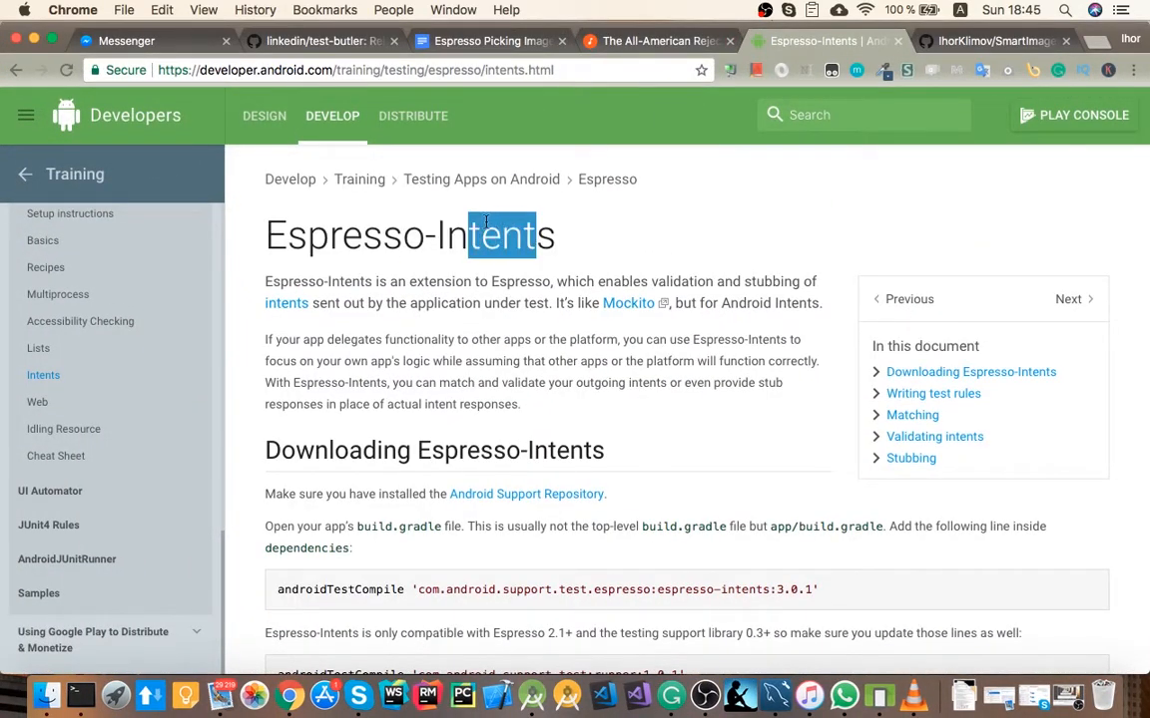
pyautogui.scroll(-3)
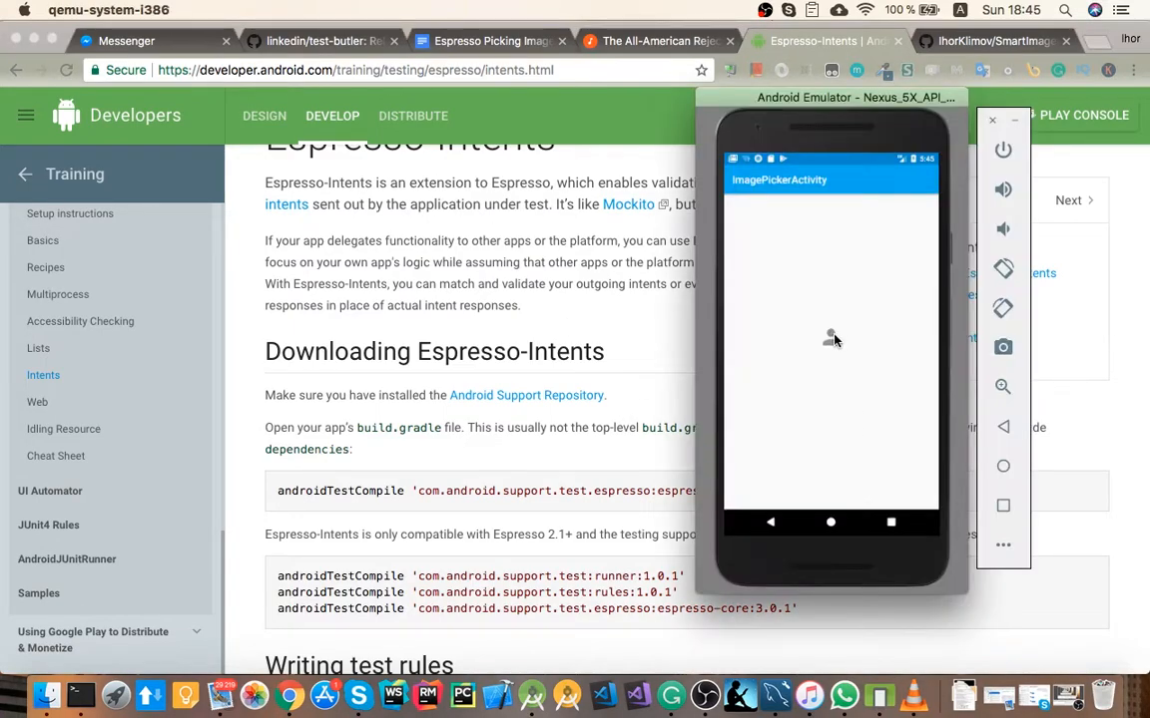
pyautogui.moveTo(766, 342)
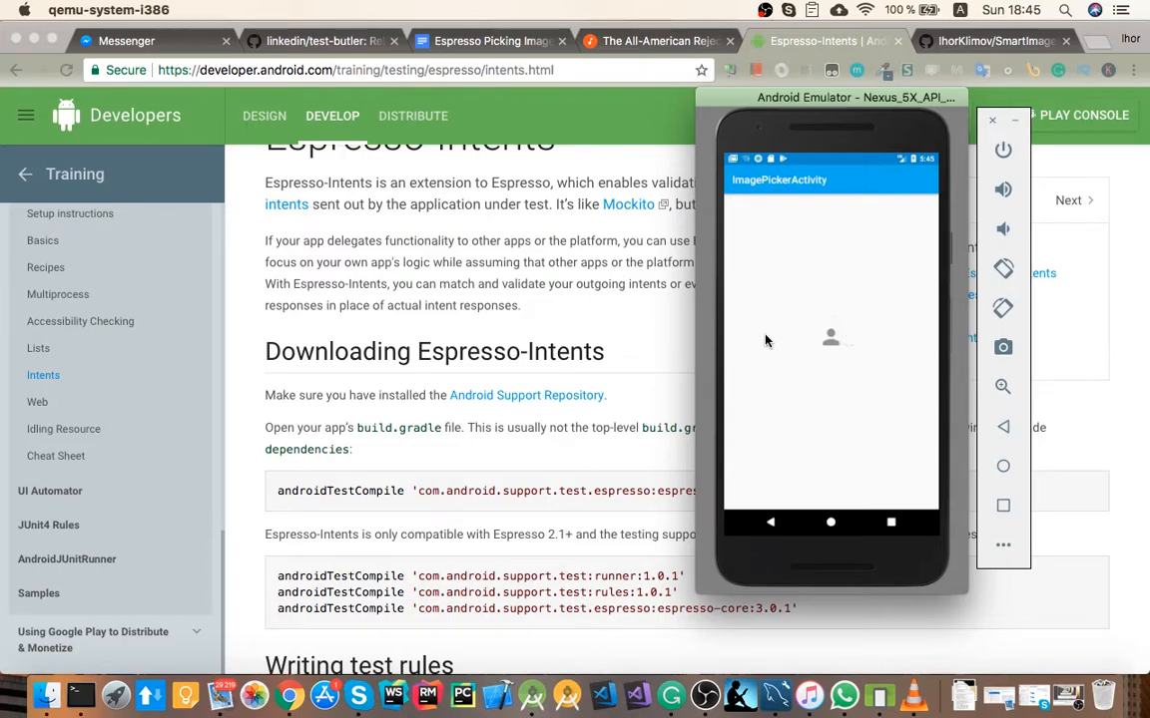
pyautogui.moveTo(895, 377)
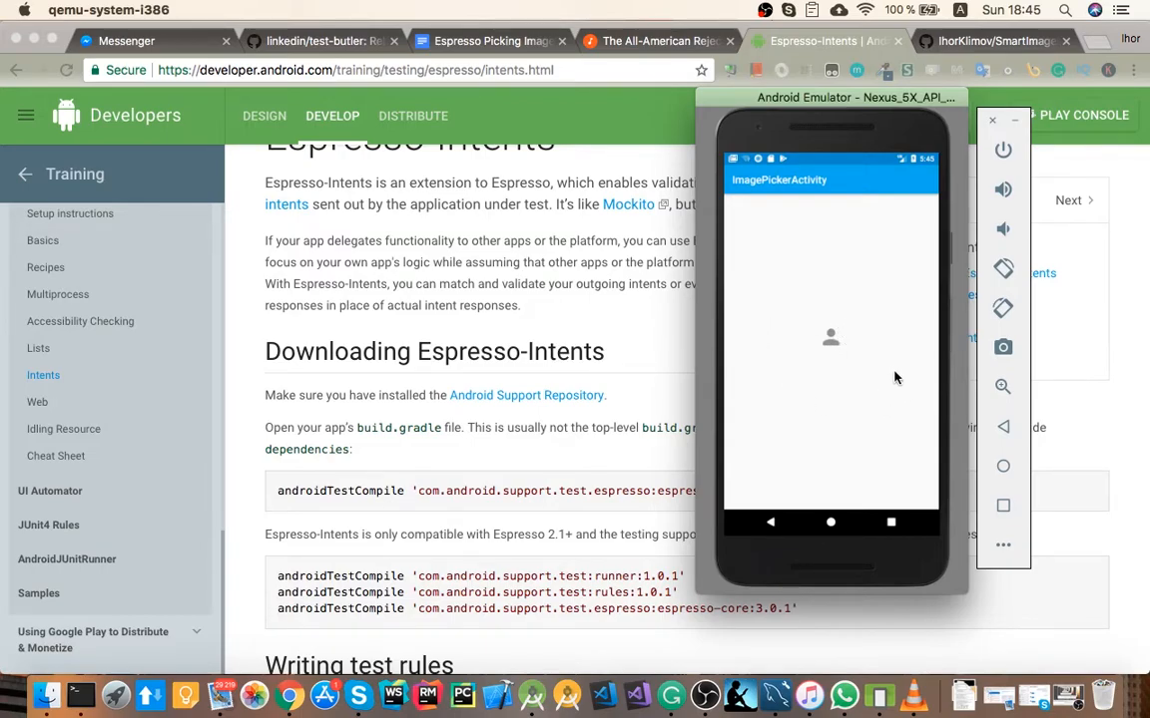
pyautogui.moveTo(788, 328)
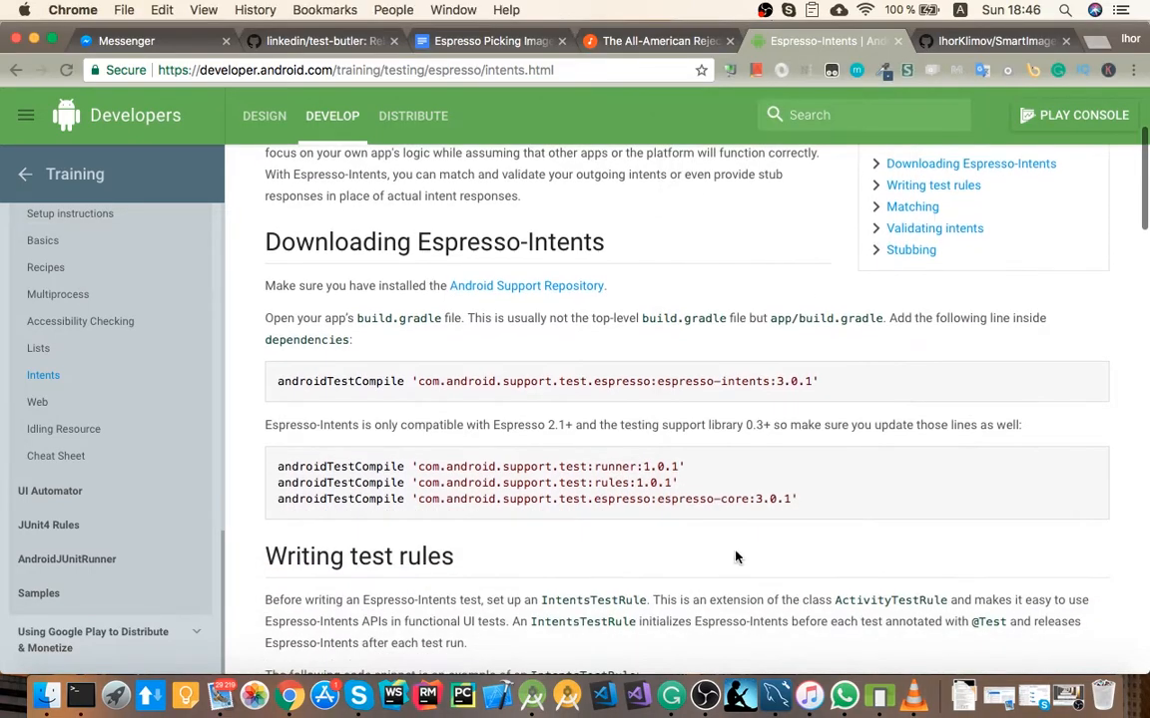
pyautogui.moveTo(611, 380)
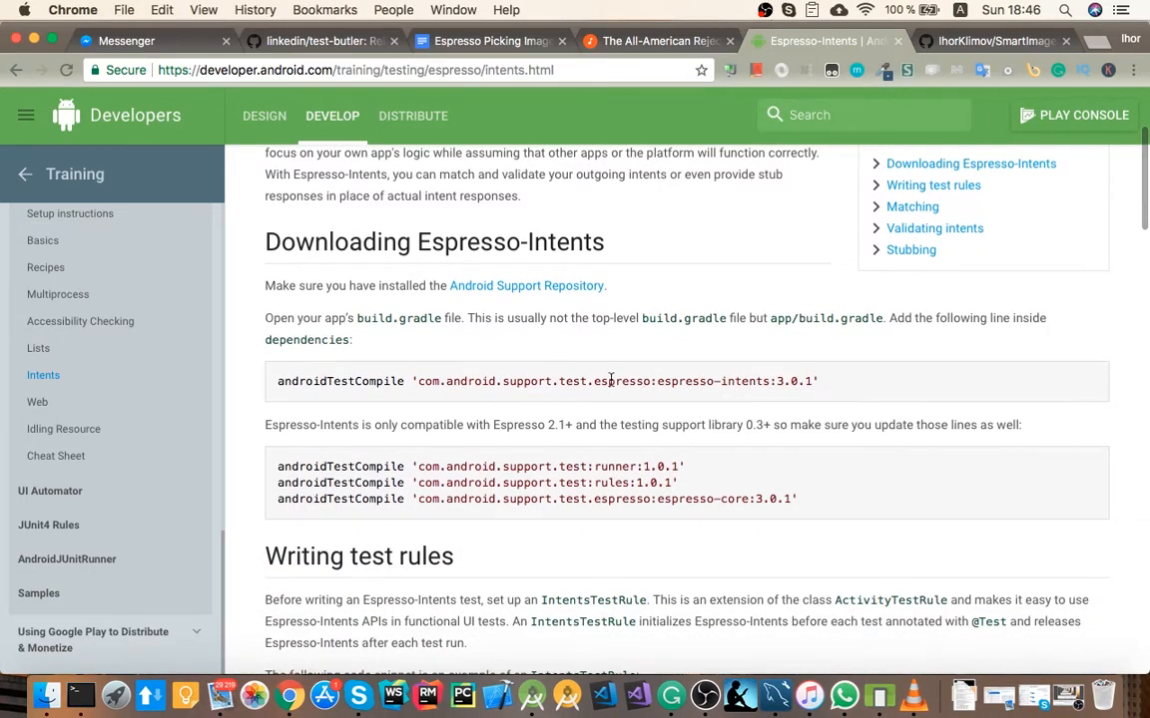
pyautogui.moveTo(532, 696)
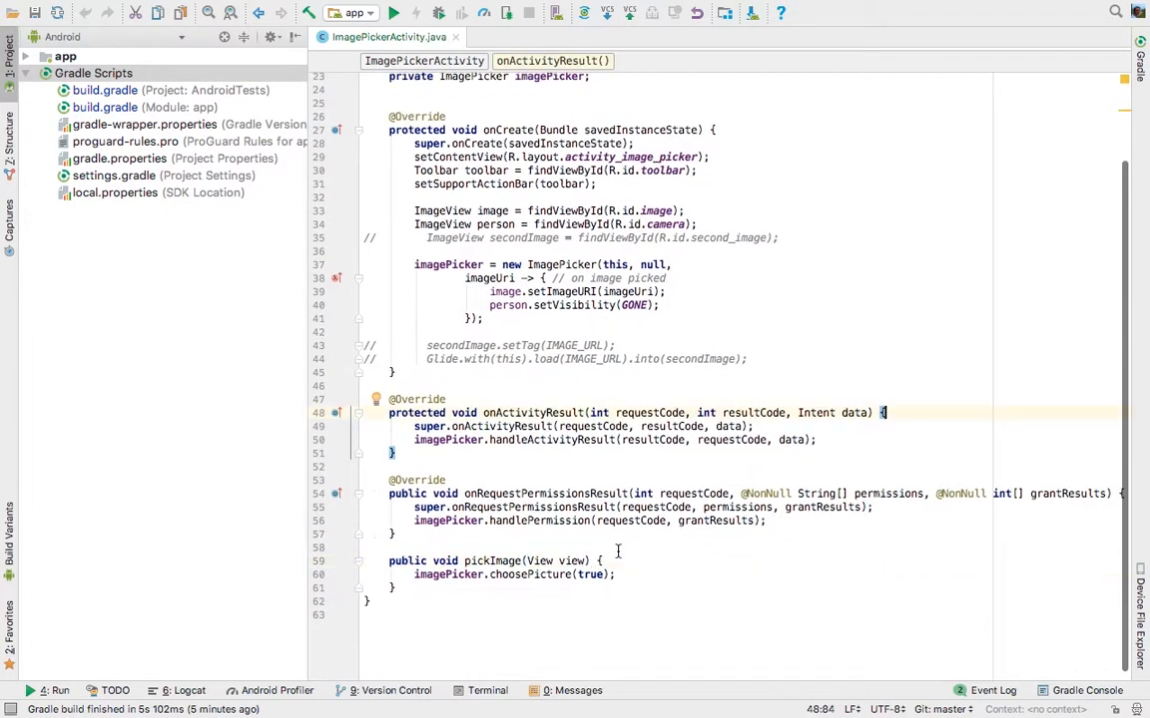
# Leave the Espresso-Intents page for the SmartImagePicker GitHub README usage instructions.
pyautogui.click(288, 696)
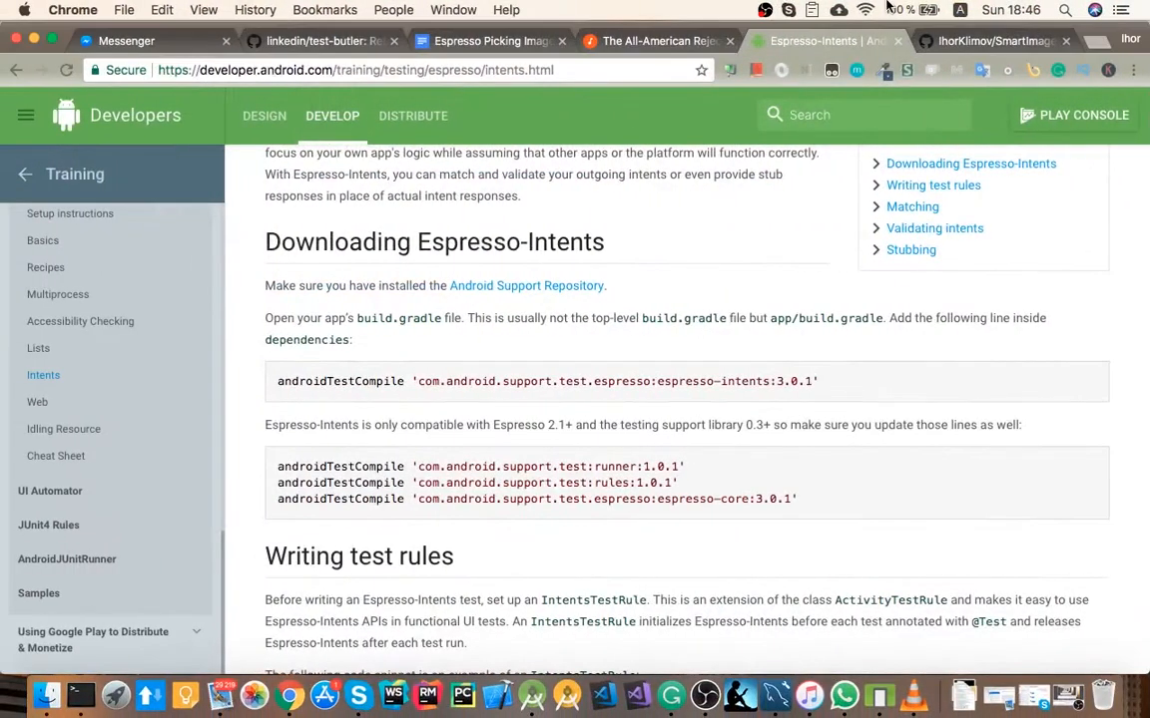
pyautogui.click(988, 41)
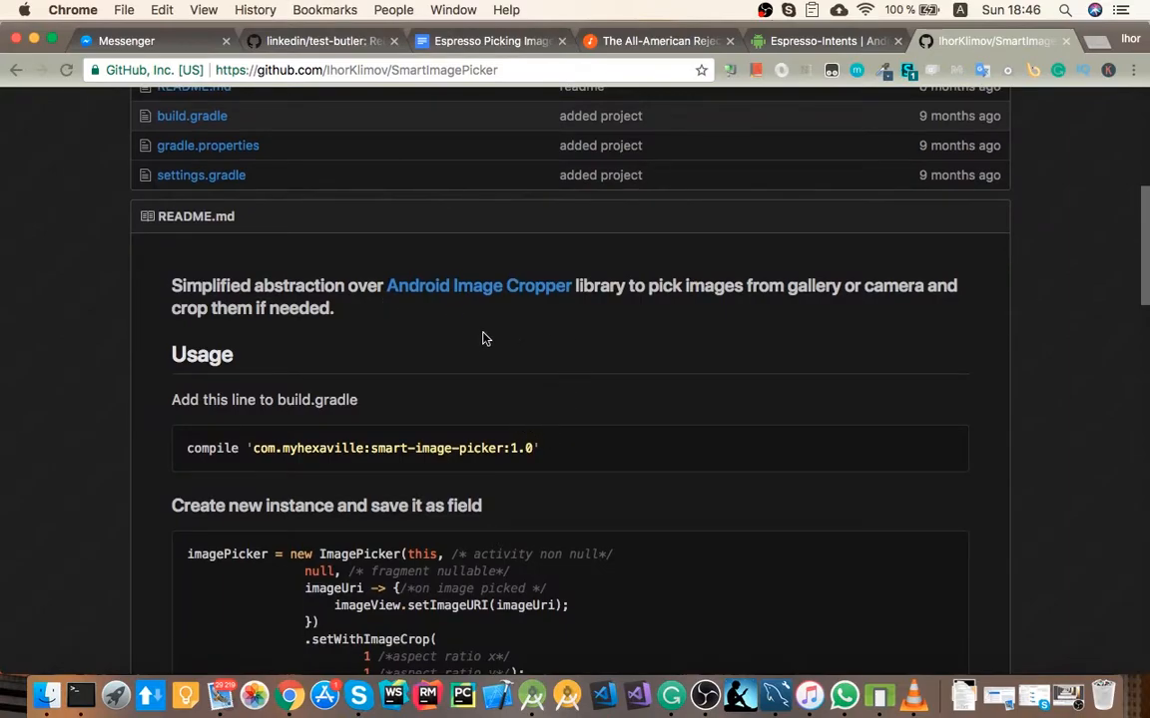
pyautogui.moveTo(509, 285)
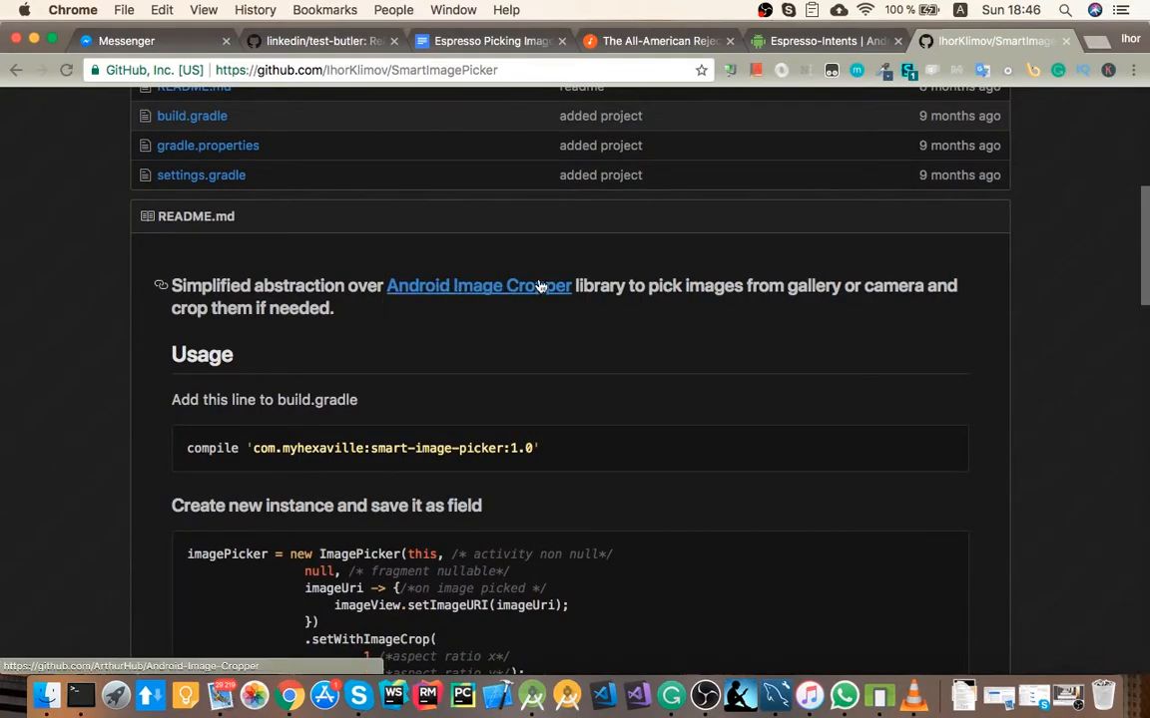
pyautogui.moveTo(575, 456)
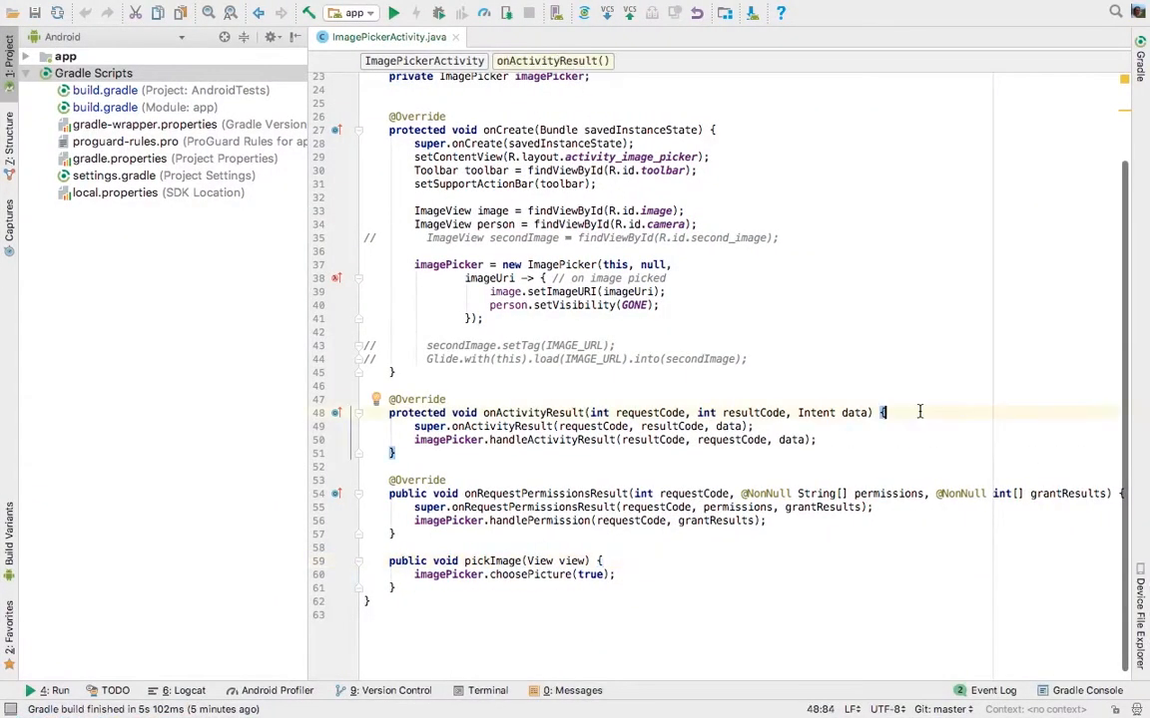
pyautogui.moveTo(874, 435)
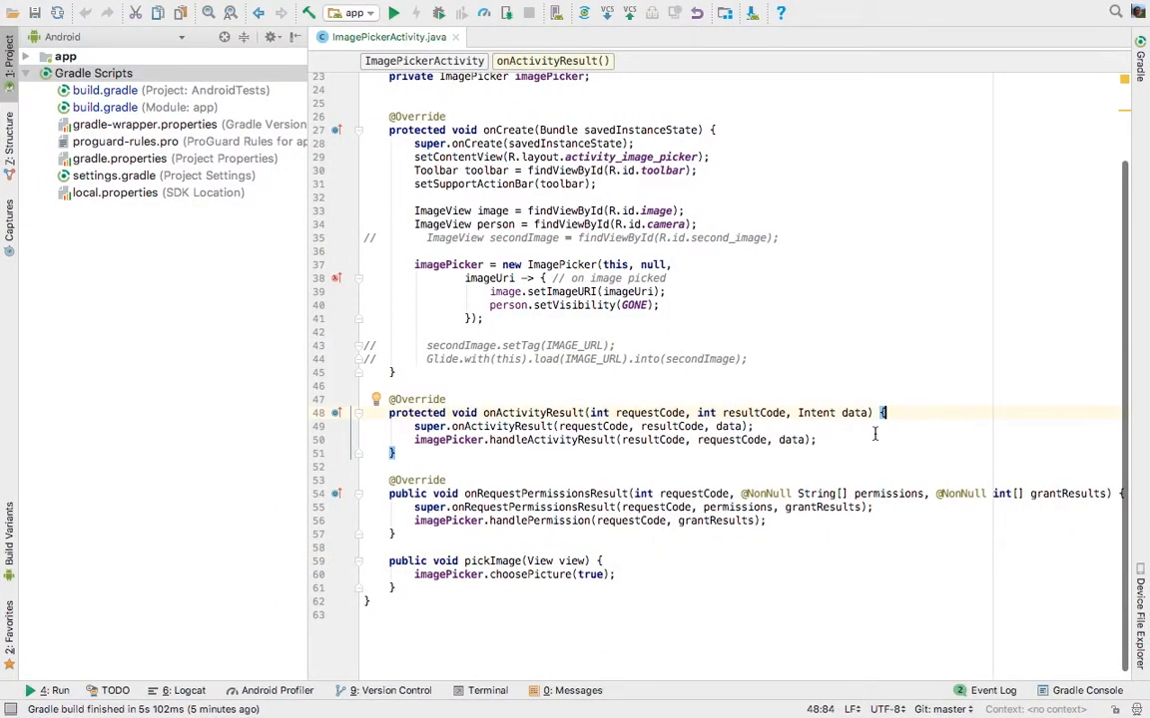
pyautogui.moveTo(717, 313)
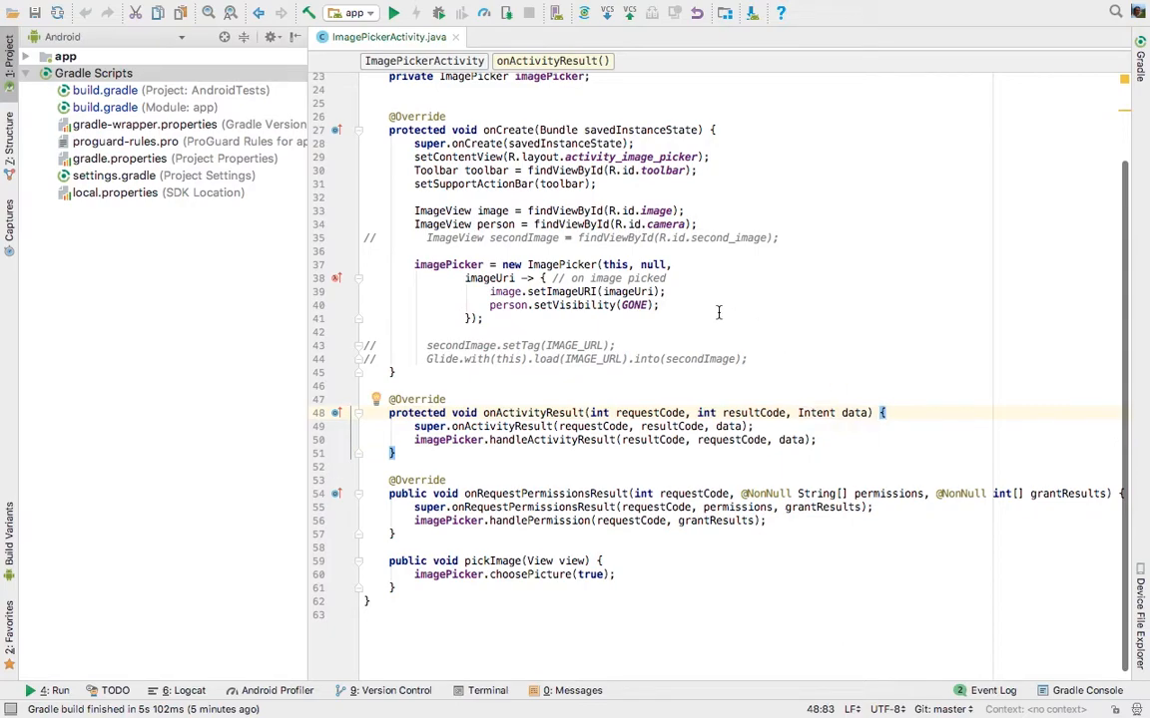
# Review ImagePickerActivity's ImagePicker creation, onActivityResult and permission handling, then view the layout preview.
pyautogui.scroll(3)
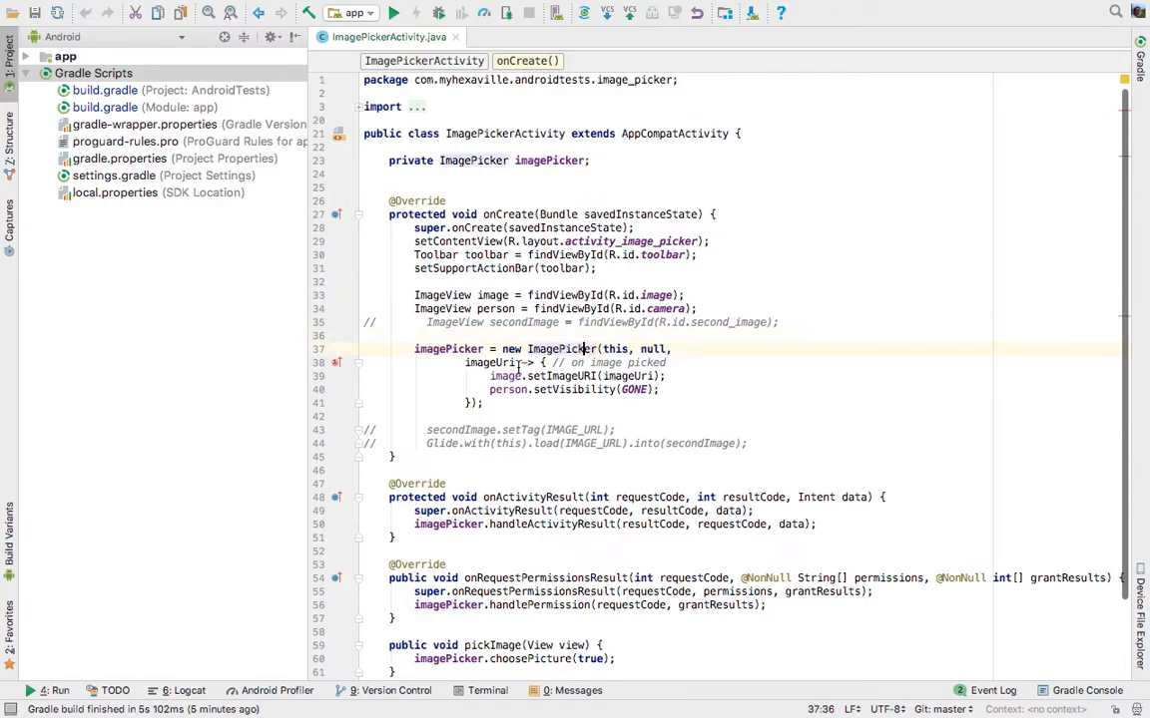
pyautogui.click(464, 362)
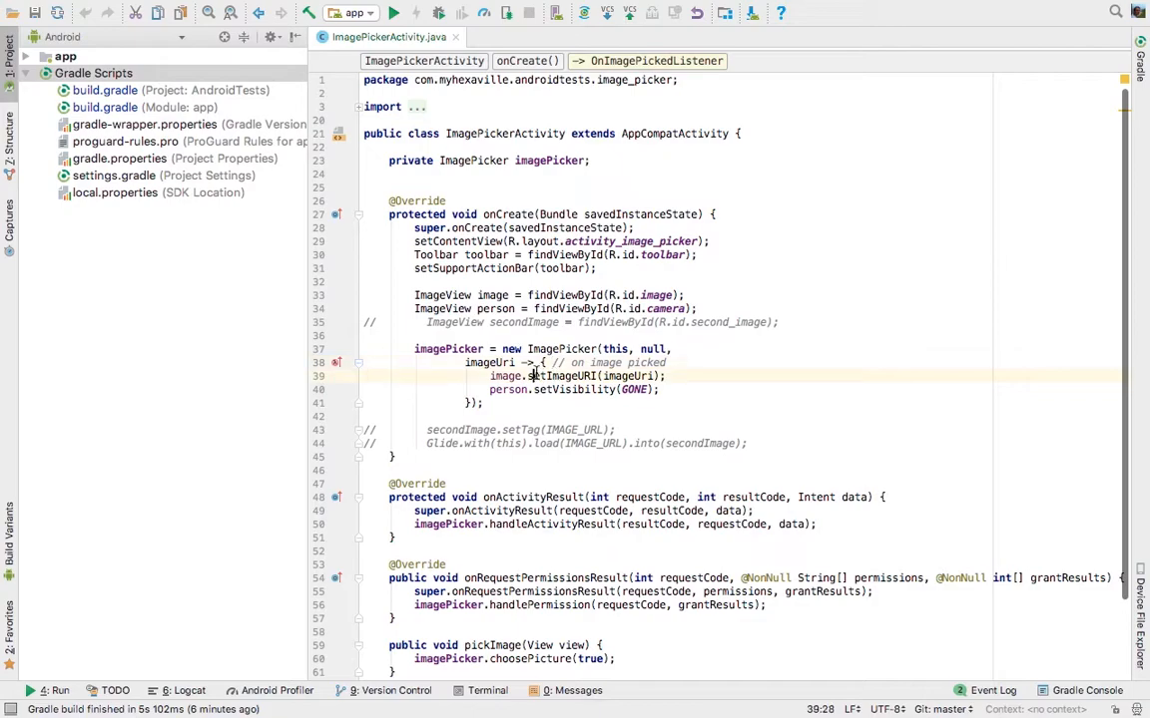
pyautogui.scroll(-3)
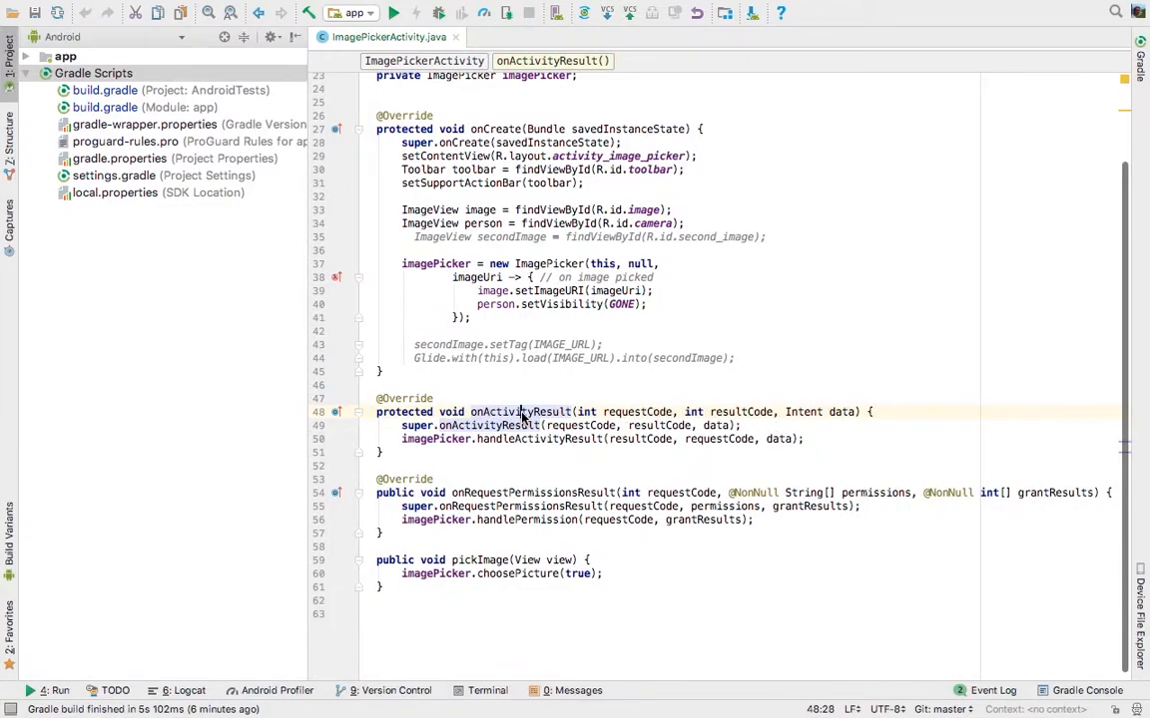
pyautogui.click(575, 492)
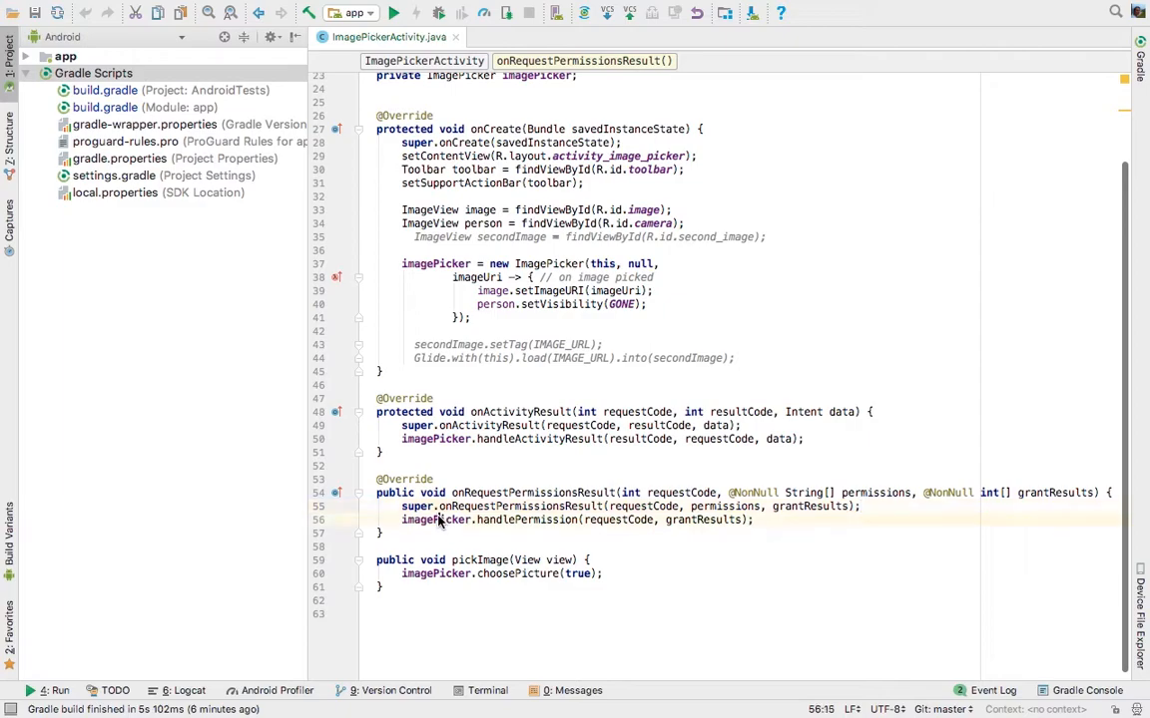
pyautogui.click(547, 37)
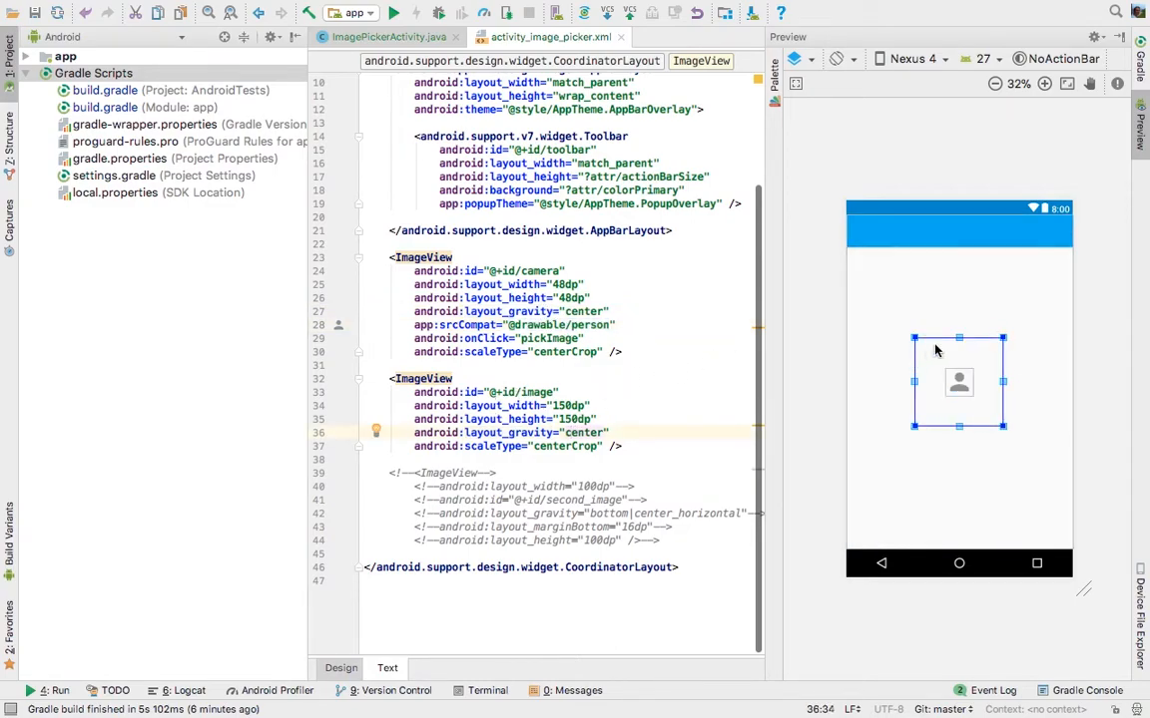
# Check ImagePickerActivity running in the emulator with its placeholder person image.
pyautogui.doubleClick(566, 406)
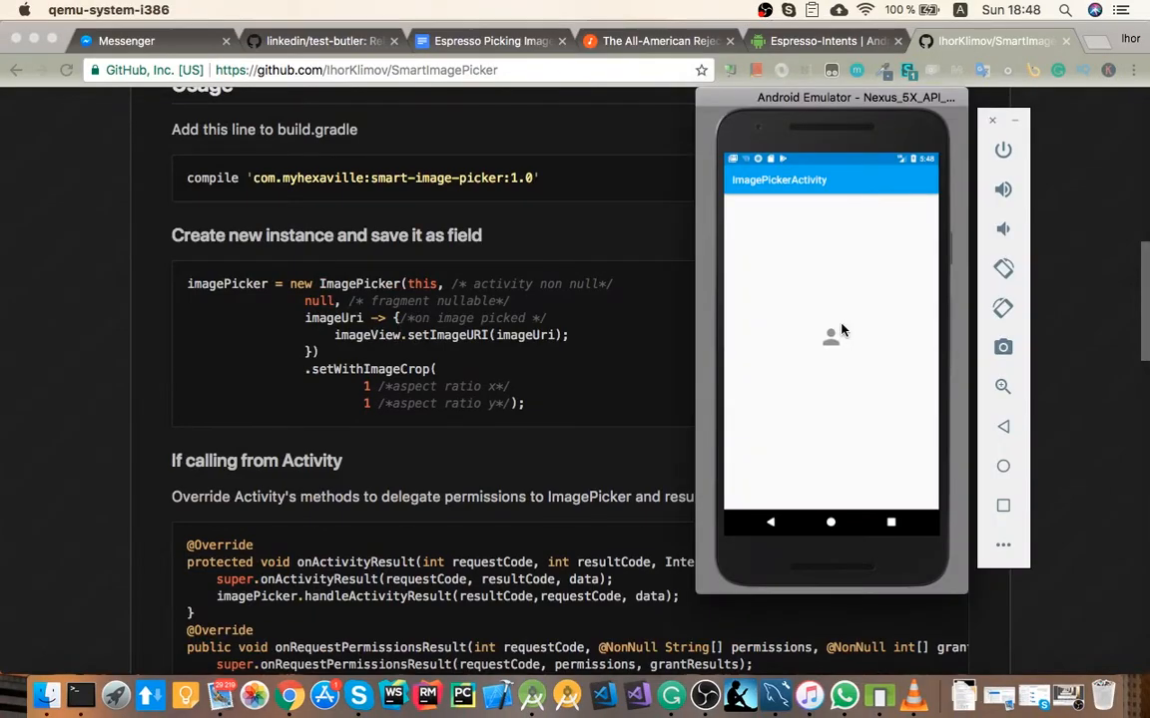
pyautogui.moveTo(833, 452)
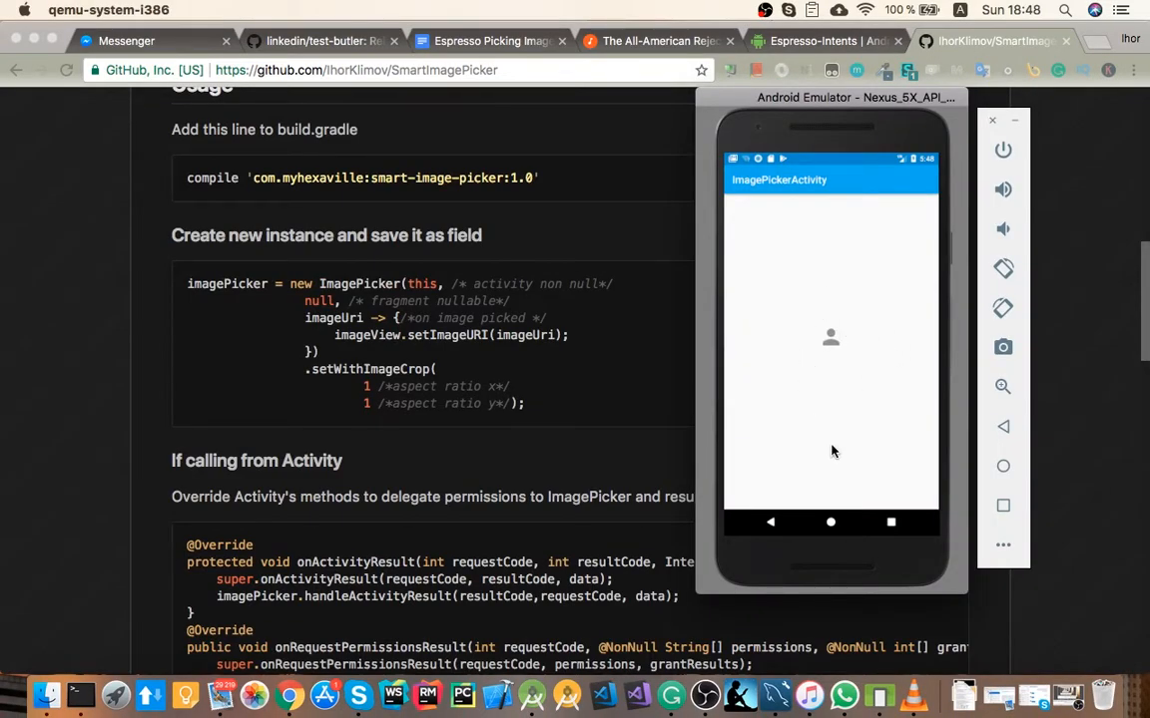
pyautogui.moveTo(541, 390)
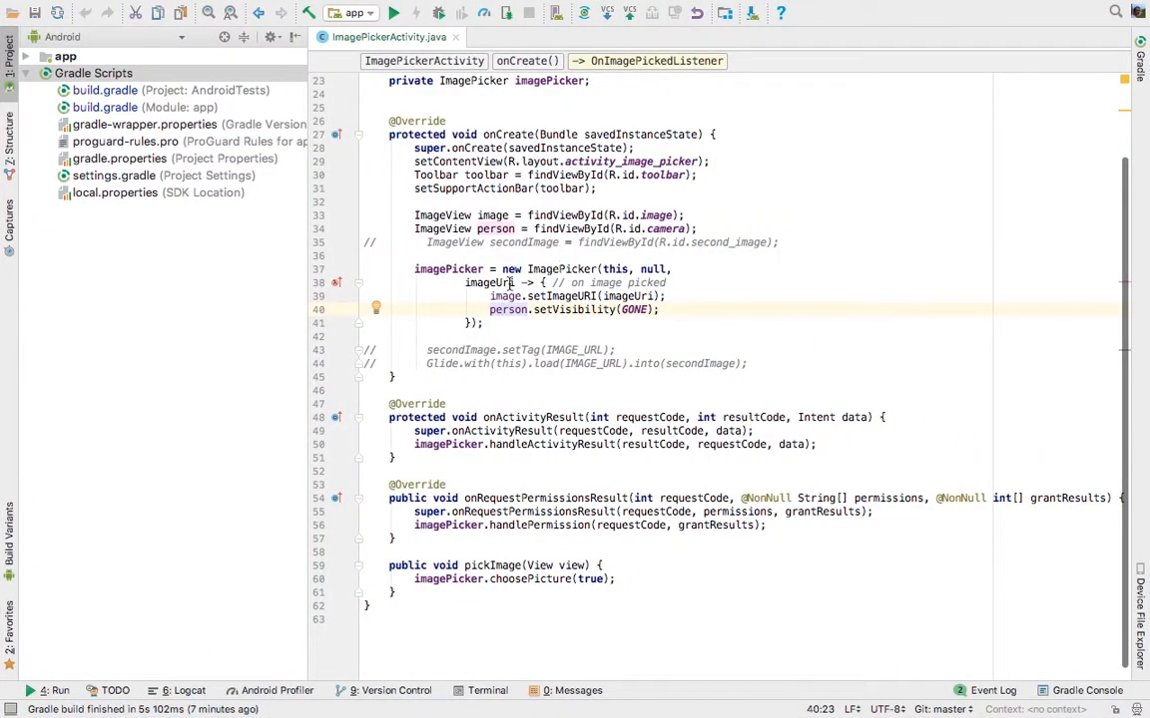
# Locate ImagePickerActivityTest via Scroll from Source in the androidTest image_picker package and open it.
pyautogui.click(548, 36)
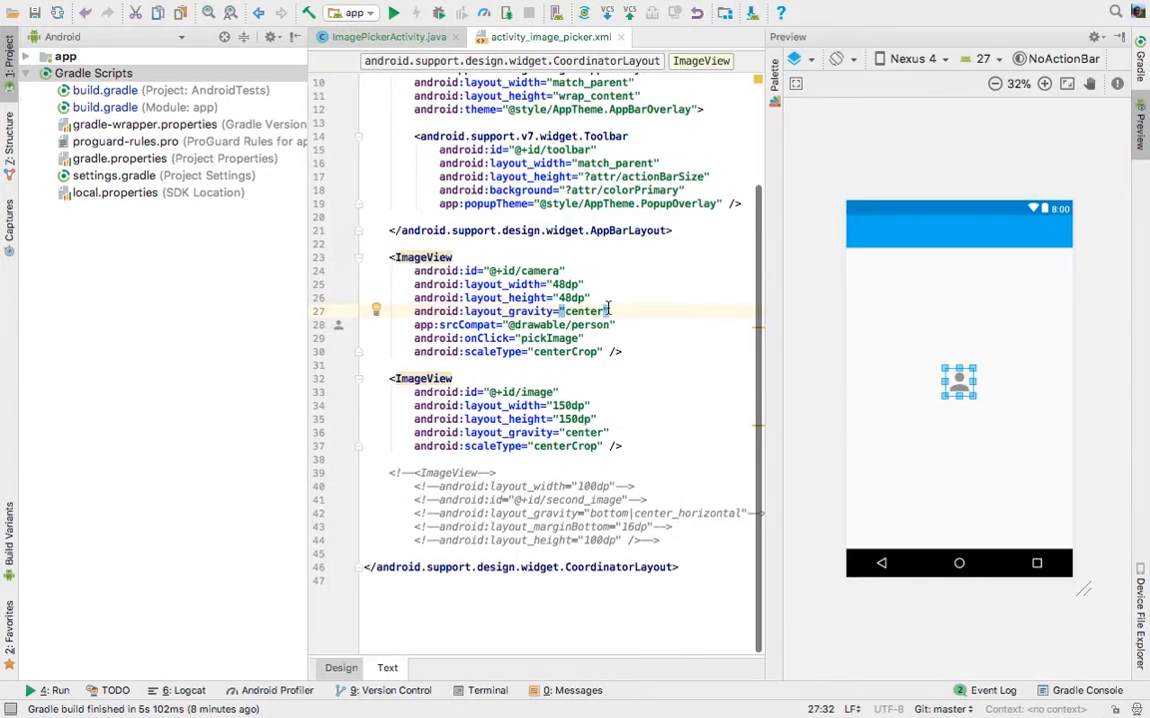
pyautogui.click(388, 37)
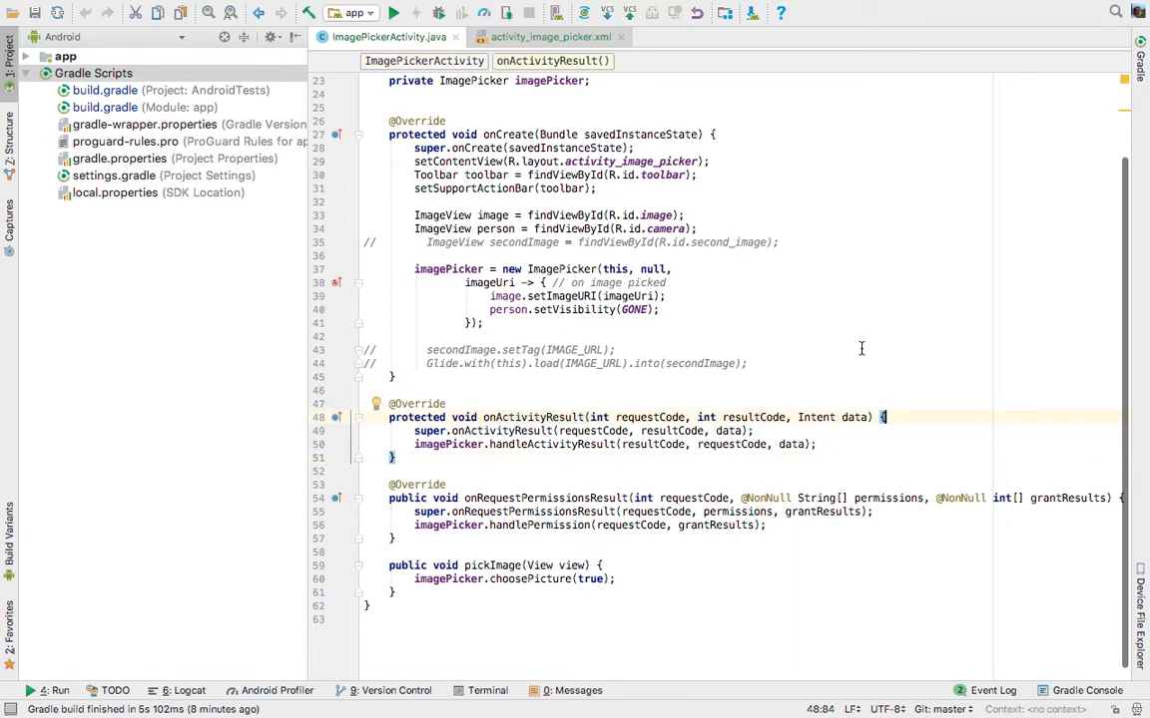
pyautogui.moveTo(858, 382)
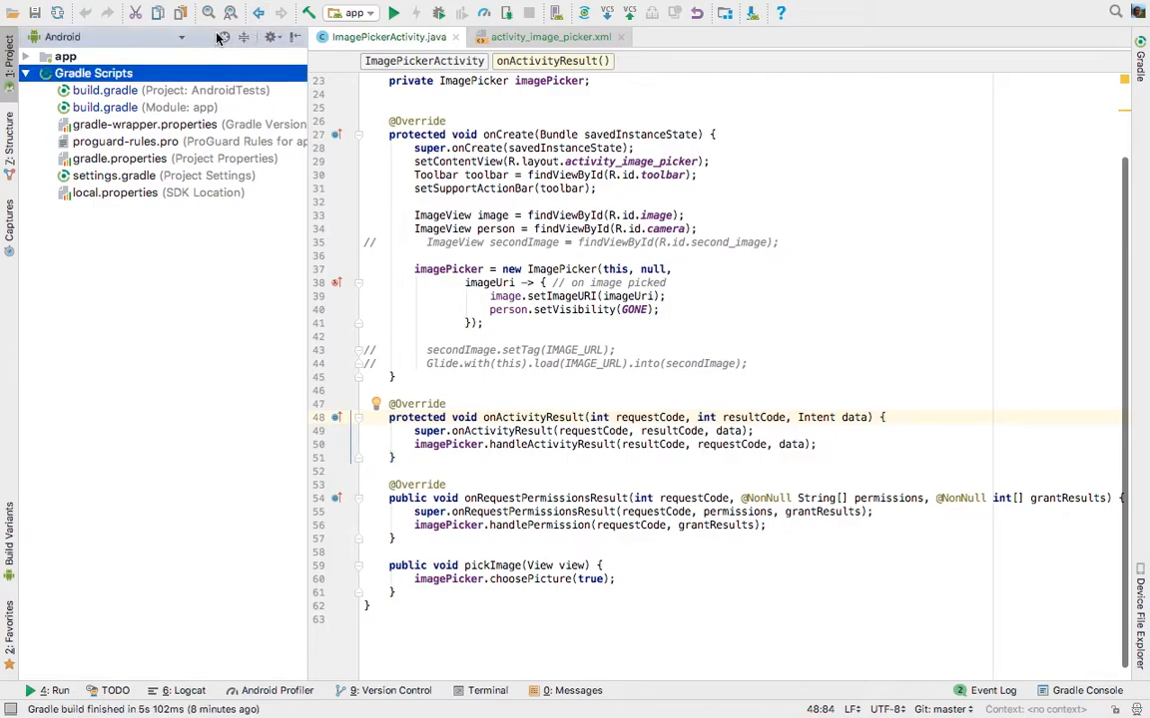
pyautogui.click(24, 56)
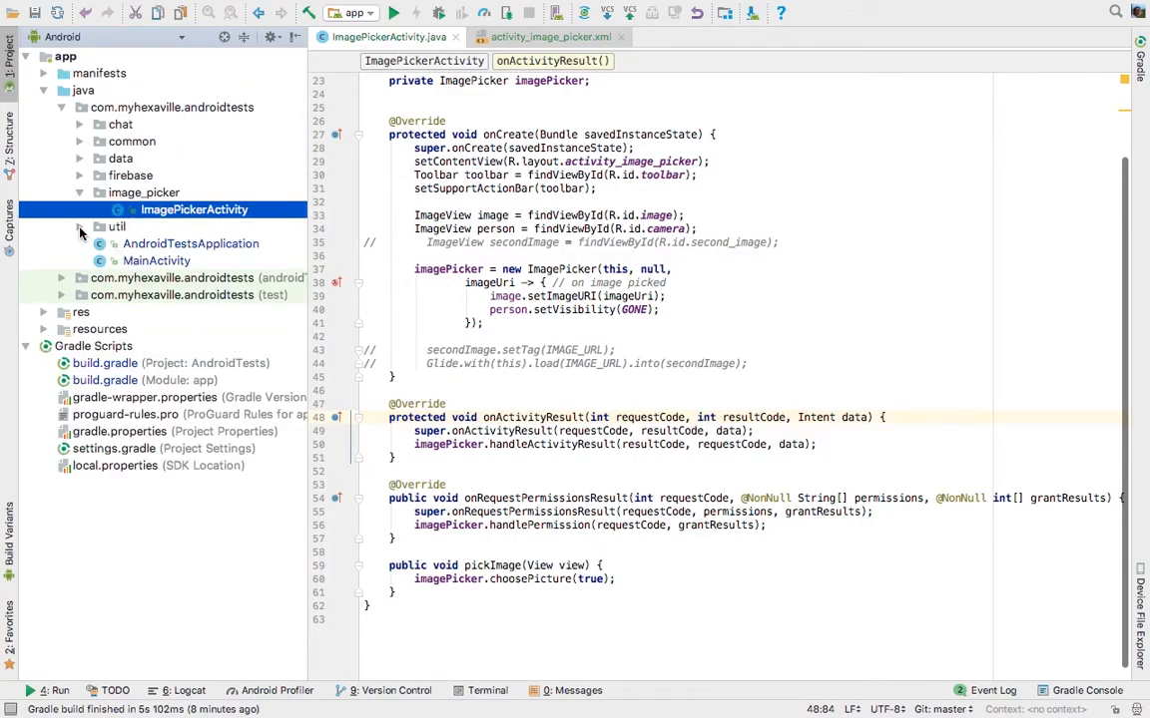
pyautogui.click(62, 277)
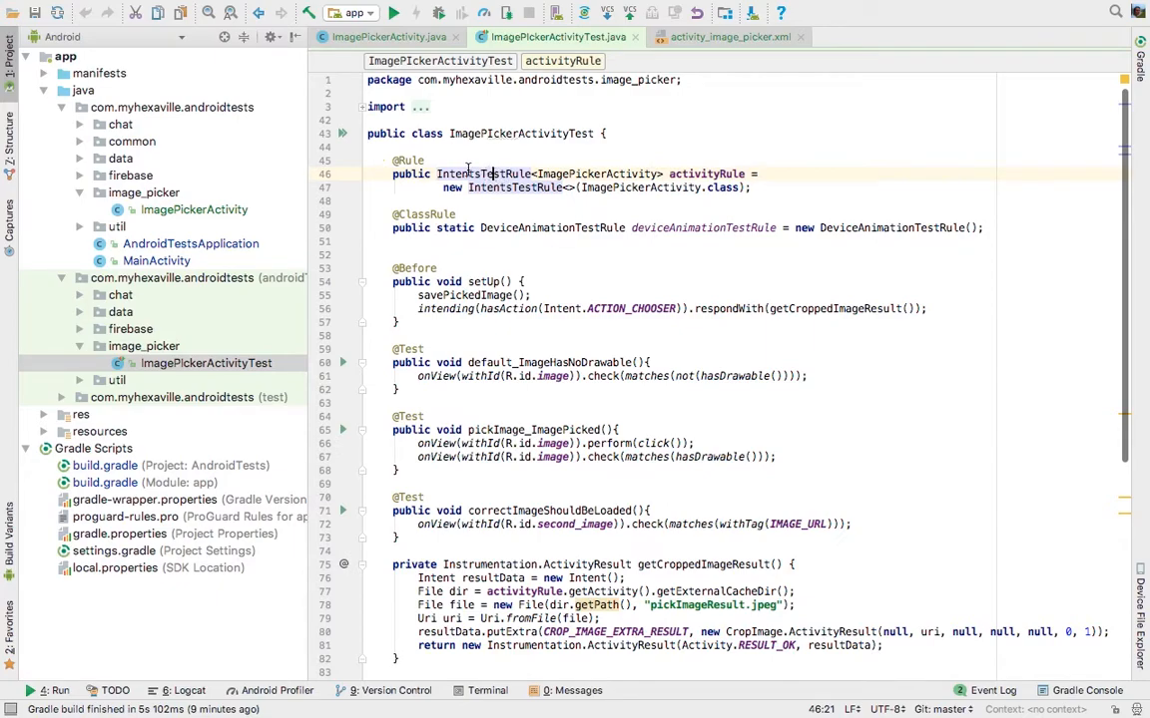
# Walk through the animation class rule, setUp, cropped image helper and pickImageResult.jpeg creation.
pyautogui.click(452, 213)
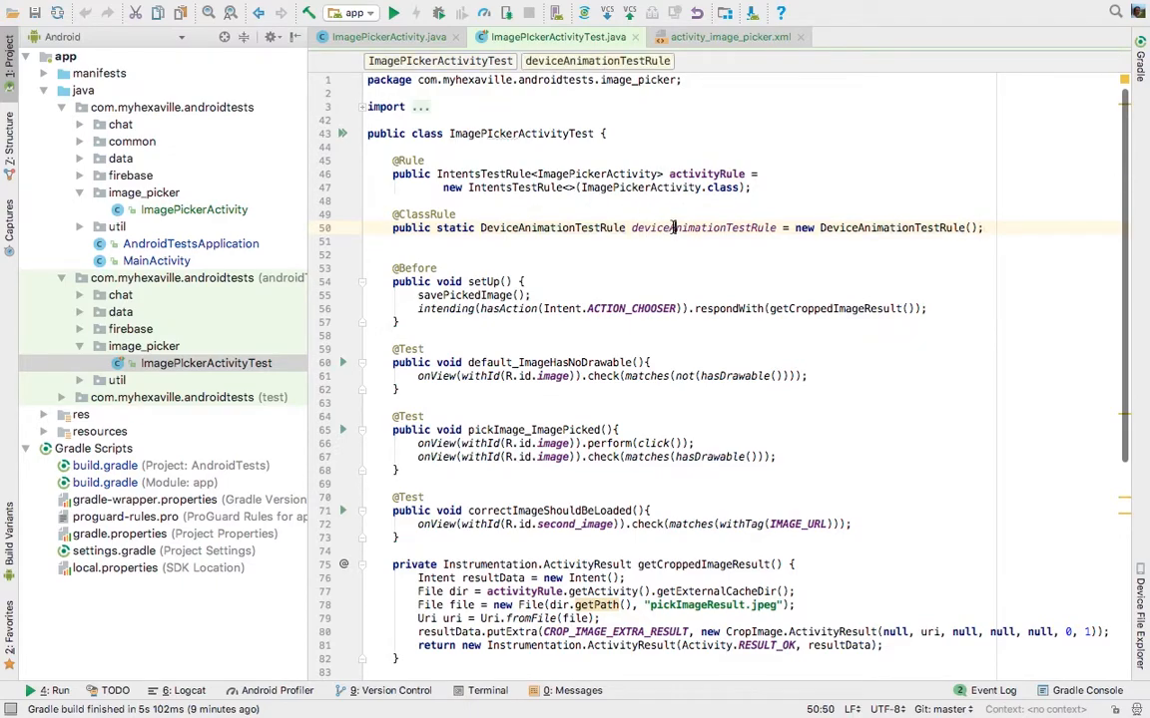
pyautogui.click(519, 281)
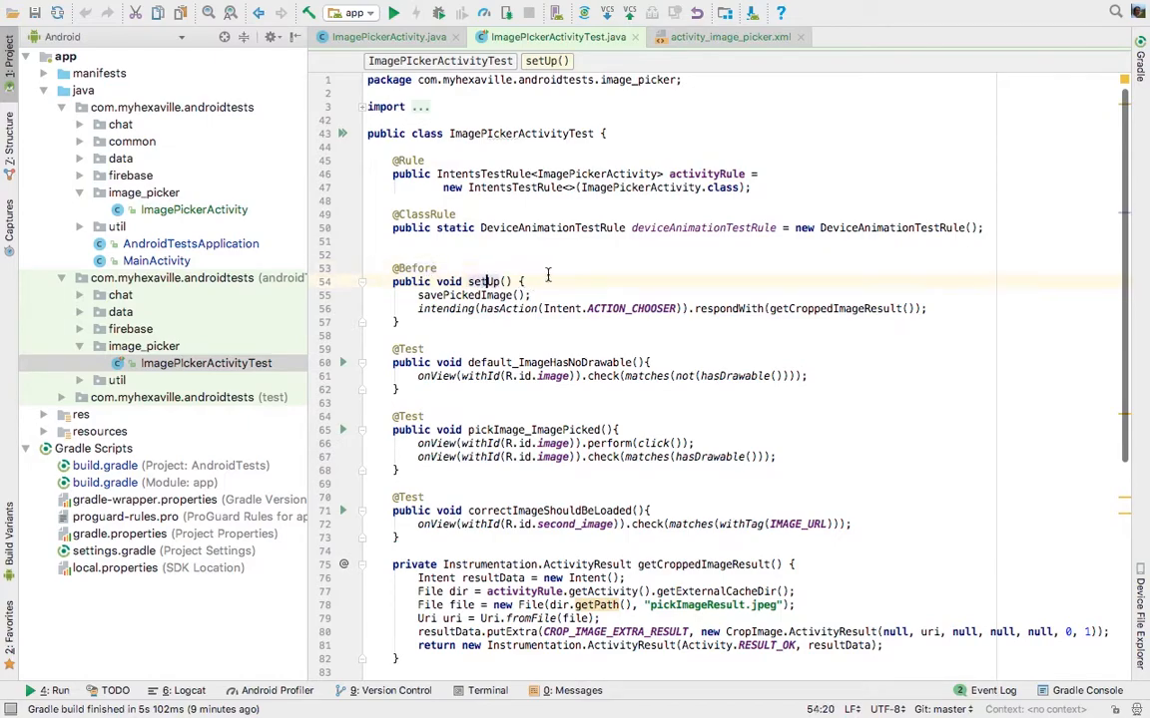
pyautogui.click(482, 295)
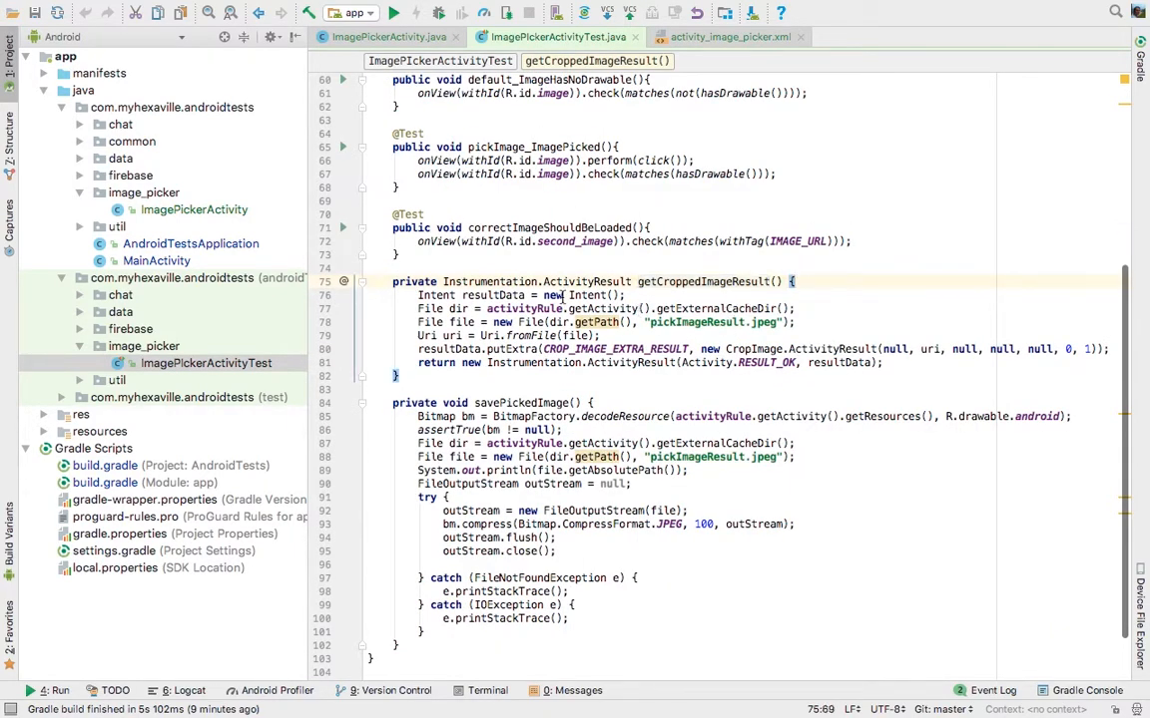
pyautogui.click(517, 295)
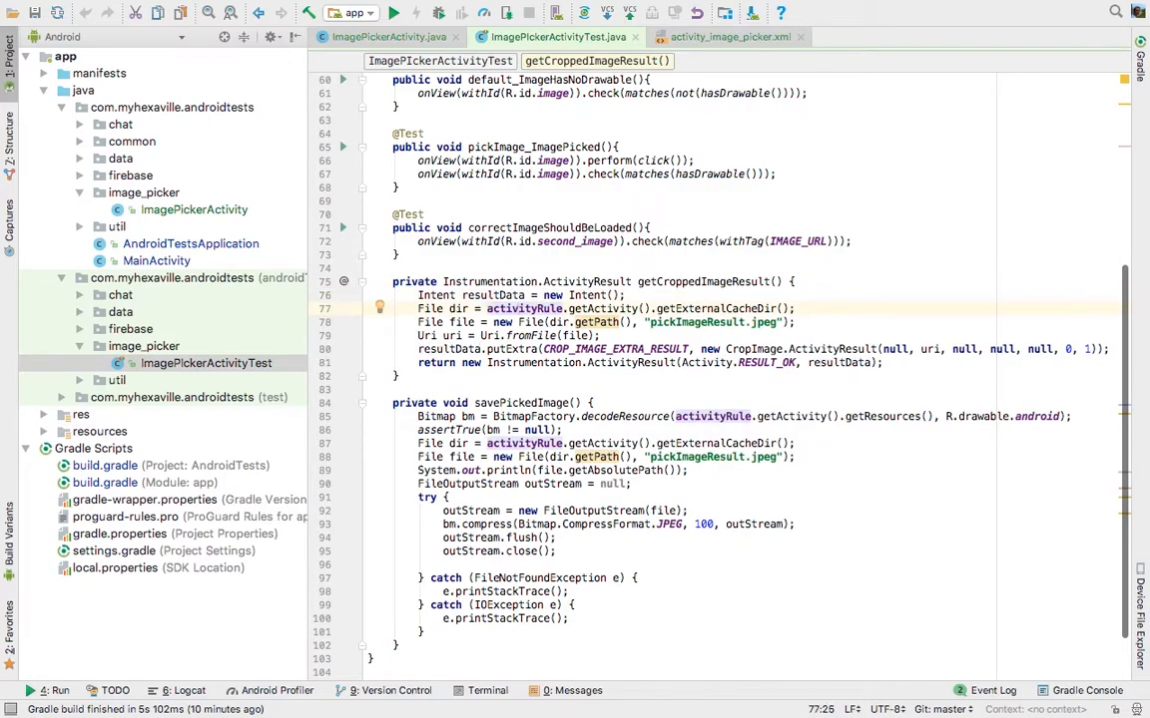
pyautogui.click(519, 334)
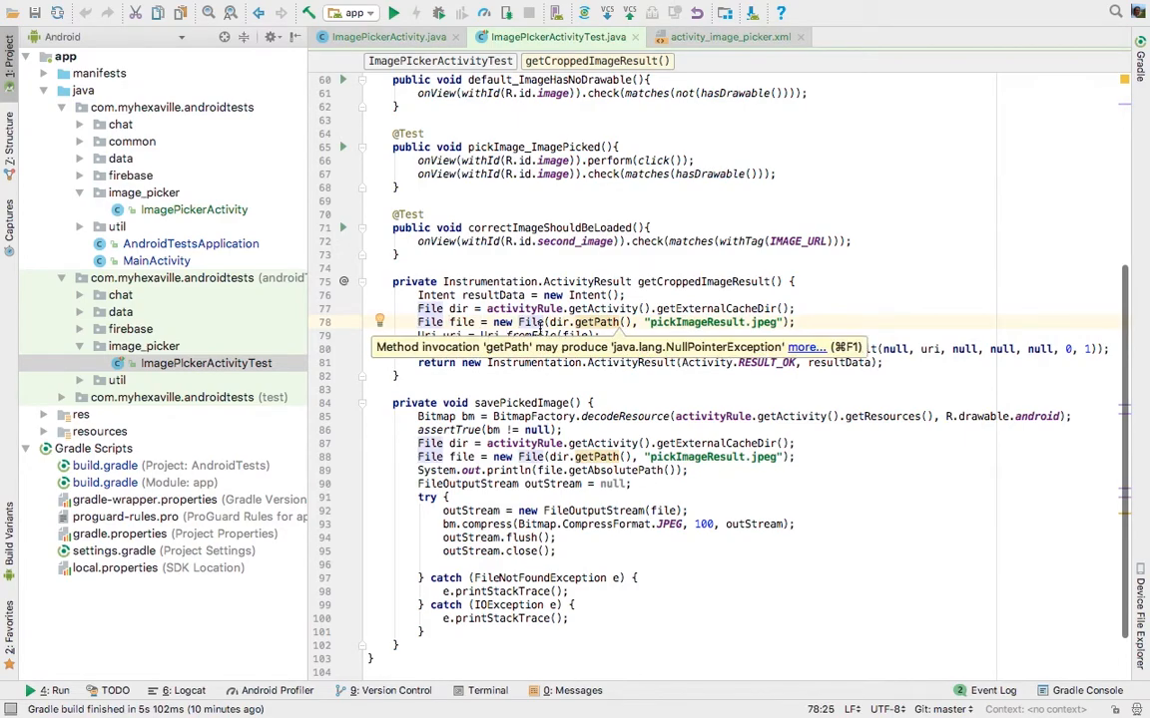
pyautogui.scroll(3)
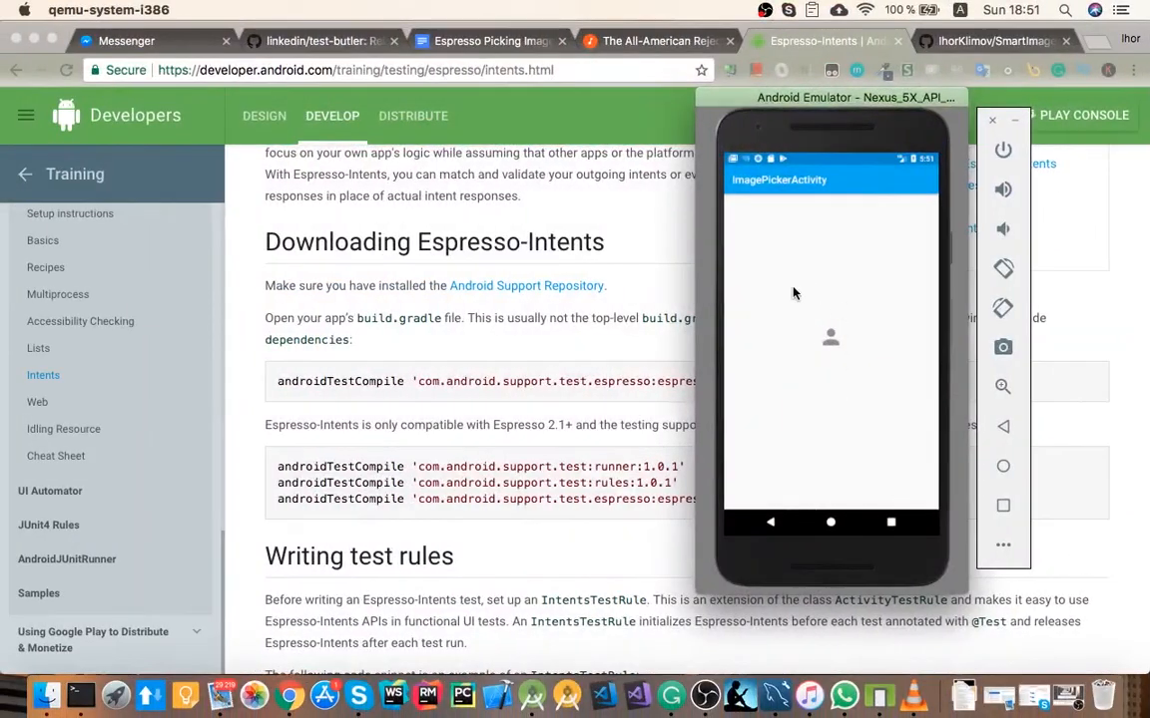
# Return to ImagePickerActivityTest.java at its ACTION_CHOOSER-stubbing setUp method.
pyautogui.click(988, 41)
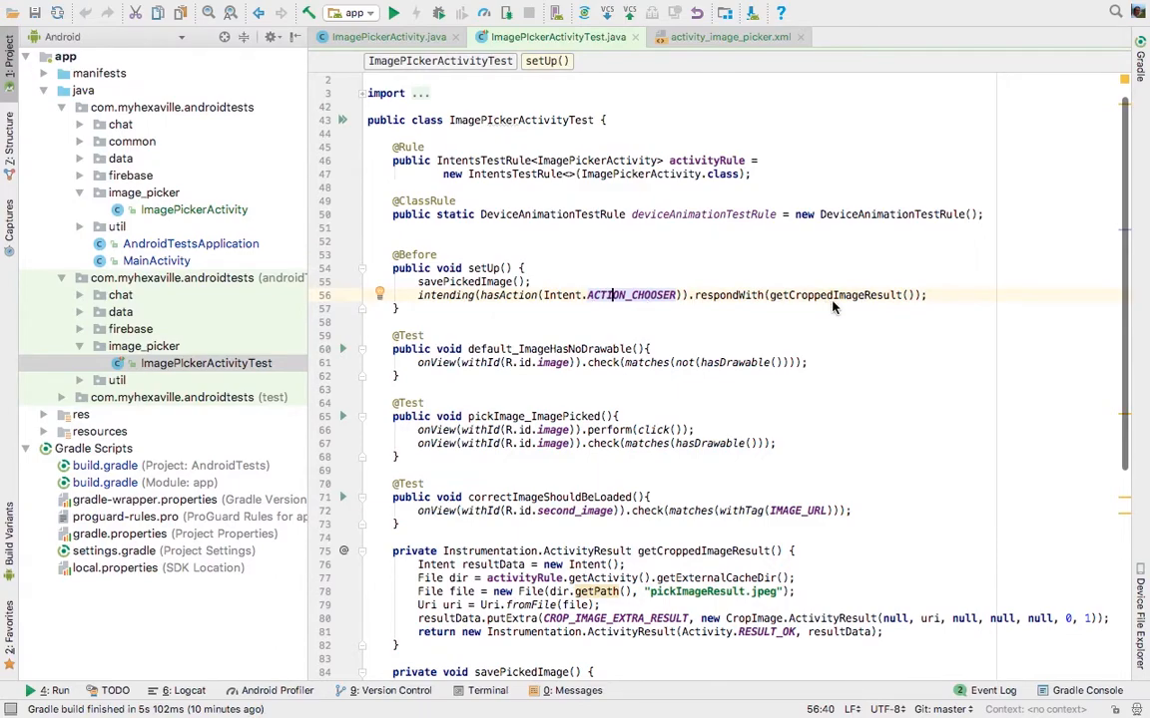
# Review savePickedImage's pickImageResult file name and hide the Project panel to widen the editor.
pyautogui.scroll(-3)
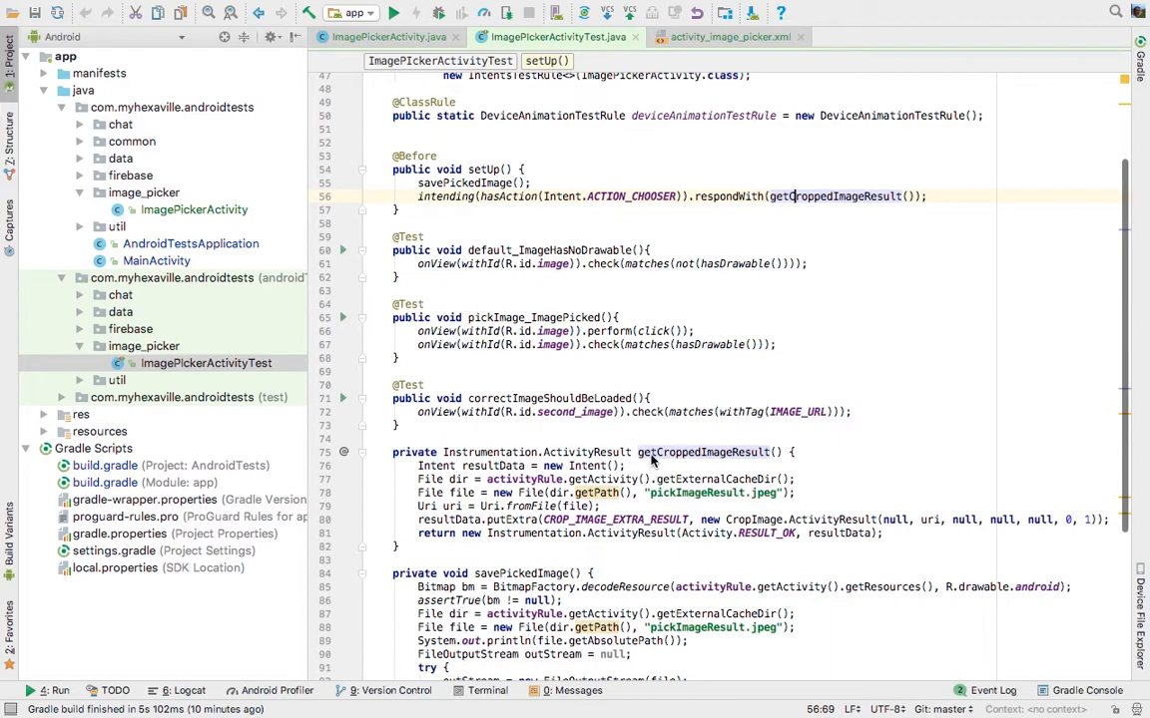
pyautogui.moveTo(777, 241)
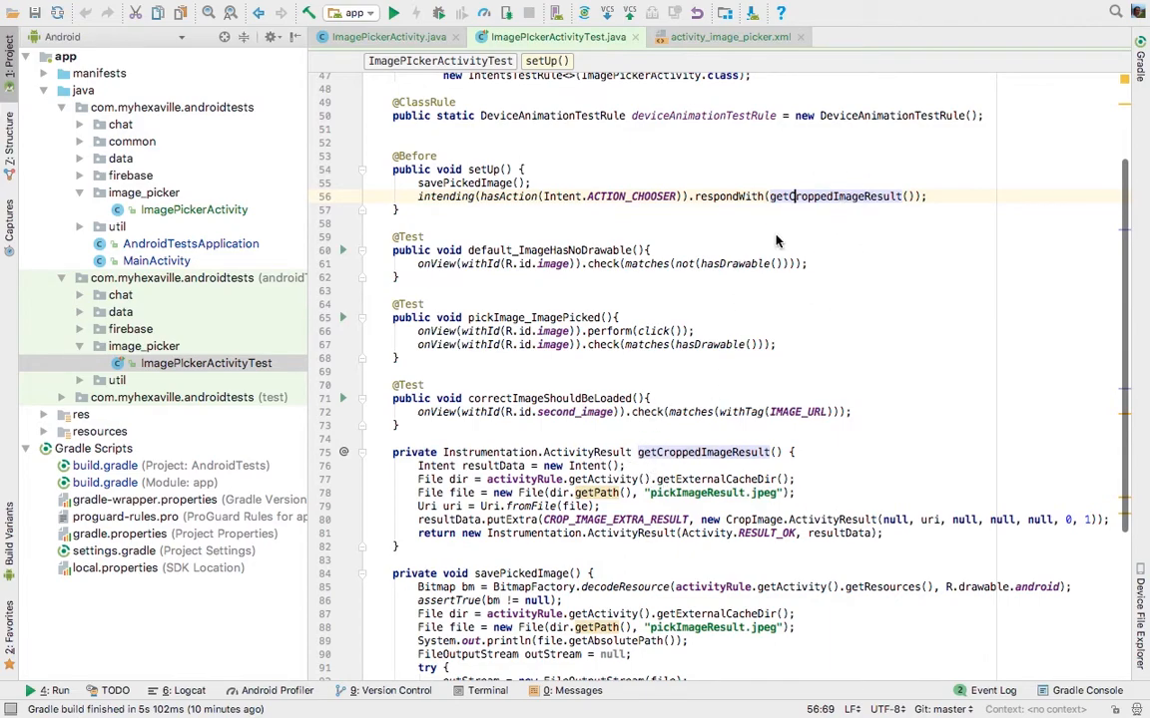
pyautogui.scroll(-3)
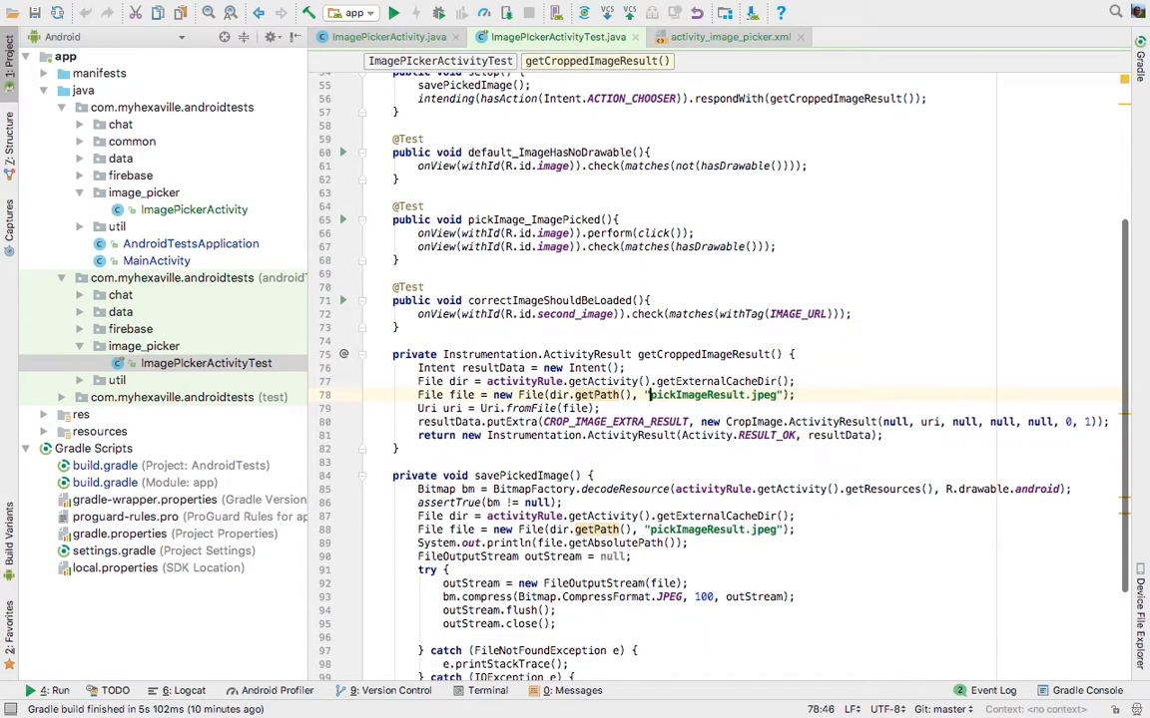
pyautogui.doubleClick(708, 394)
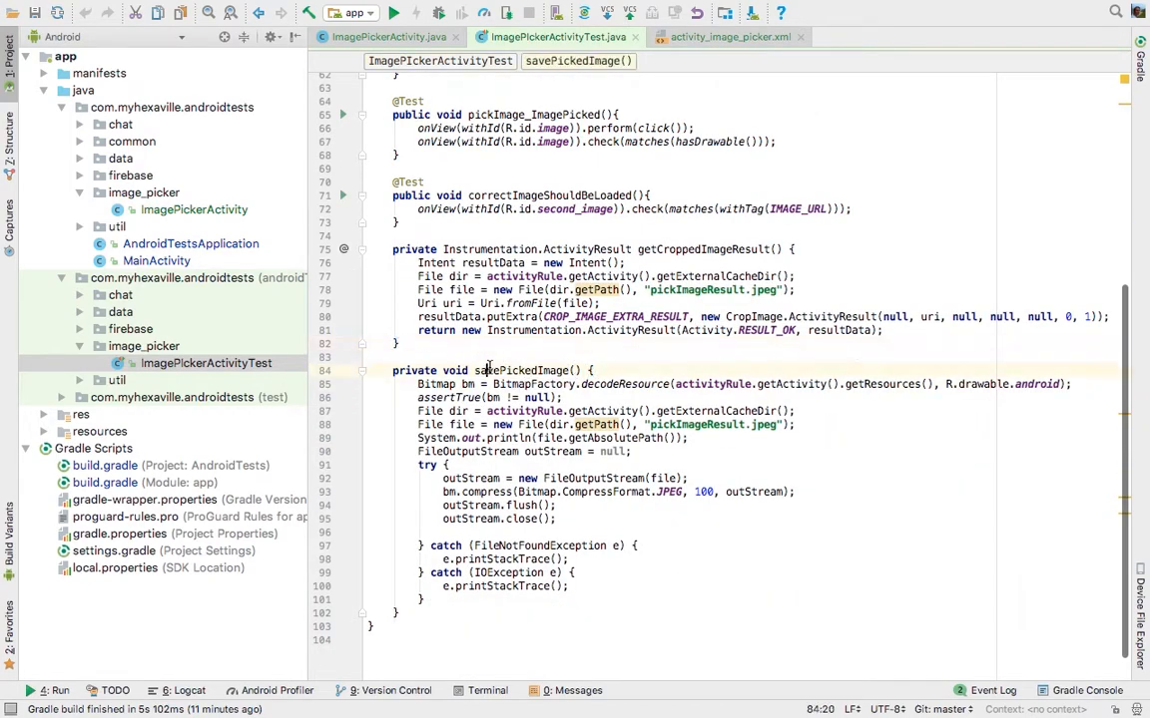
pyautogui.scroll(3)
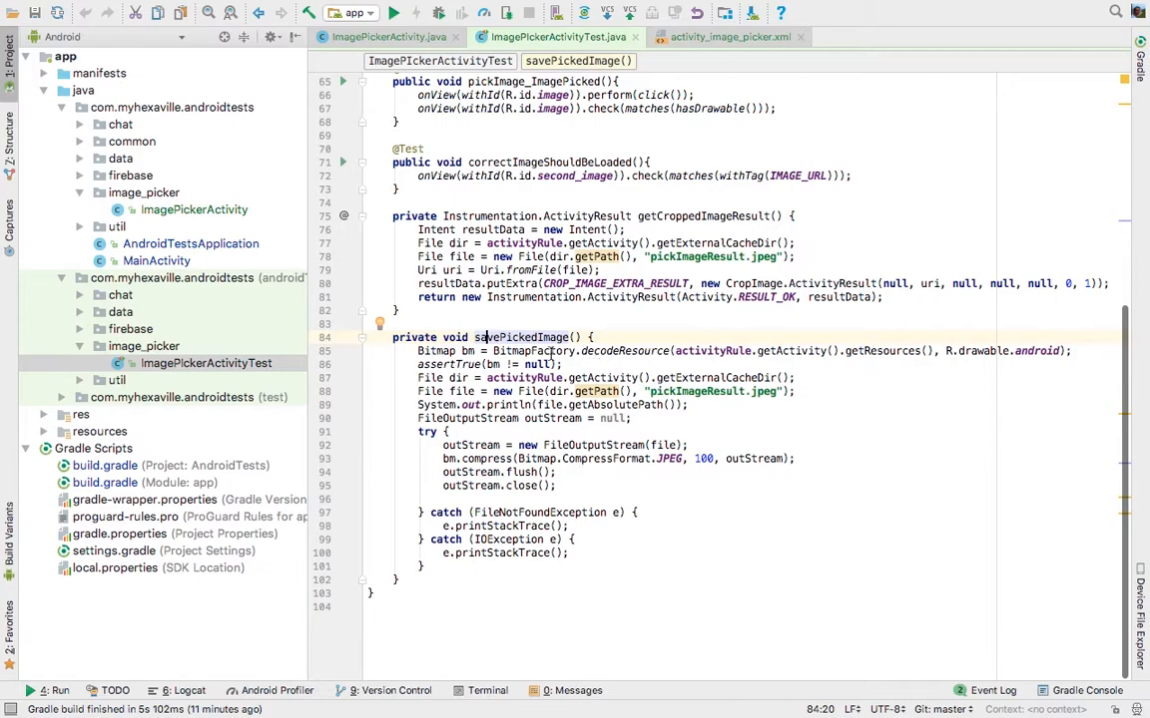
pyautogui.click(697, 37)
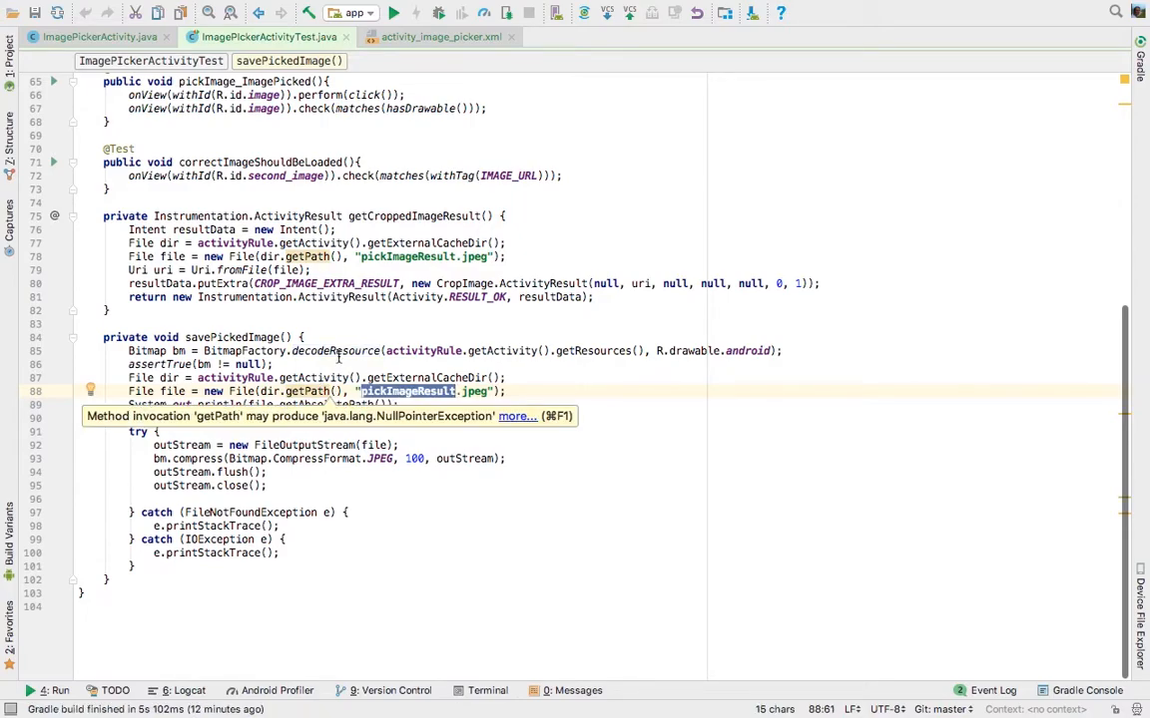
pyautogui.click(402, 256)
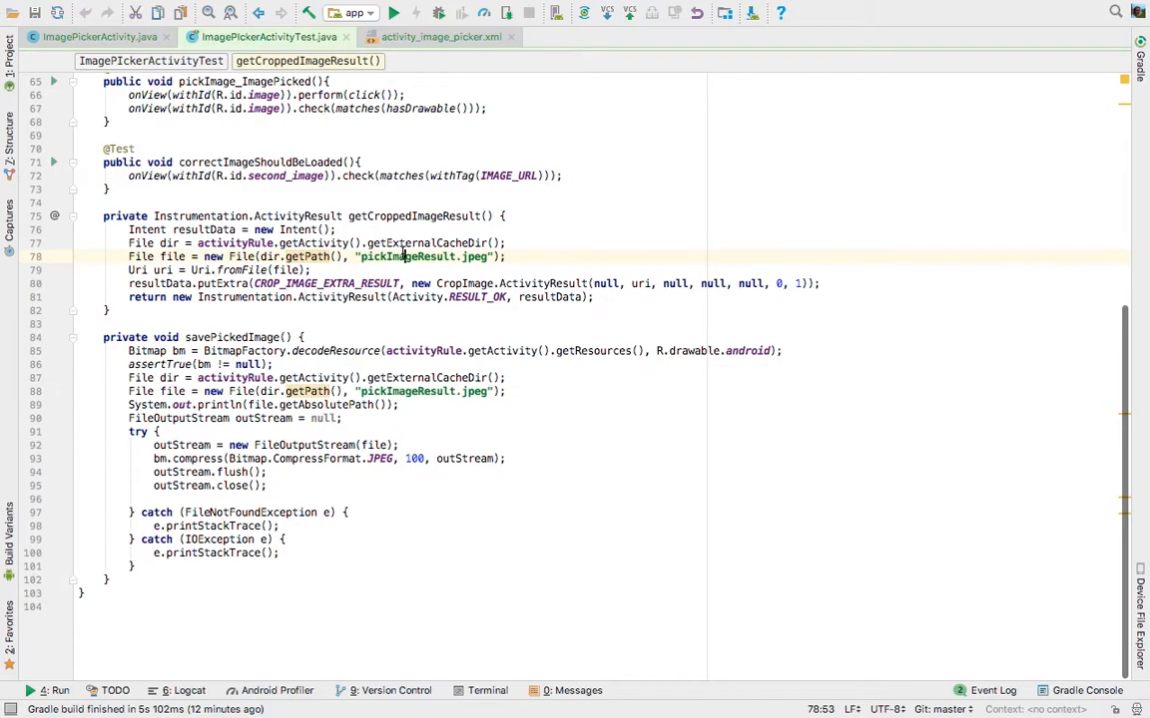
pyautogui.click(457, 257)
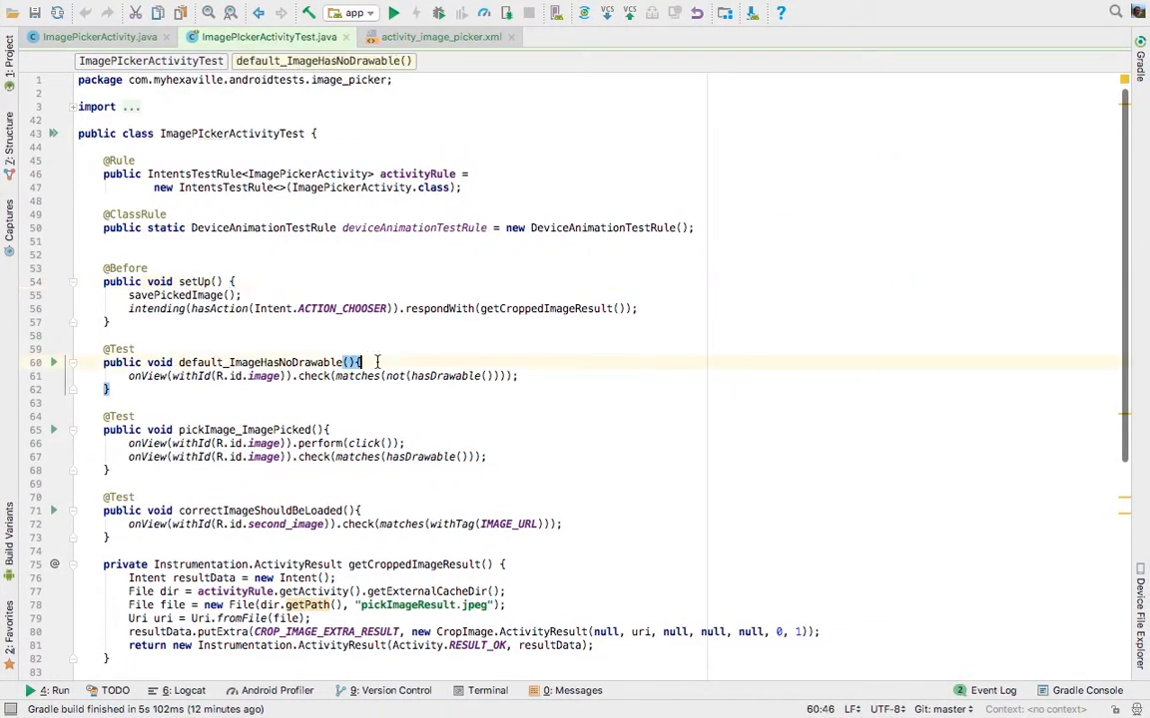
# Check the camera id in activity_image_picker.xml and use R.id.camera in pickImage_ImagePicked.
pyautogui.scroll(-3)
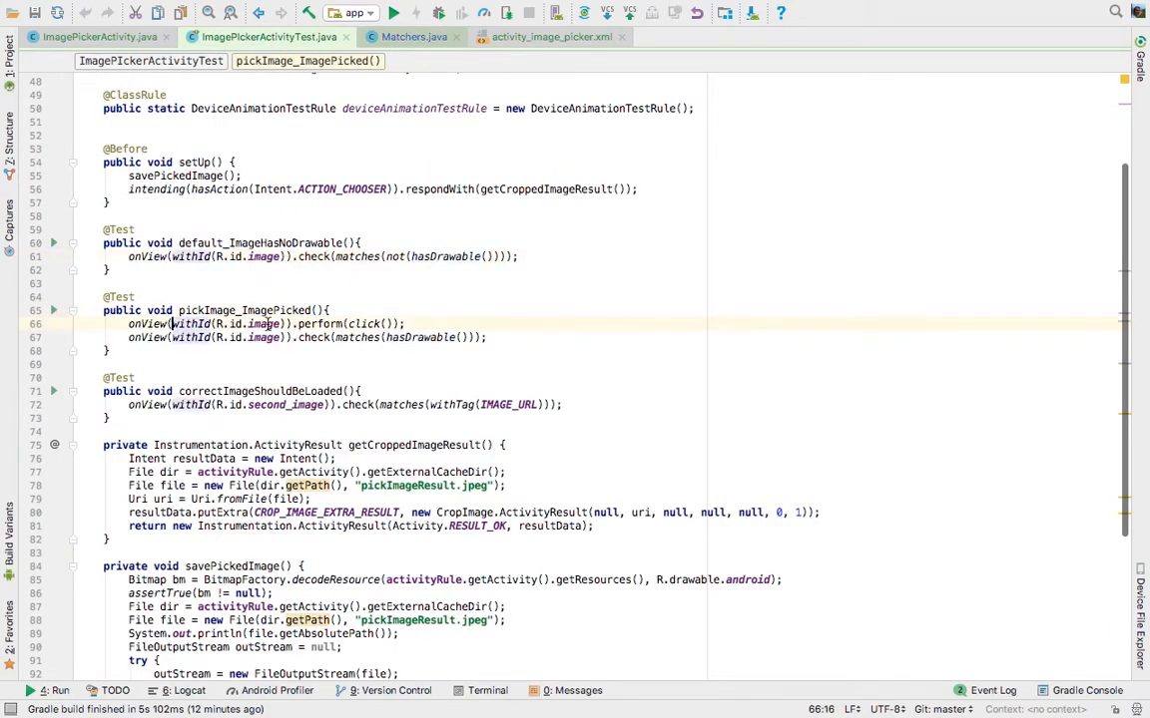
pyautogui.click(552, 37)
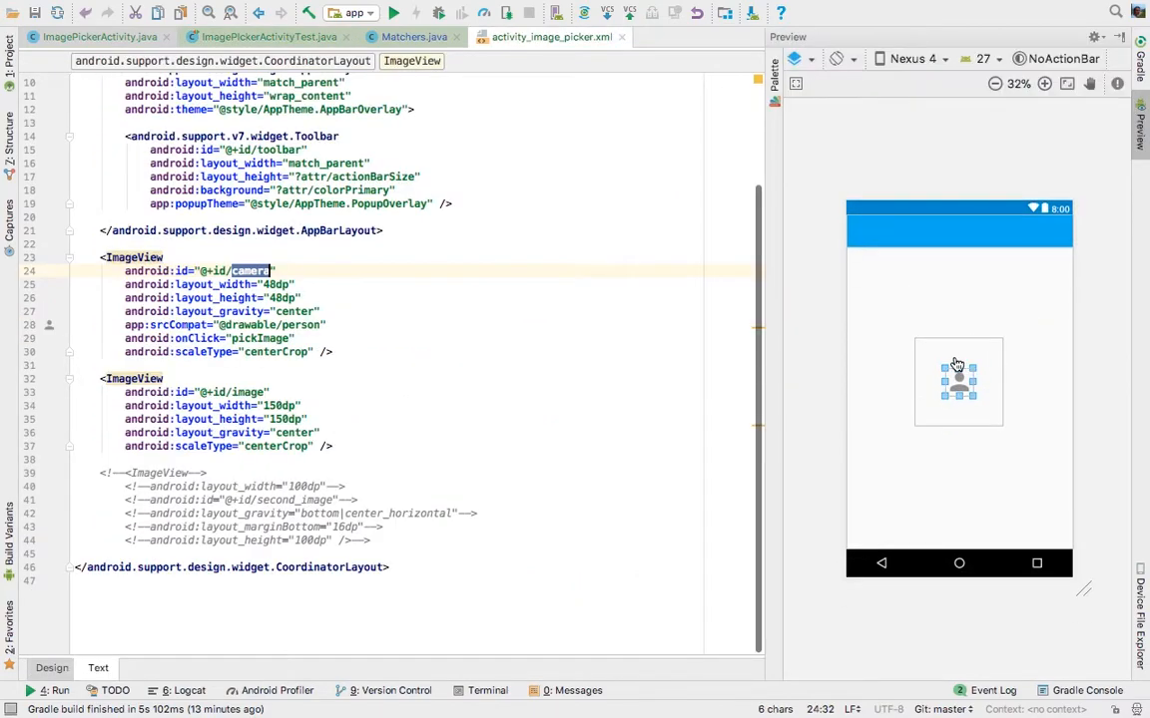
pyautogui.click(270, 37)
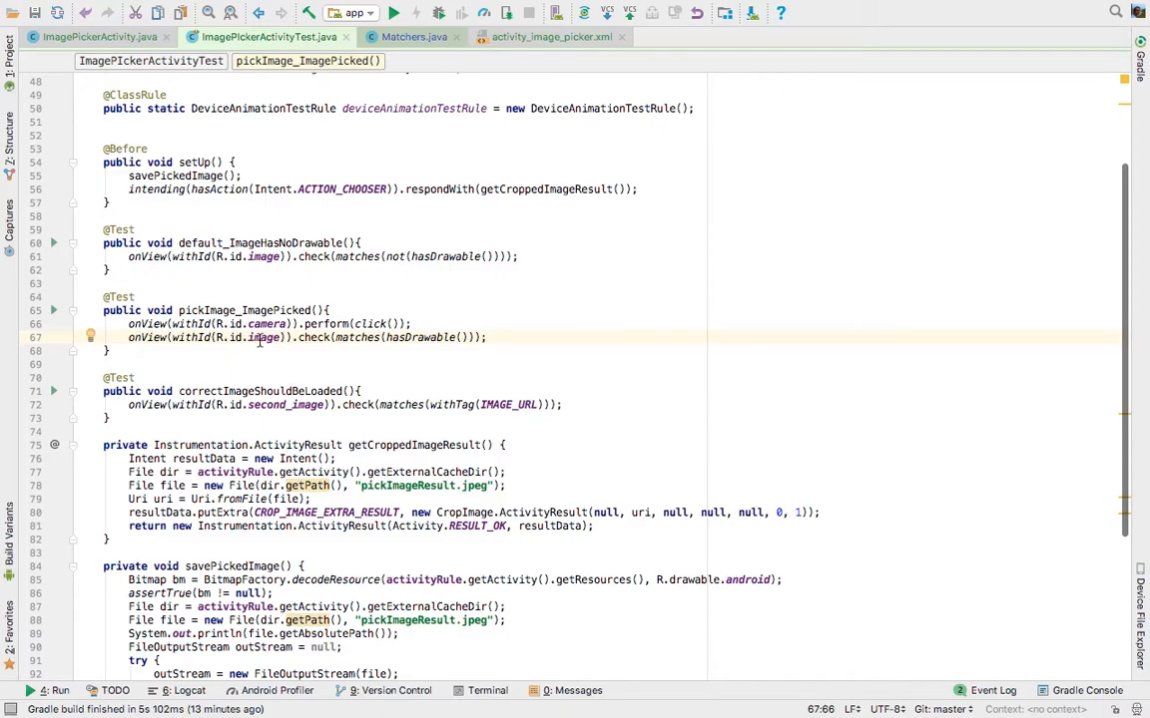
pyautogui.click(552, 37)
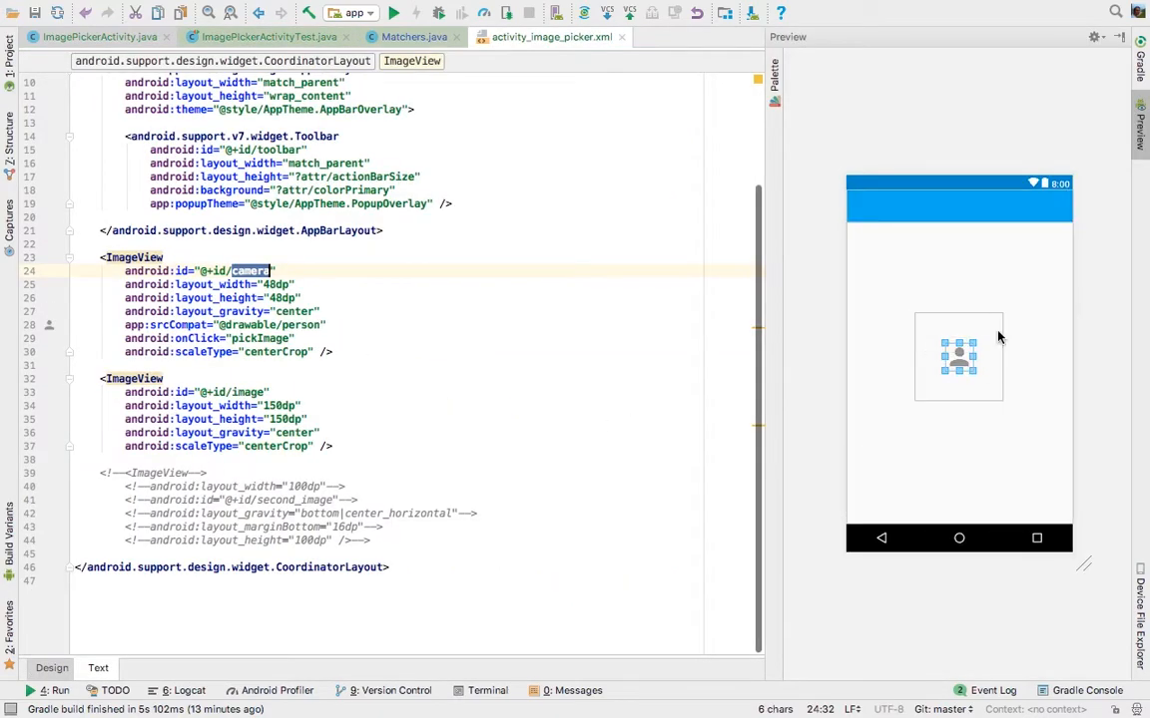
# Comment out correctImageShouldBeLoaded and run ImagePickerActivityTest; both remaining tests pass.
pyautogui.click(264, 37)
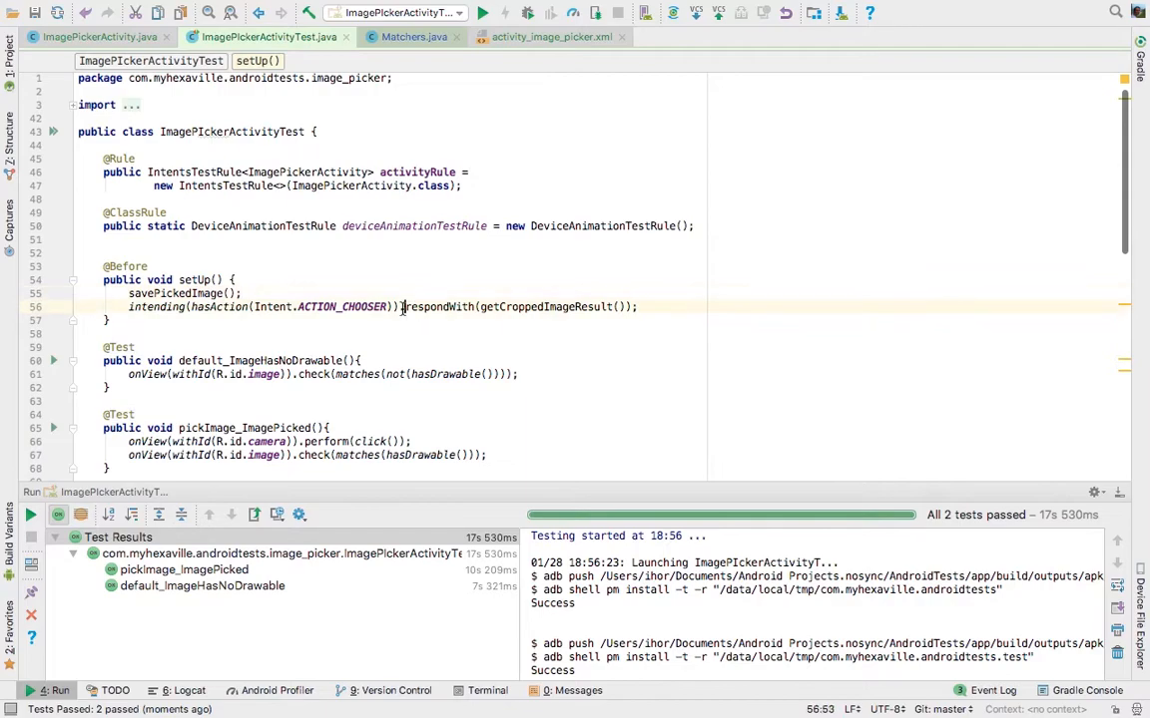
# Close the test results and review both active tests, ending in the setUp method.
pyautogui.click(368, 306)
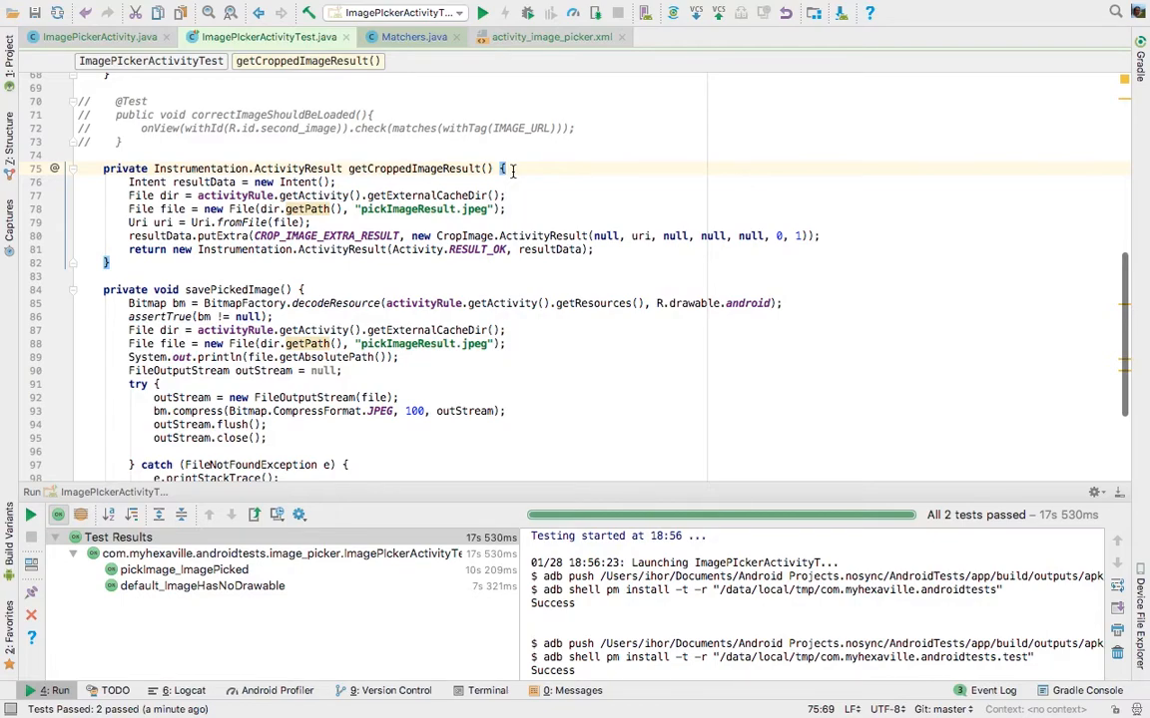
pyautogui.moveTo(851, 453)
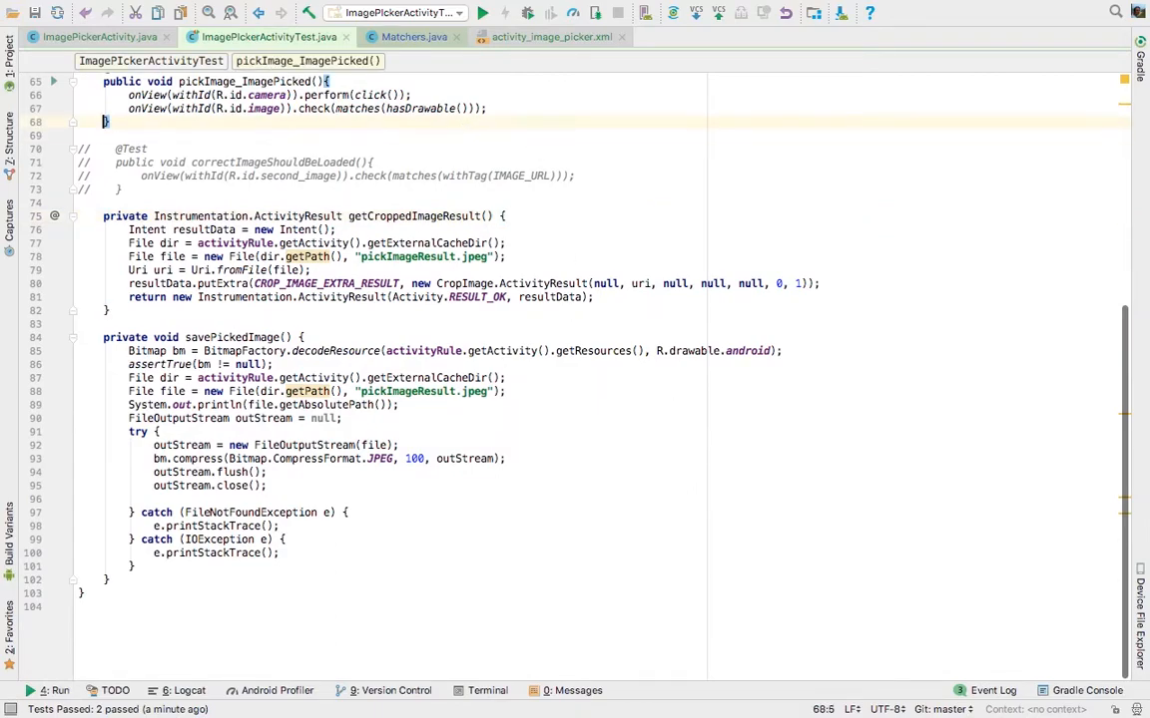
pyautogui.scroll(3)
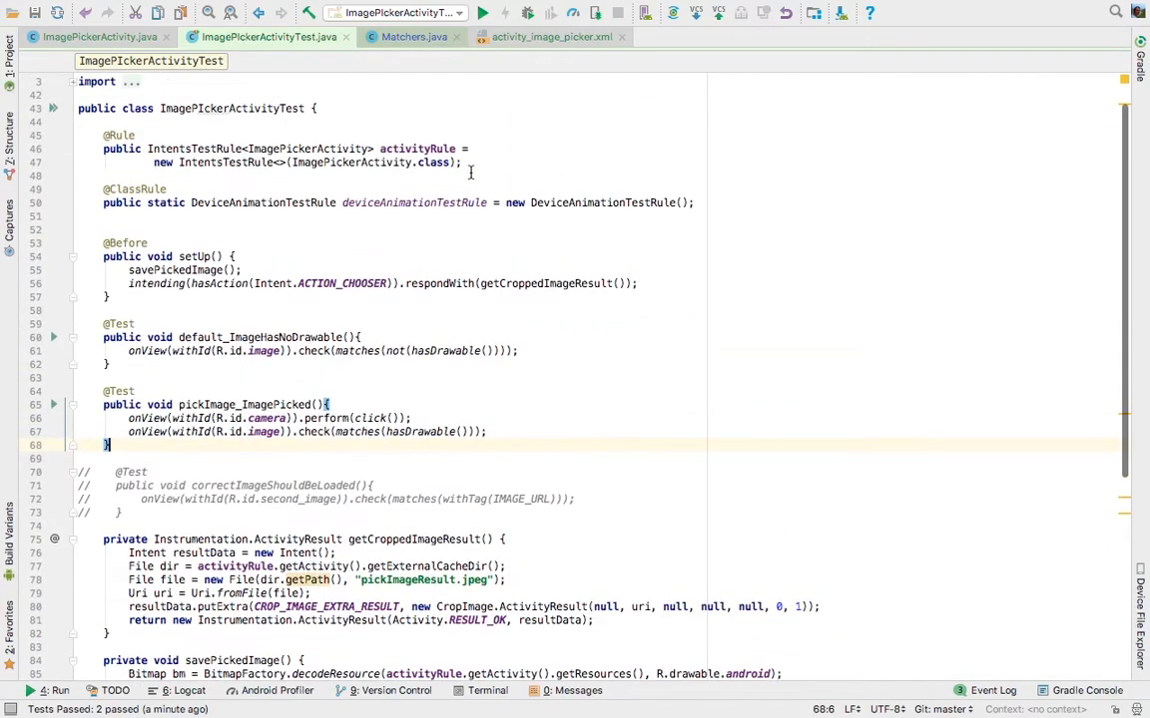
pyautogui.moveTo(266, 103)
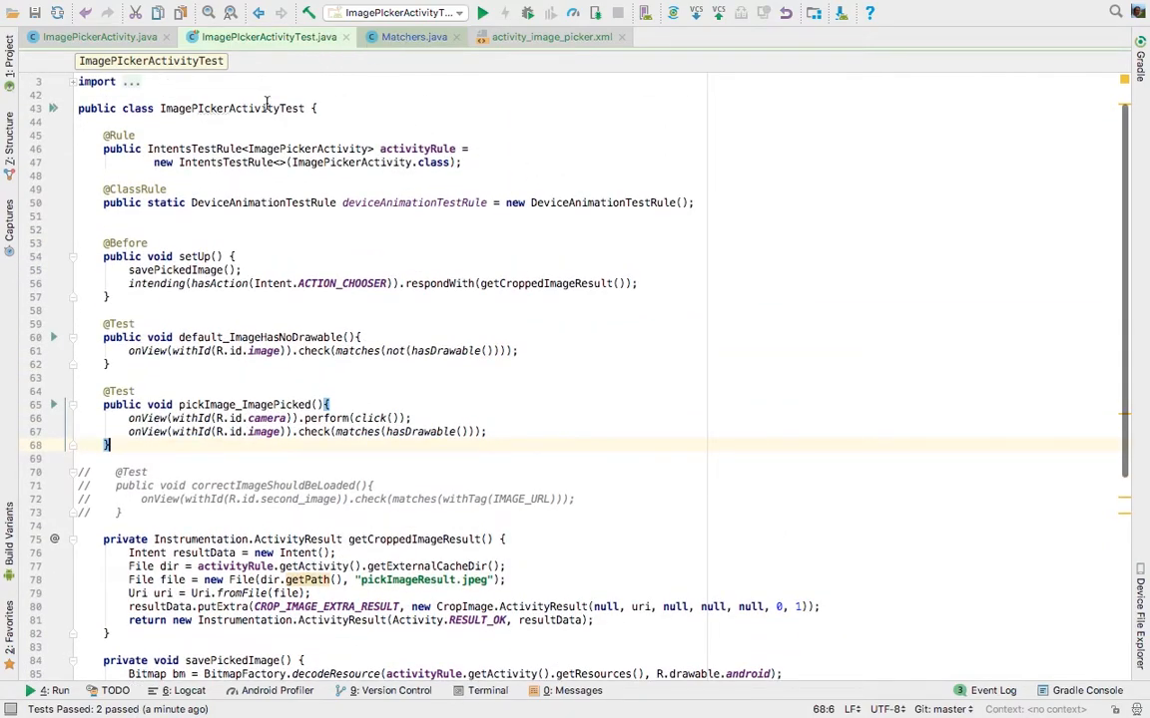
pyautogui.moveTo(467, 247)
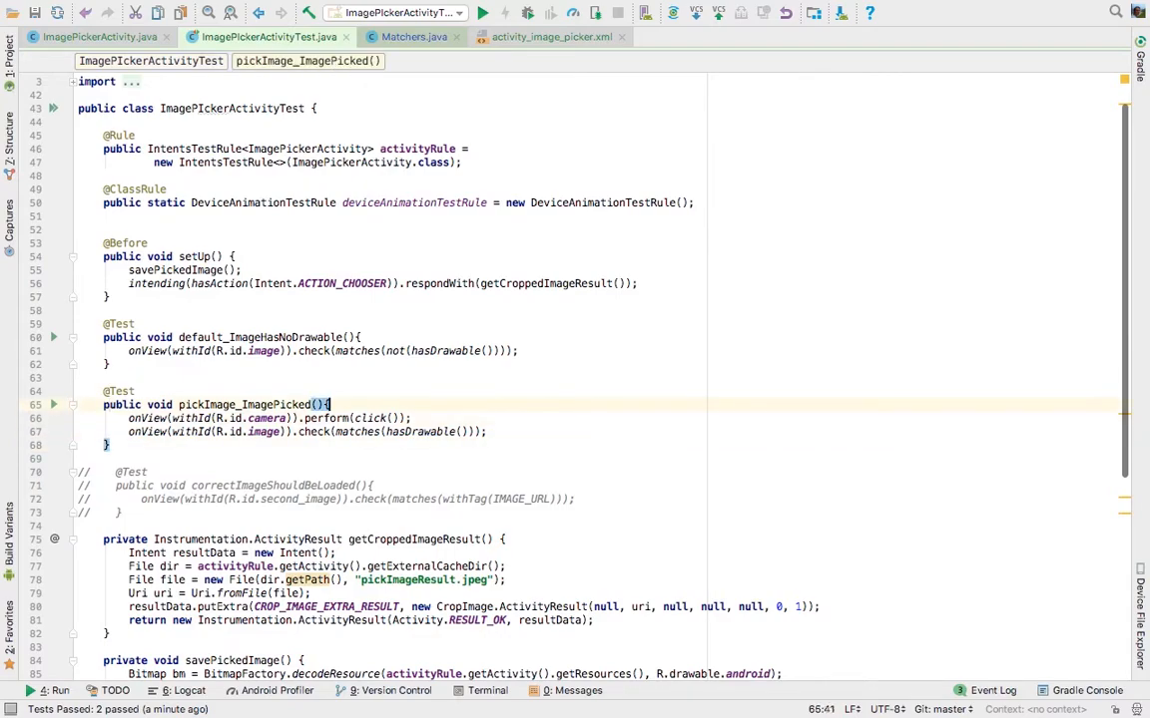
pyautogui.click(137, 391)
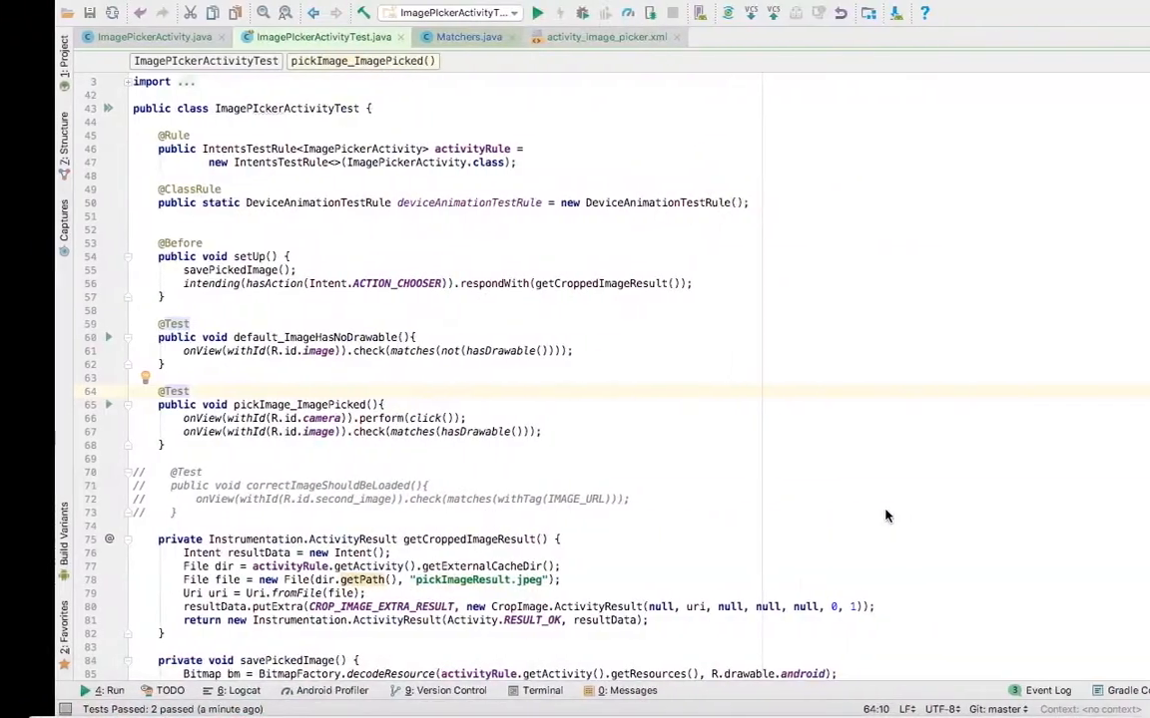
pyautogui.scroll(-3)
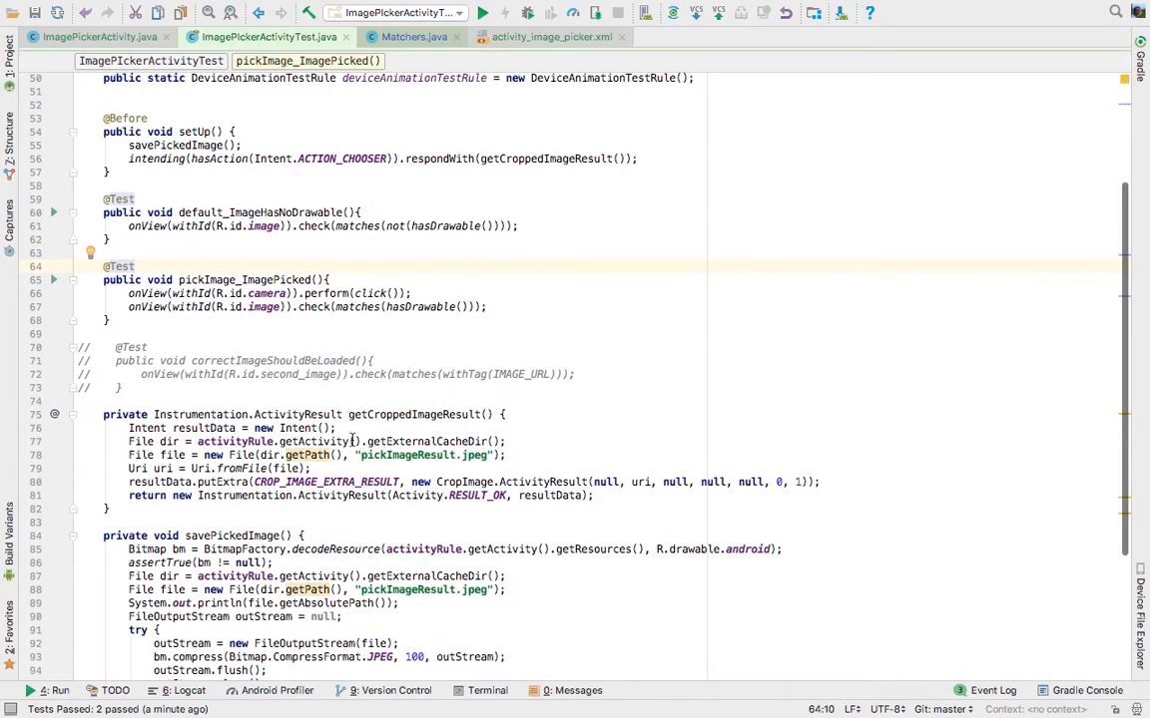
pyautogui.scroll(3)
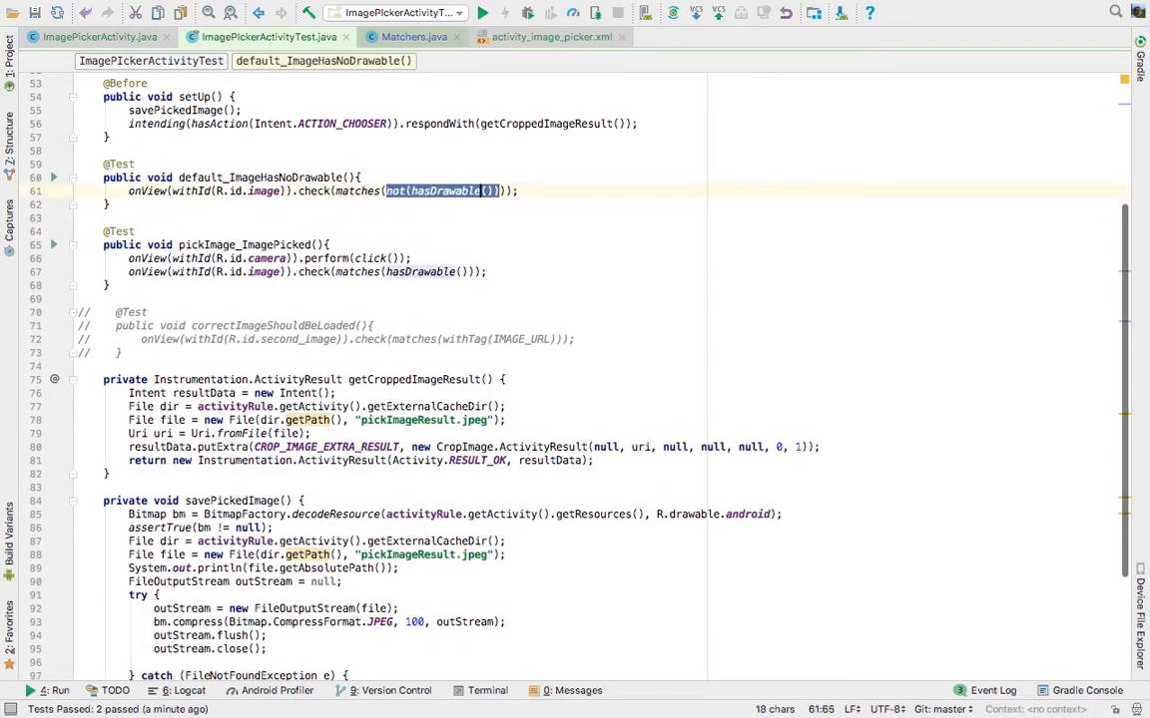
pyautogui.write('with')
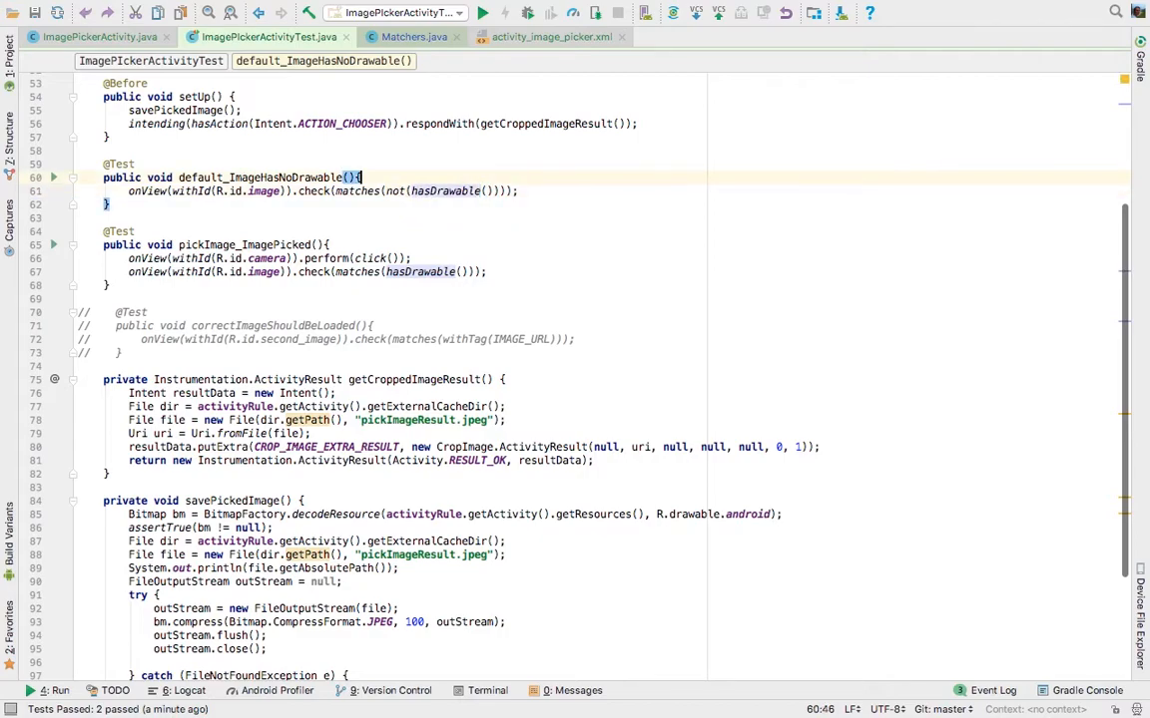
pyautogui.click(489, 190)
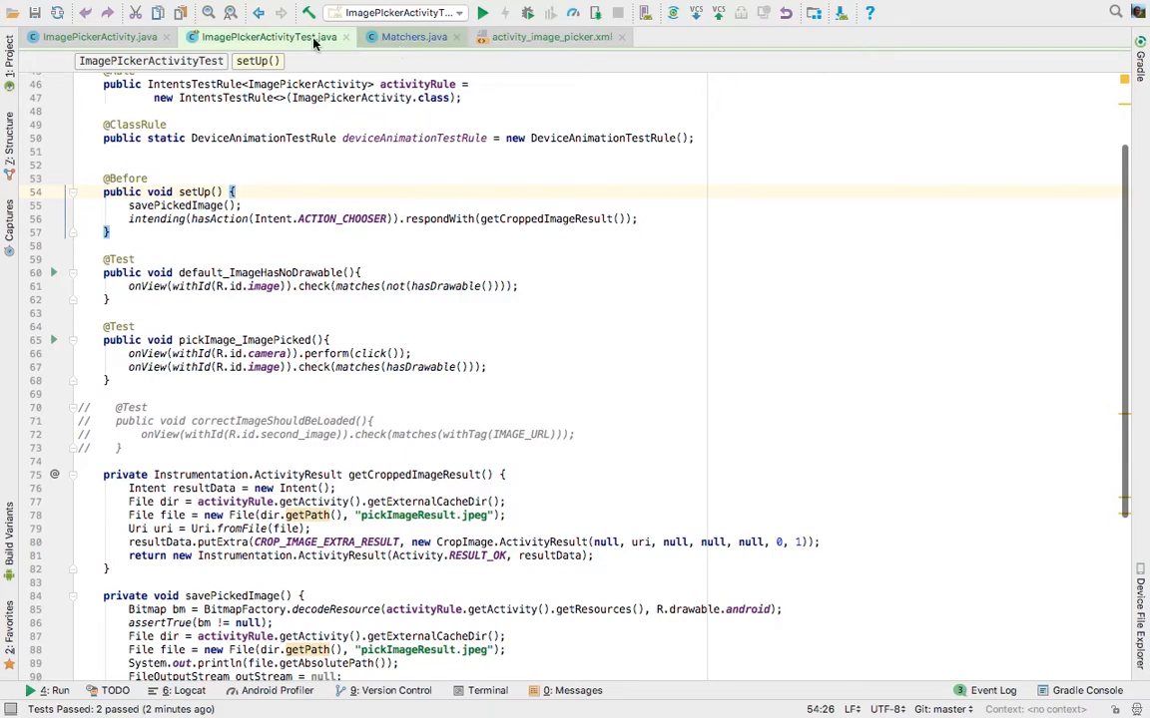
# Look up the IMAGE_URL value tagged on second_image in ImagePickerActivity, then return to ImagePickerActivityTest.
pyautogui.click(96, 37)
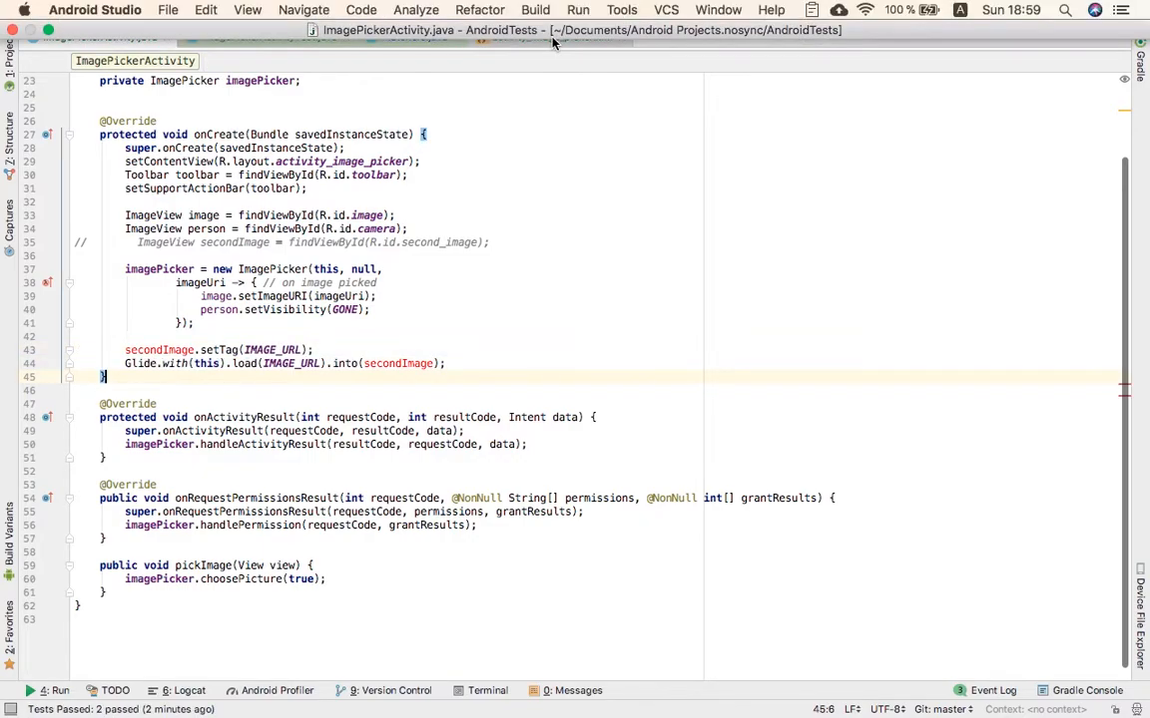
pyautogui.click(548, 36)
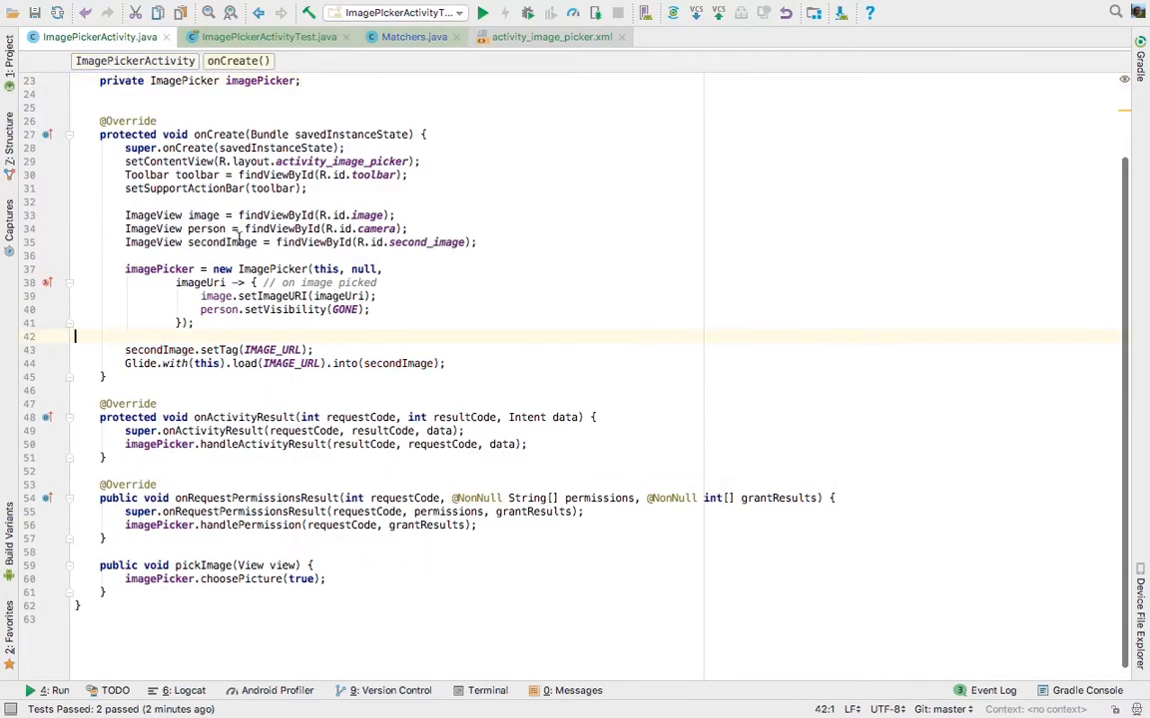
pyautogui.click(143, 363)
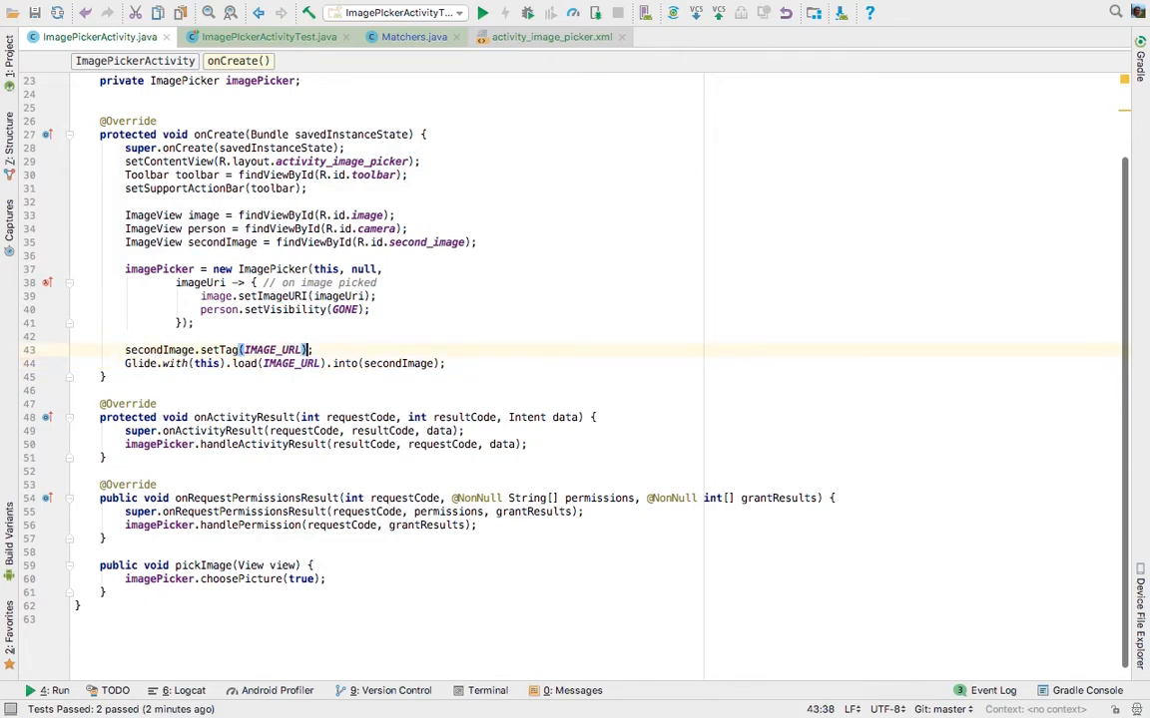
pyautogui.click(191, 350)
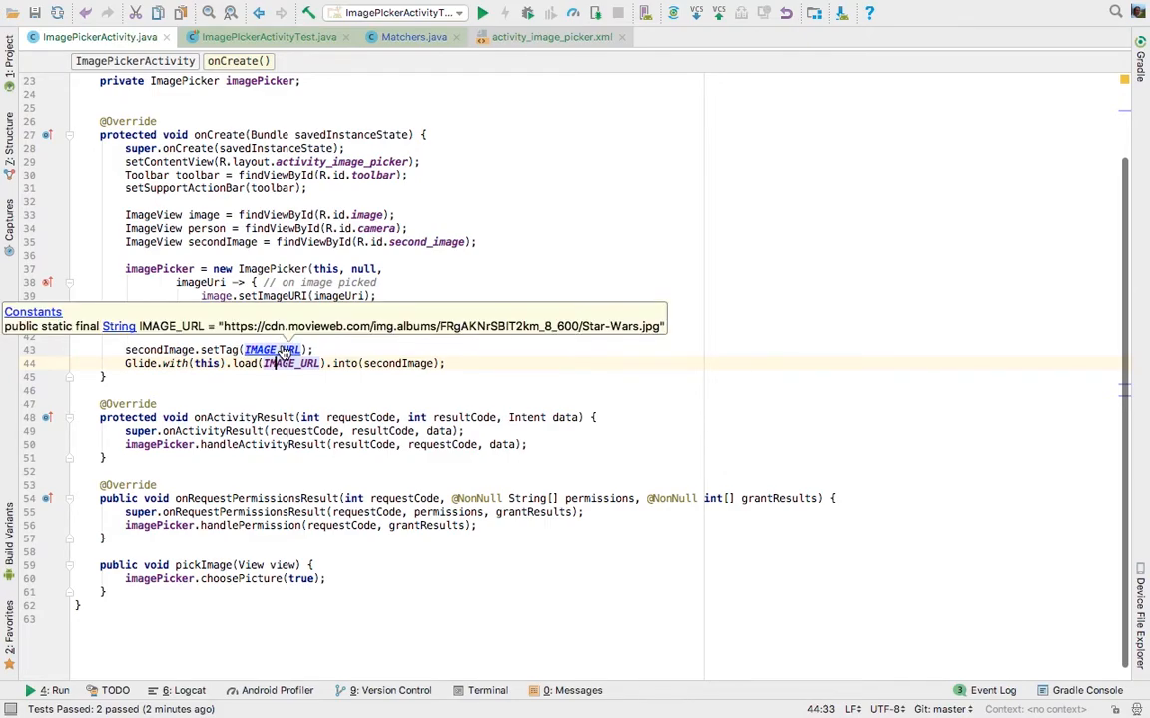
pyautogui.click(266, 37)
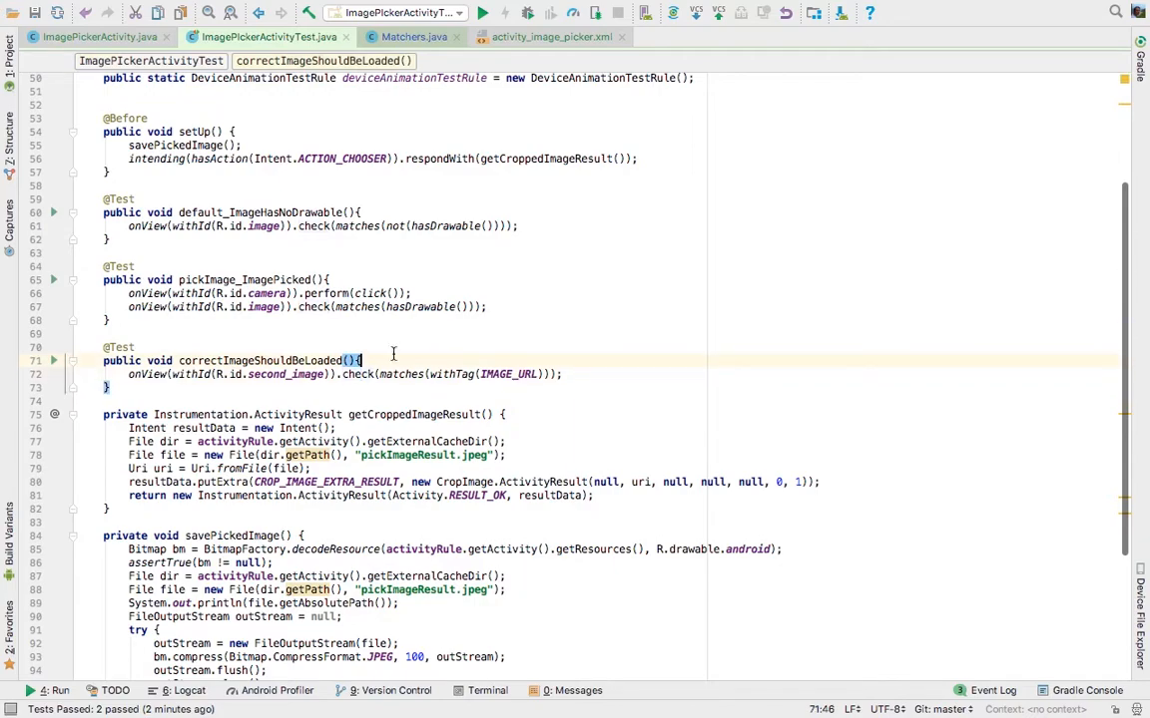
# Inspect the withTag matcher in Matchers.java, then run correctImageShouldBeLoaded from the gutter.
pyautogui.click(316, 374)
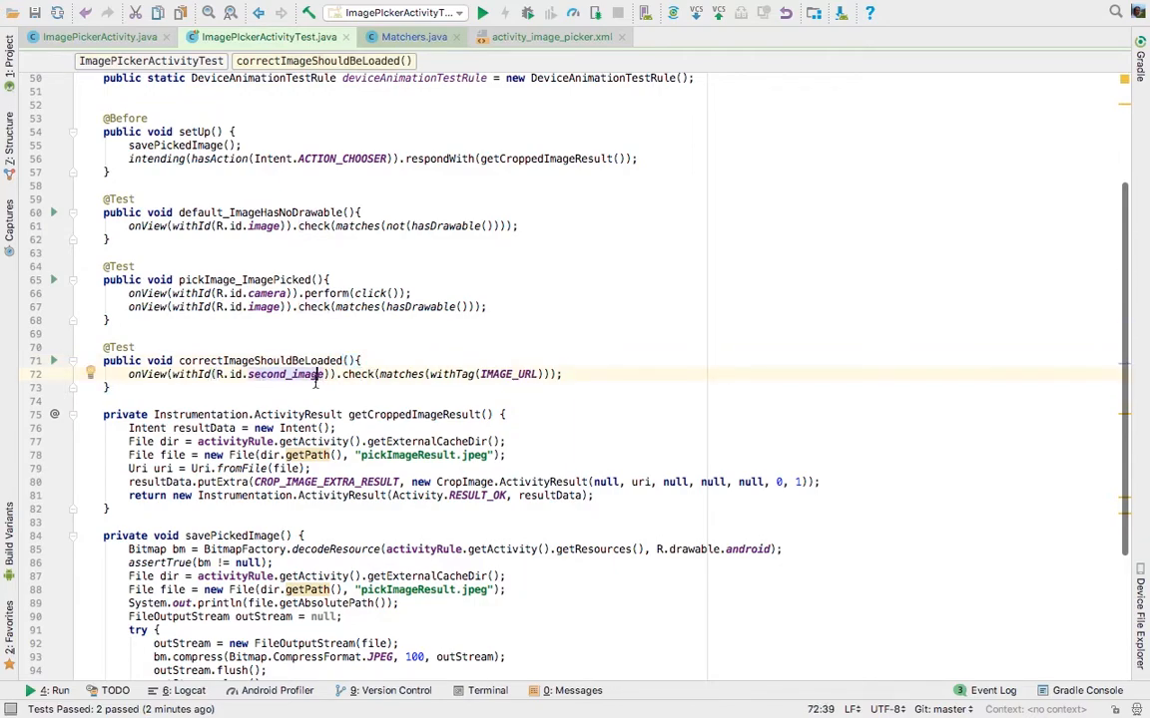
pyautogui.click(412, 37)
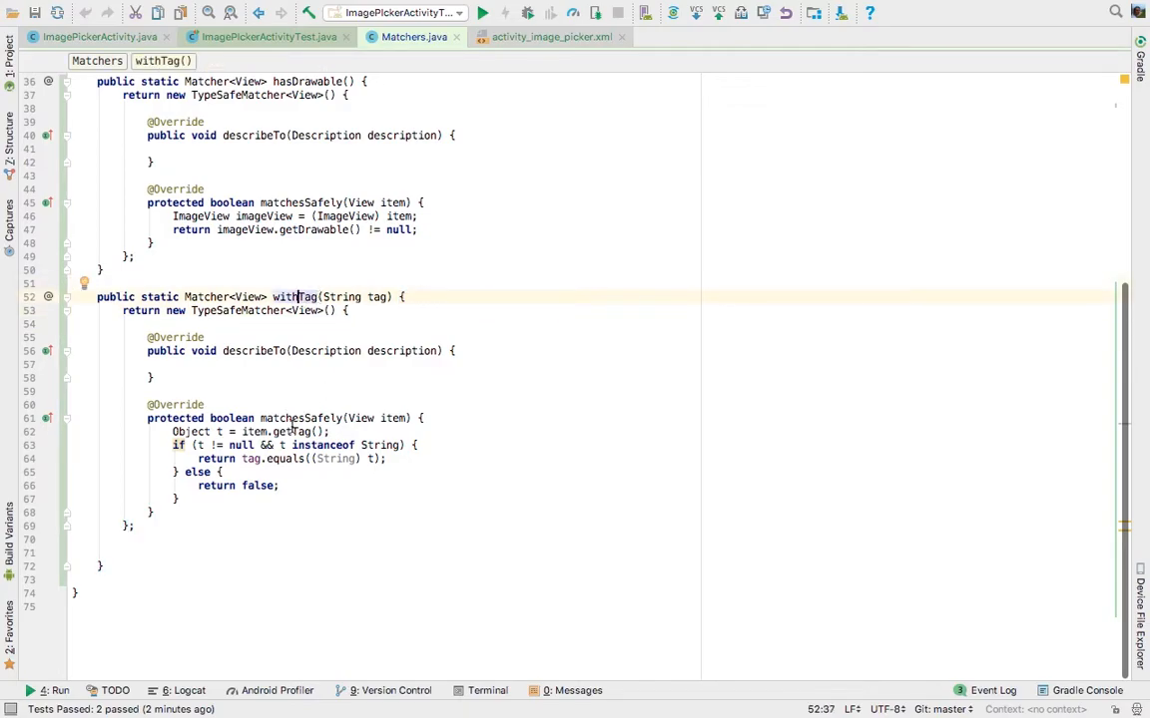
pyautogui.click(294, 431)
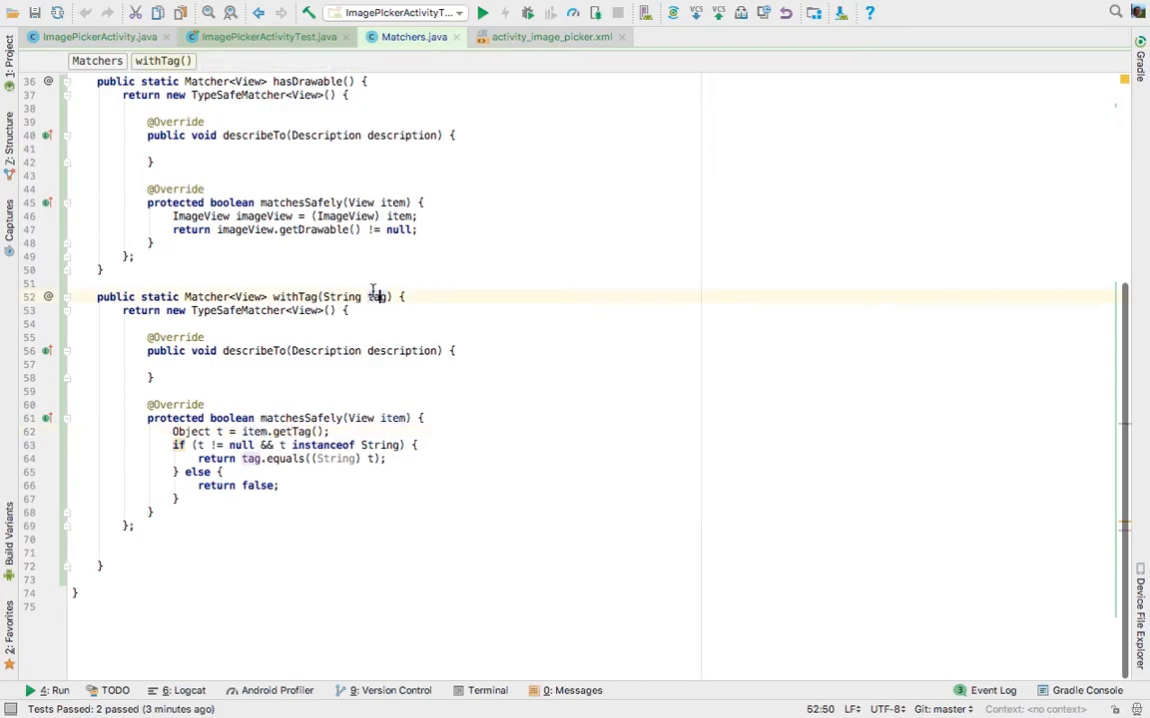
pyautogui.click(264, 37)
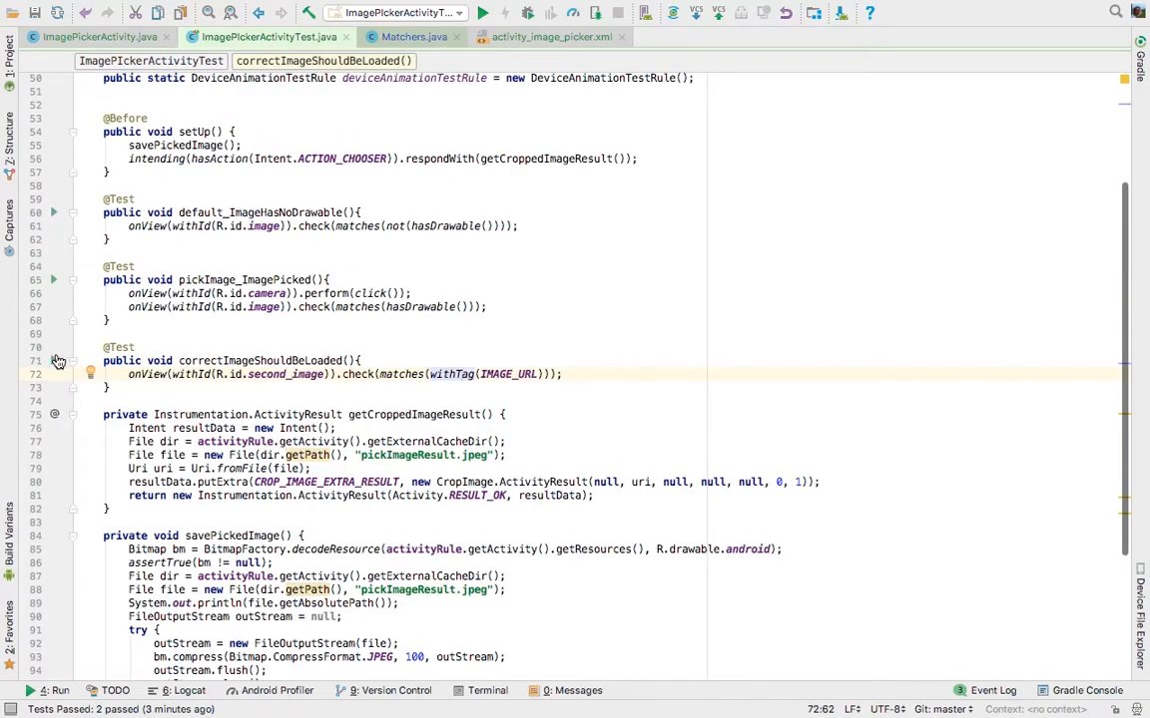
pyautogui.click(482, 12)
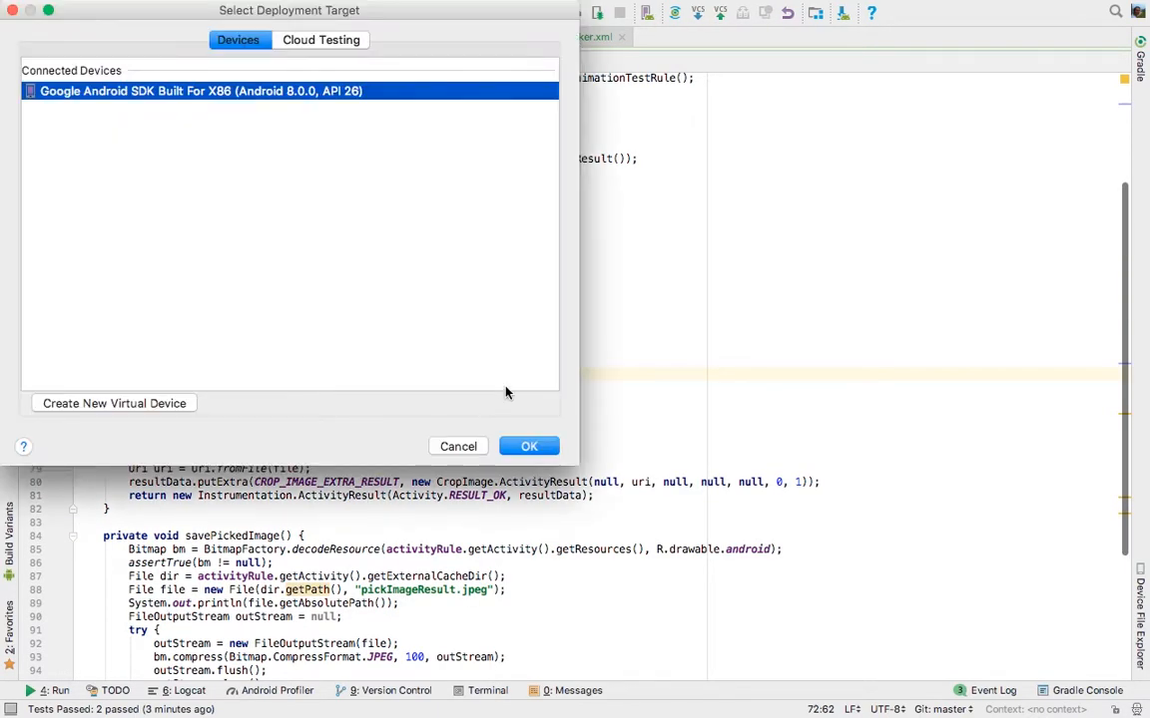
# Run correctImageShouldBeLoaded on the connected Android 8.0 emulator.
pyautogui.click(529, 446)
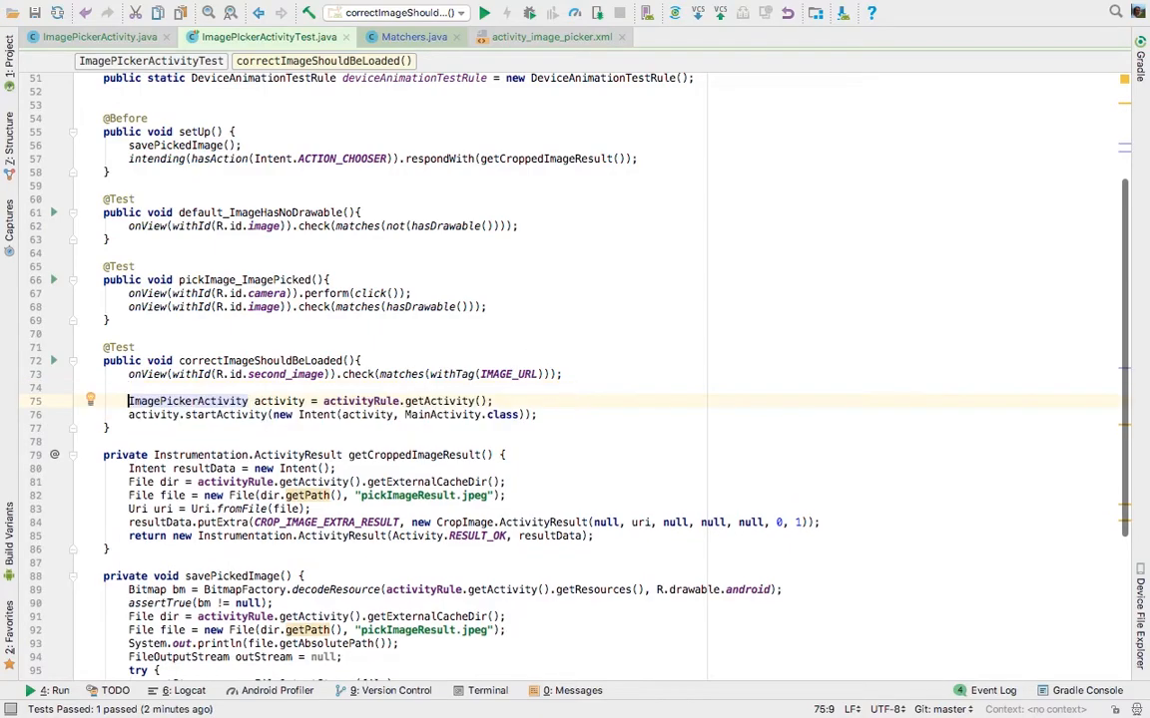
pyautogui.click(354, 400)
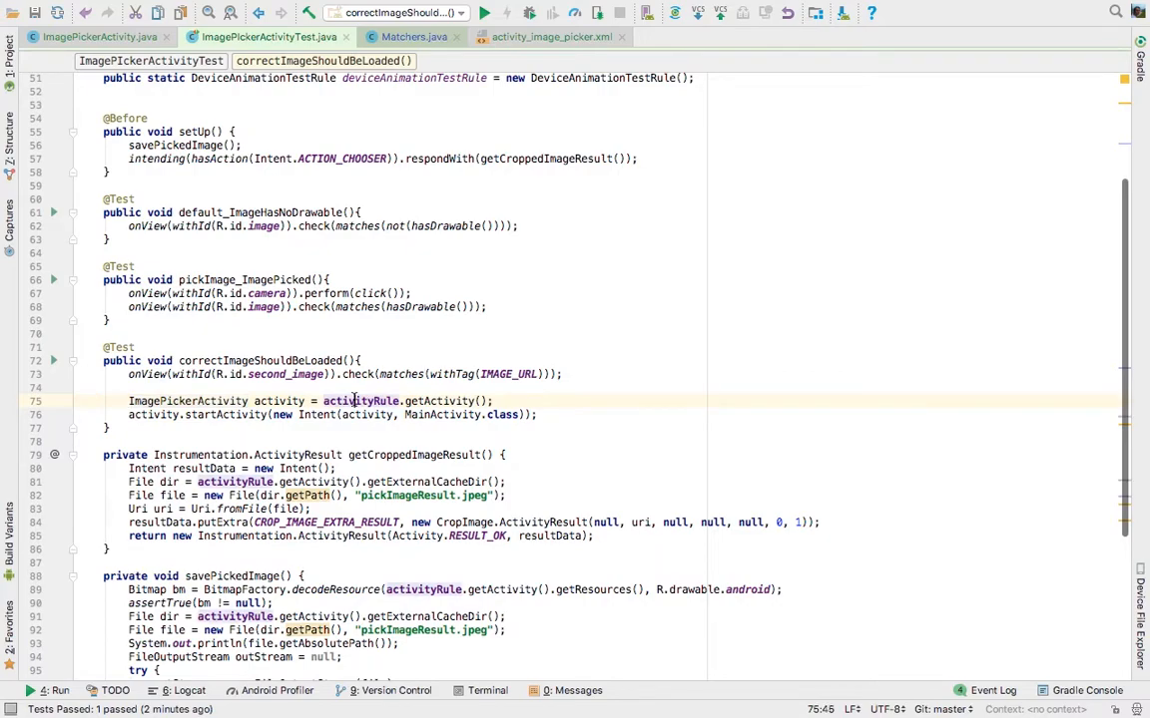
pyautogui.scroll(3)
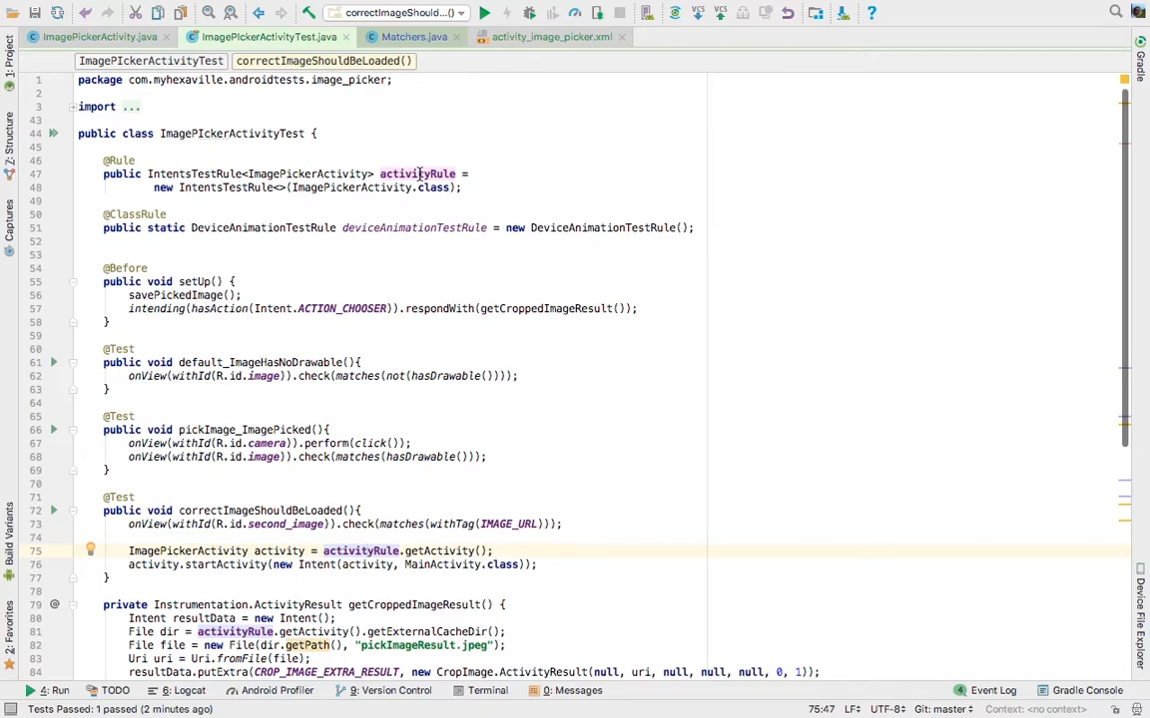
pyautogui.scroll(-3)
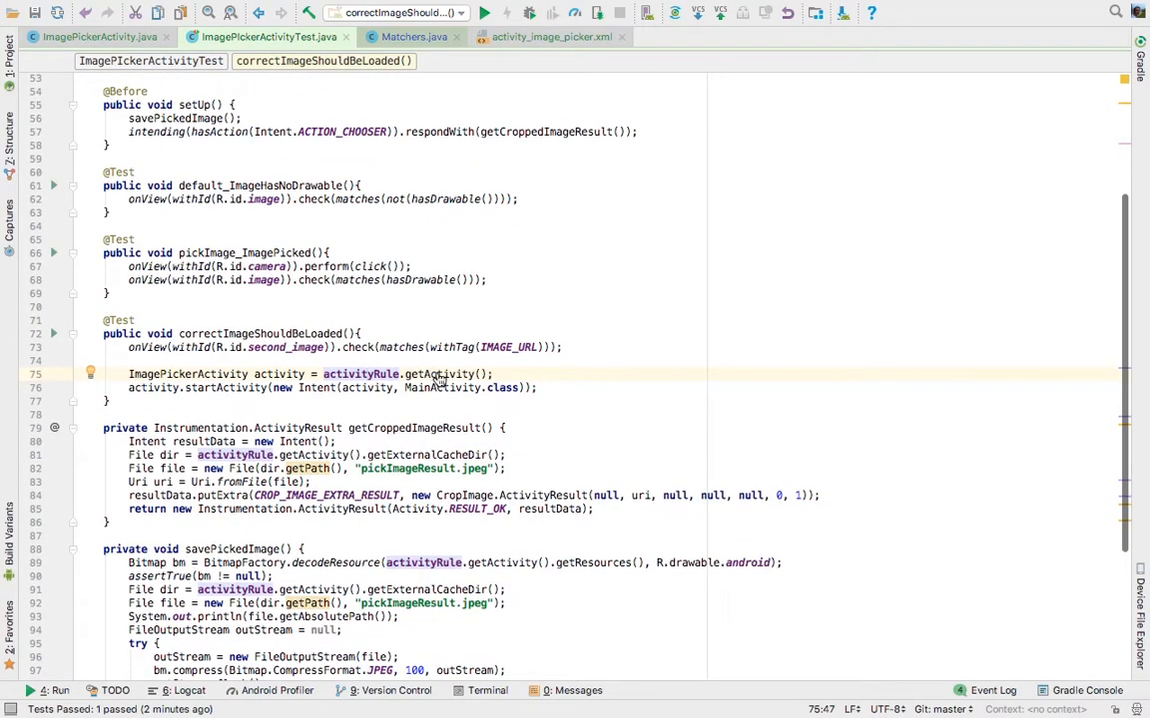
pyautogui.click(337, 387)
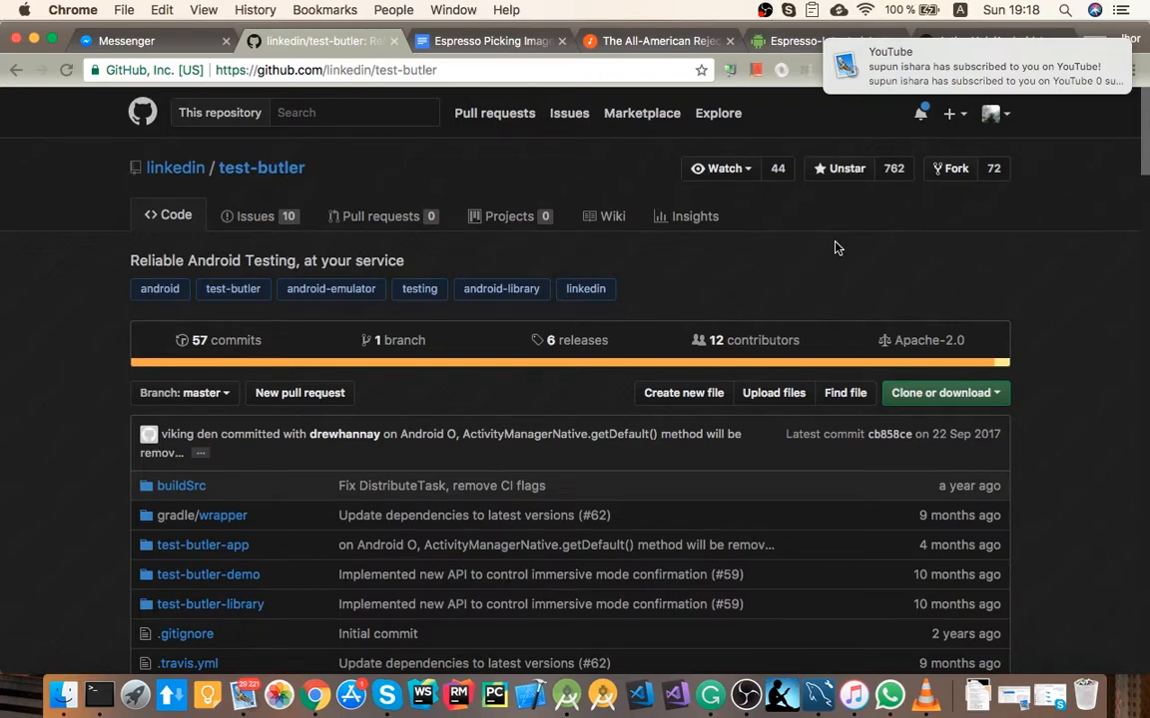
pyautogui.moveTo(260, 168)
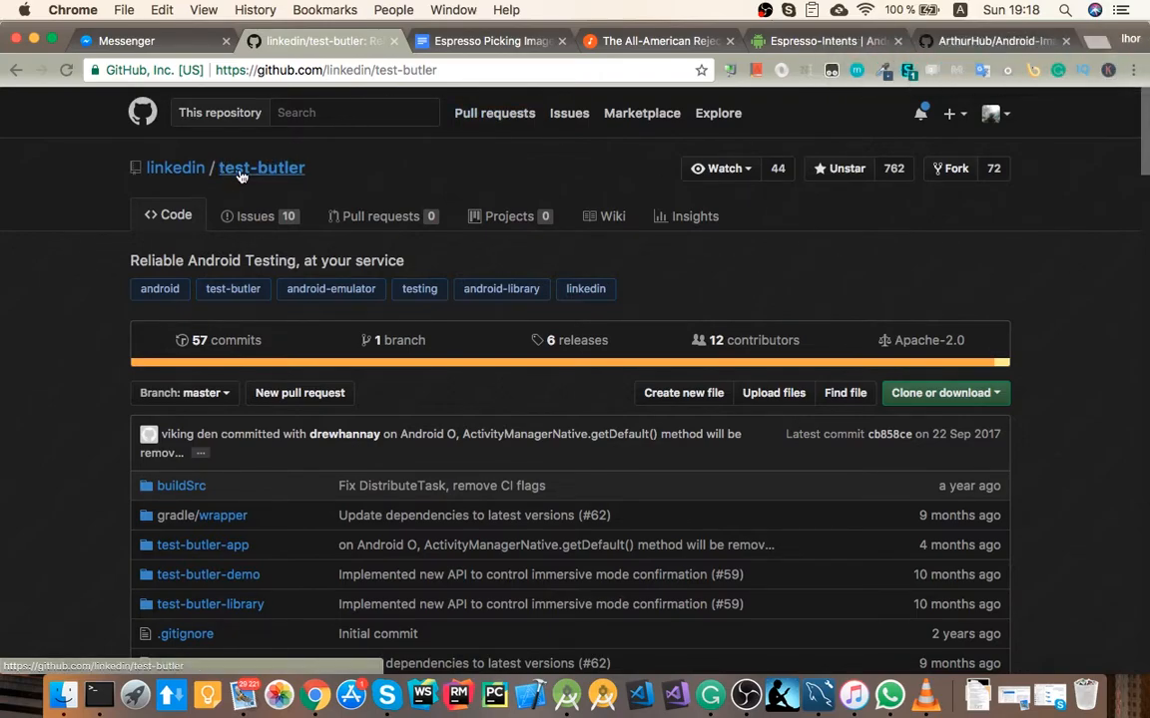
pyautogui.moveTo(554, 246)
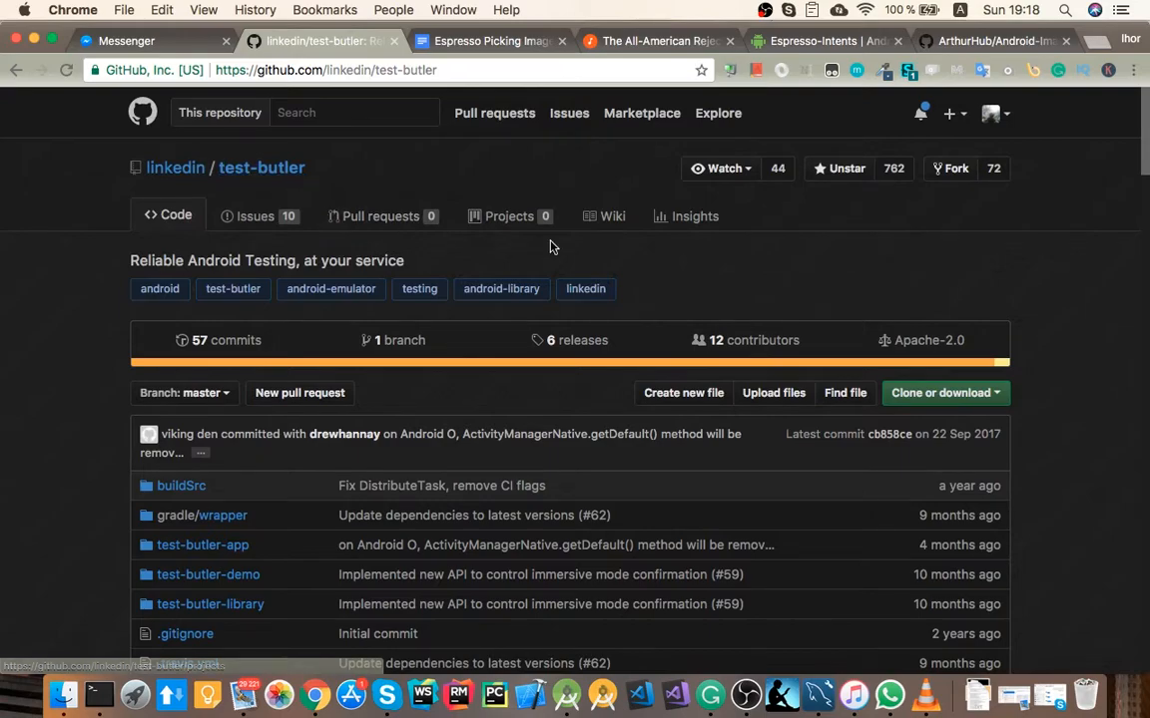
# Read the test-butler README through its feature list and How does it work section.
pyautogui.scroll(-3)
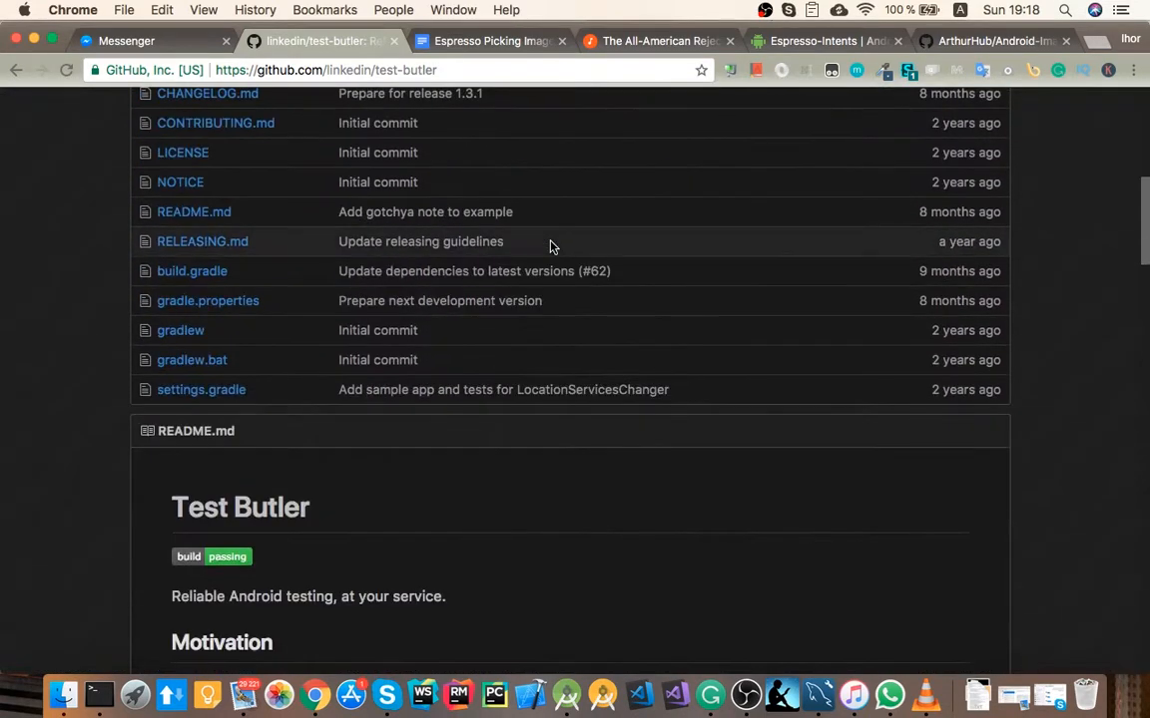
pyautogui.scroll(-3)
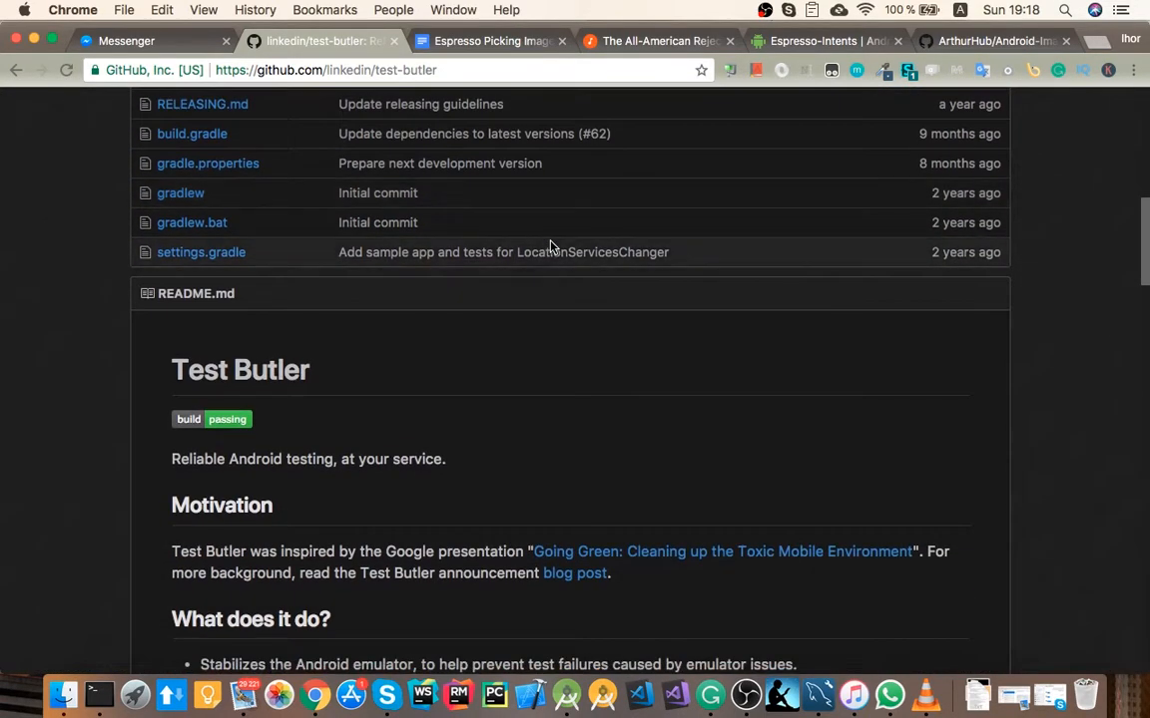
pyautogui.scroll(-3)
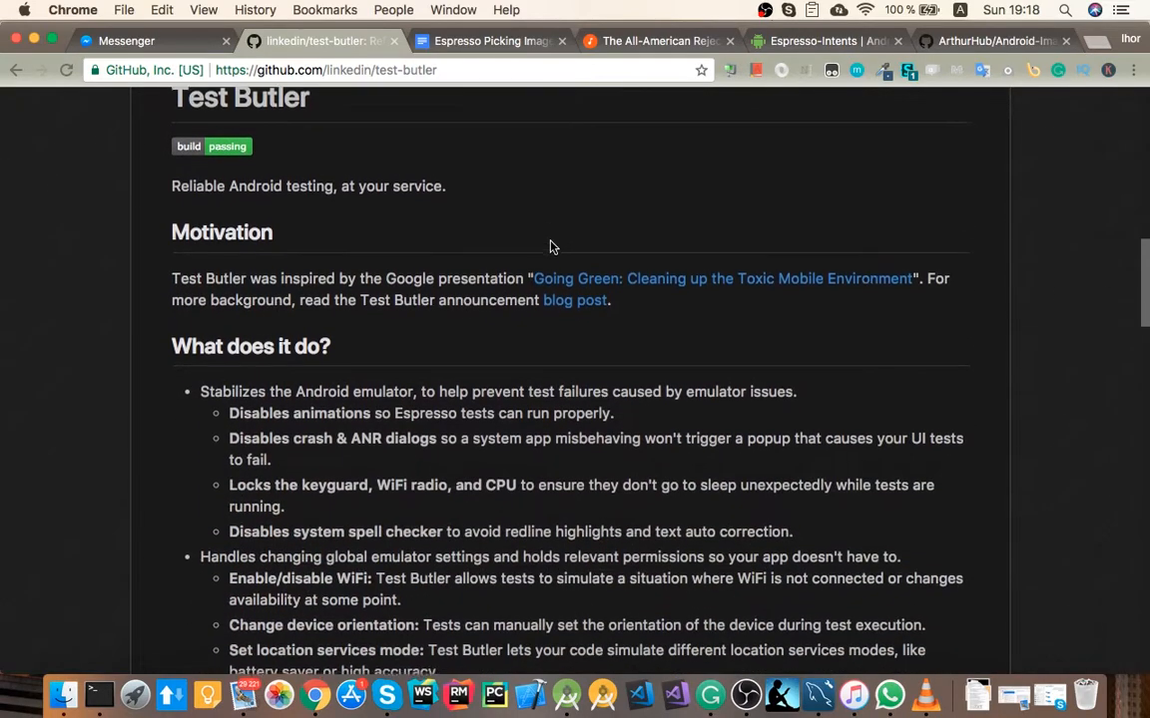
pyautogui.scroll(-3)
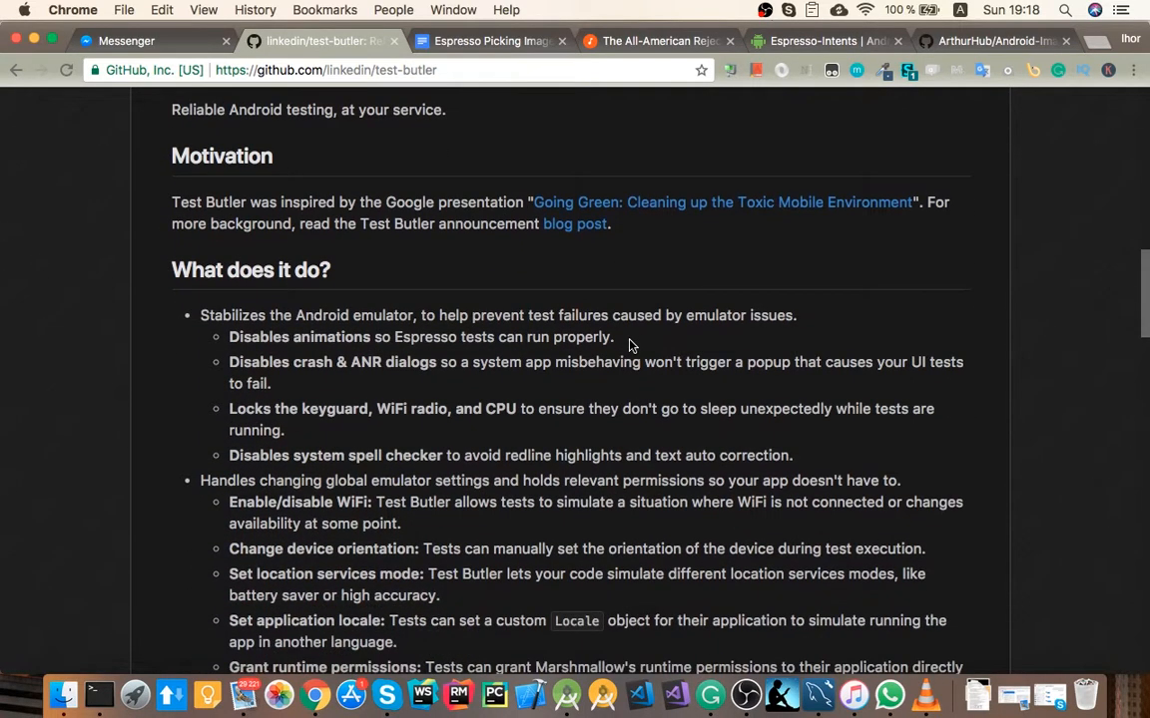
pyautogui.moveTo(279, 302)
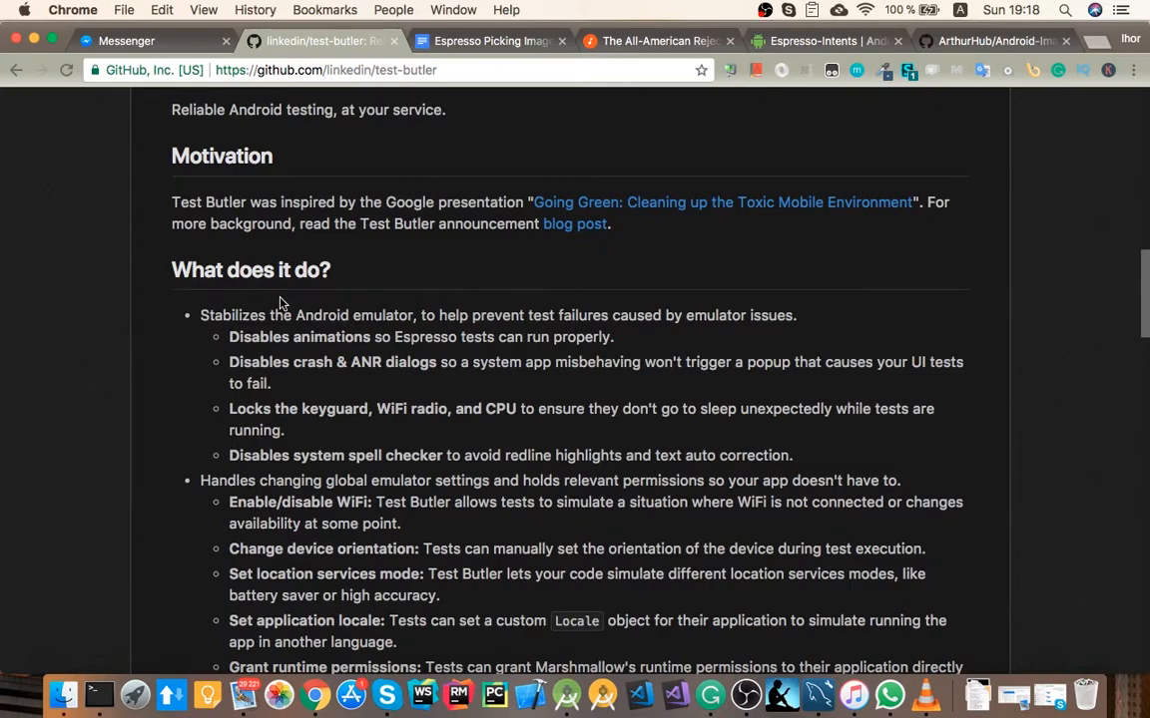
pyautogui.scroll(-3)
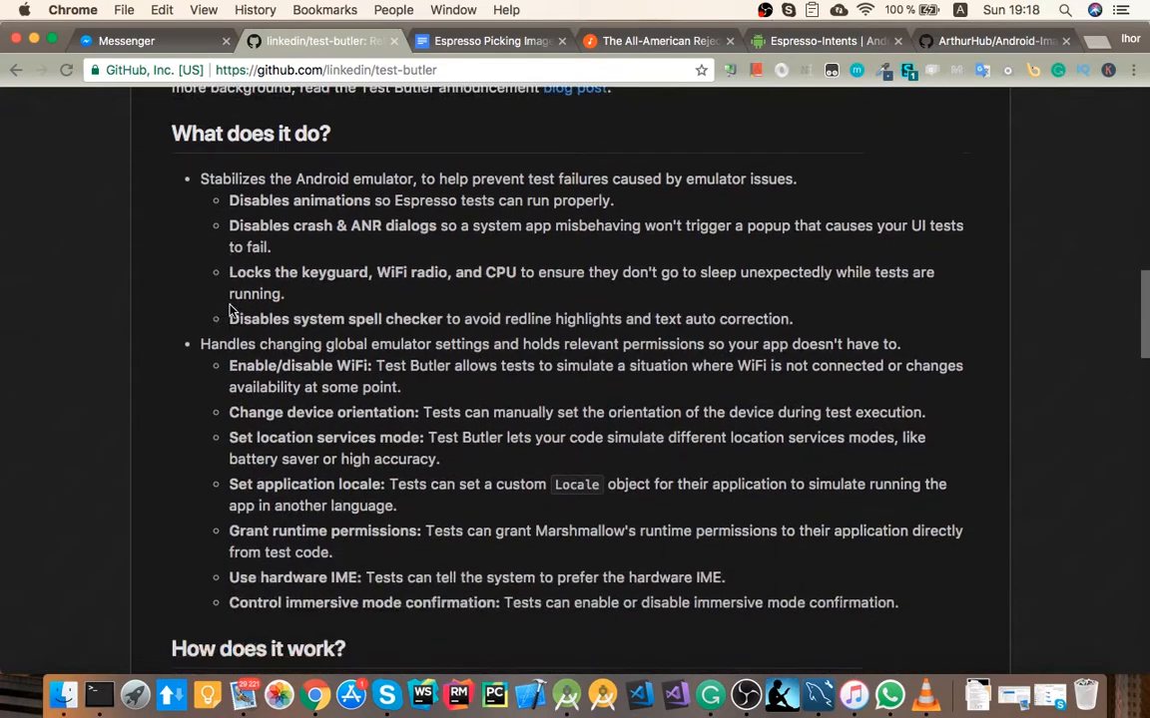
pyautogui.scroll(-3)
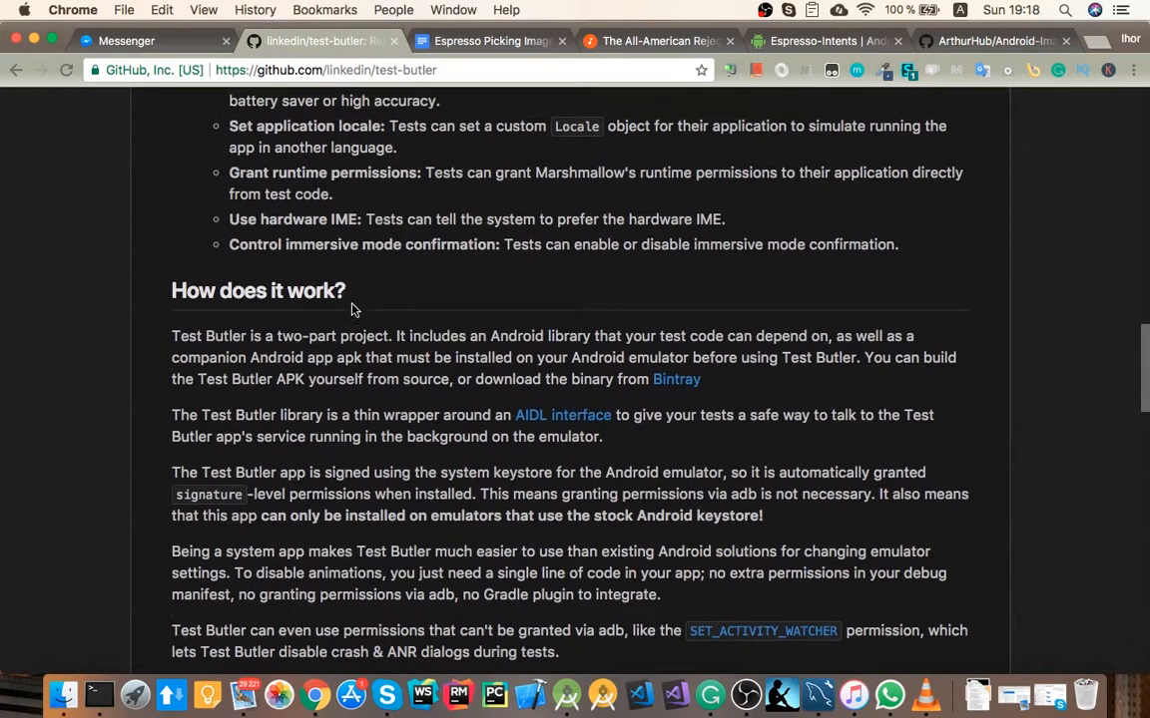
pyautogui.scroll(3)
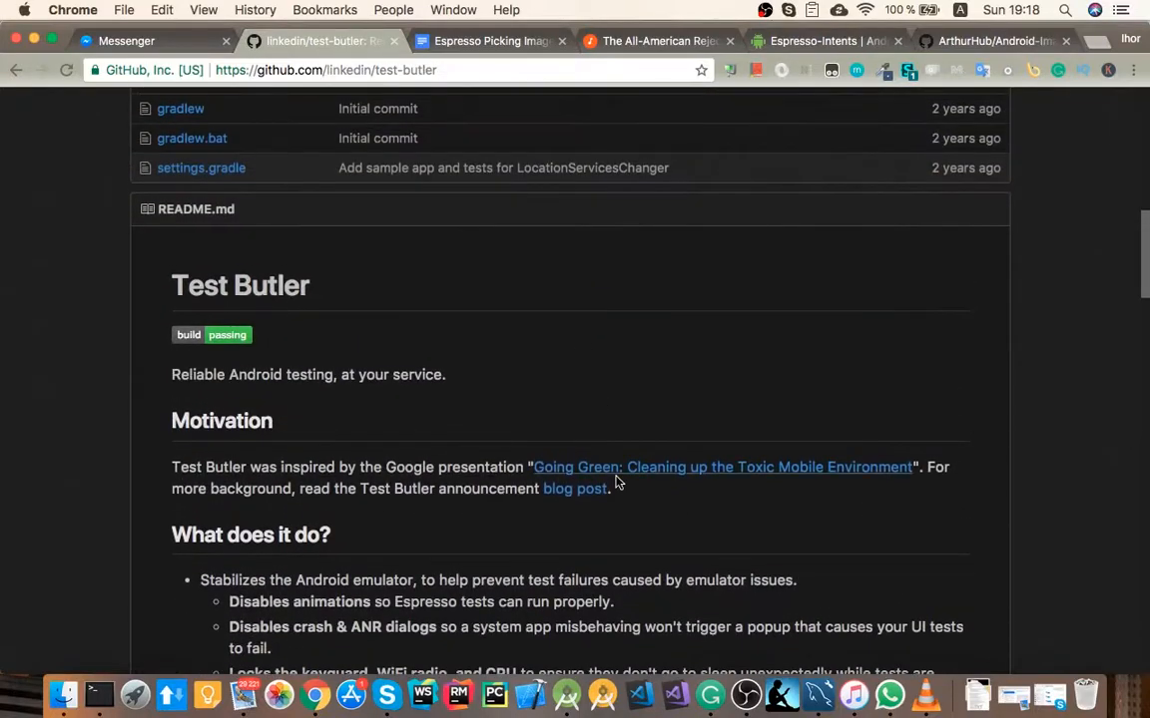
pyautogui.moveTo(566, 694)
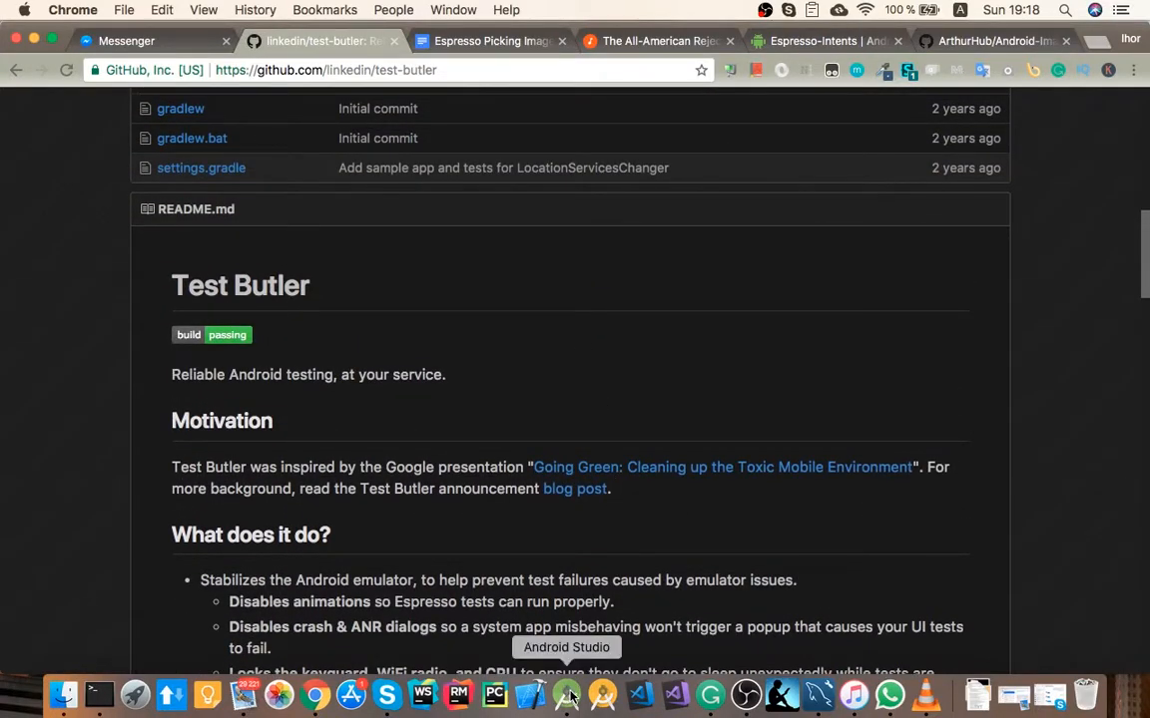
pyautogui.moveTo(619, 293)
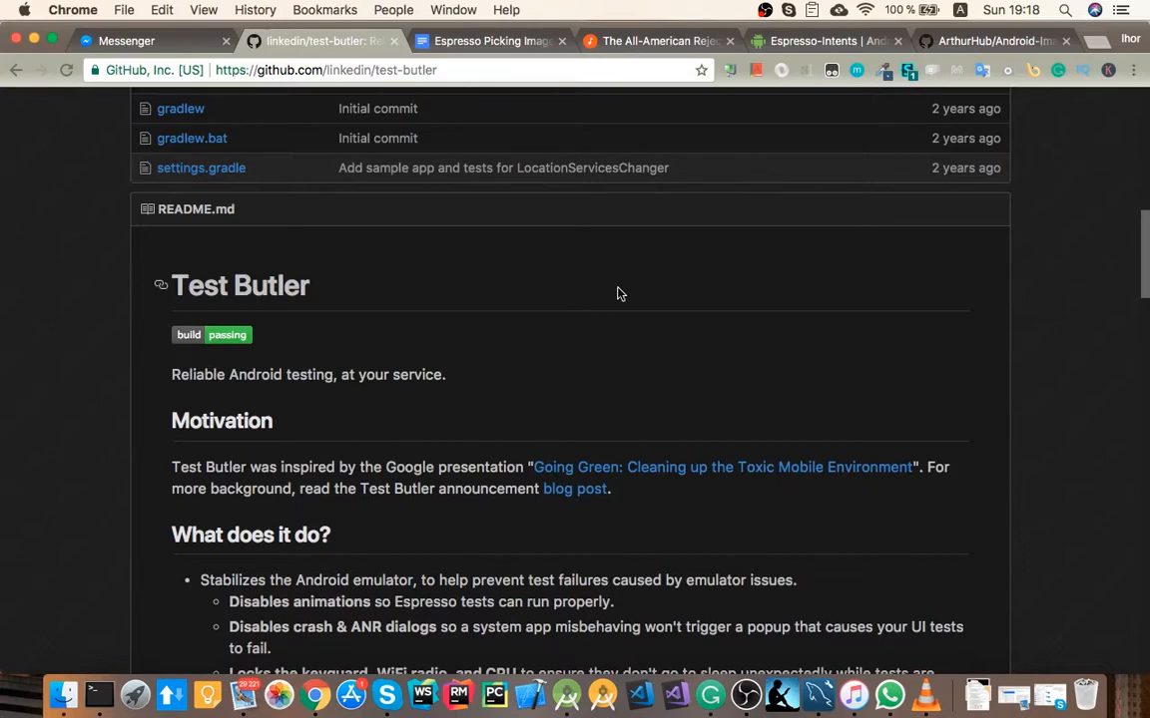